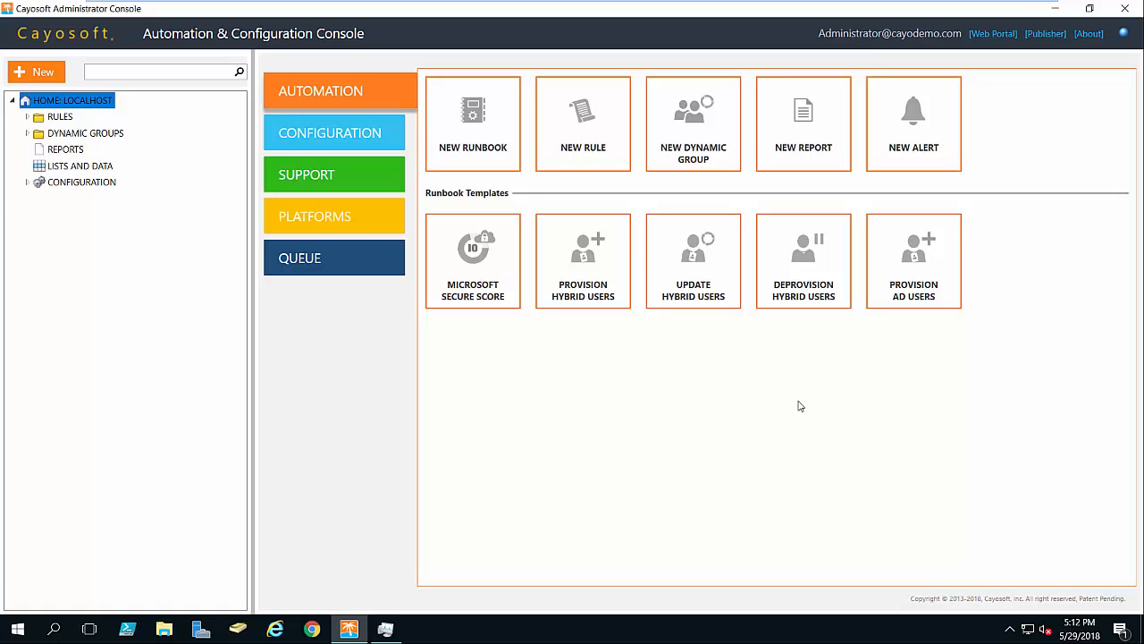
mouse_move(515, 428)
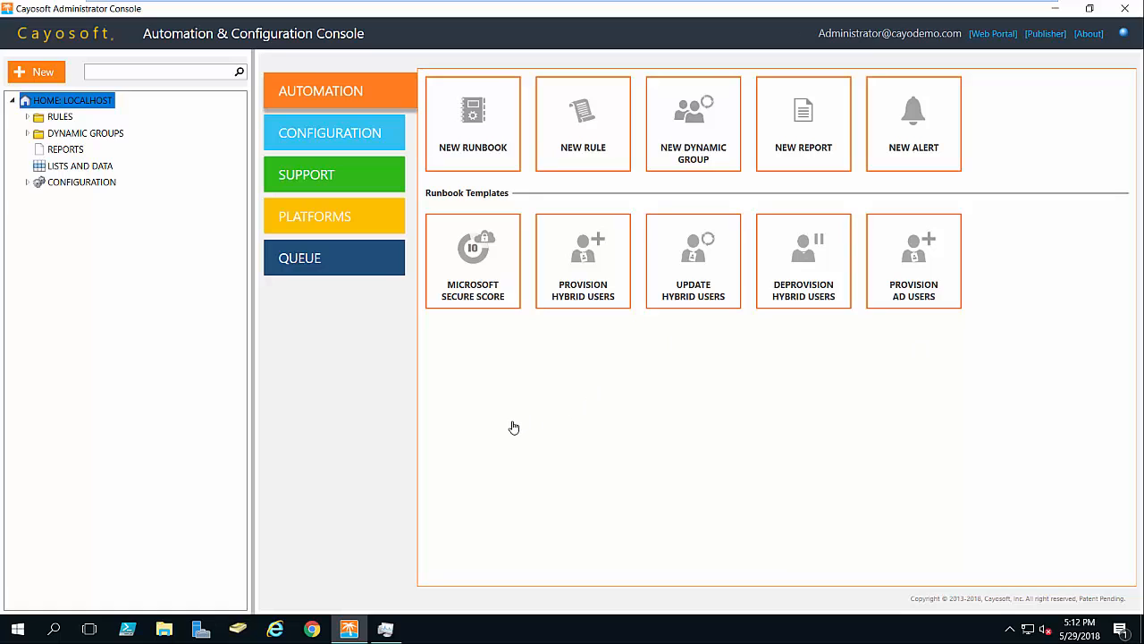
mouse_move(297, 100)
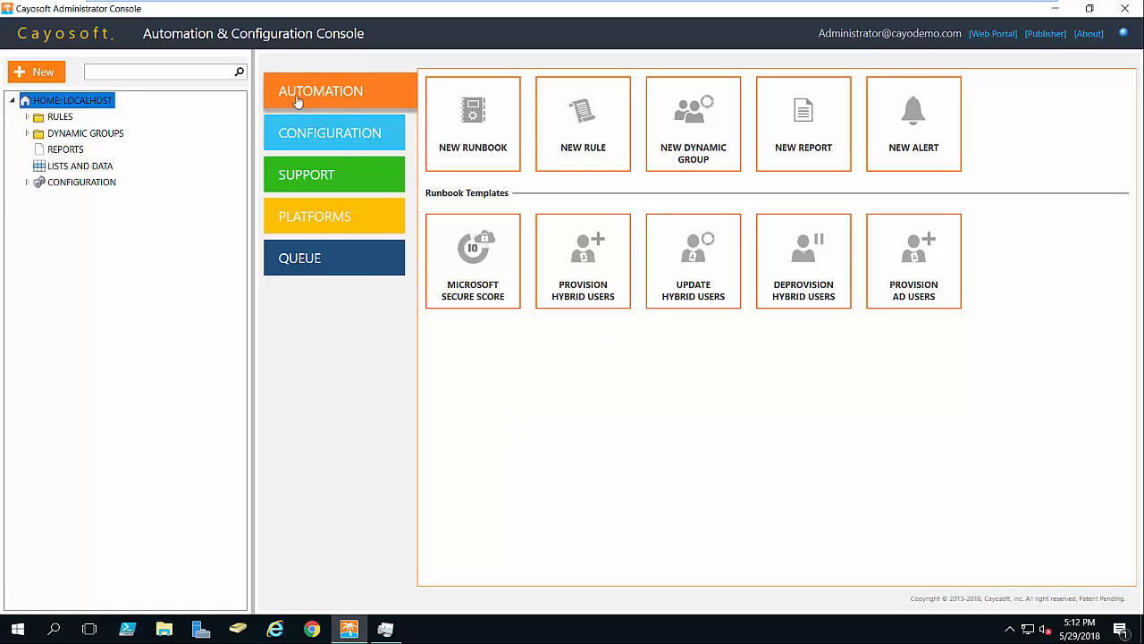
mouse_move(701, 147)
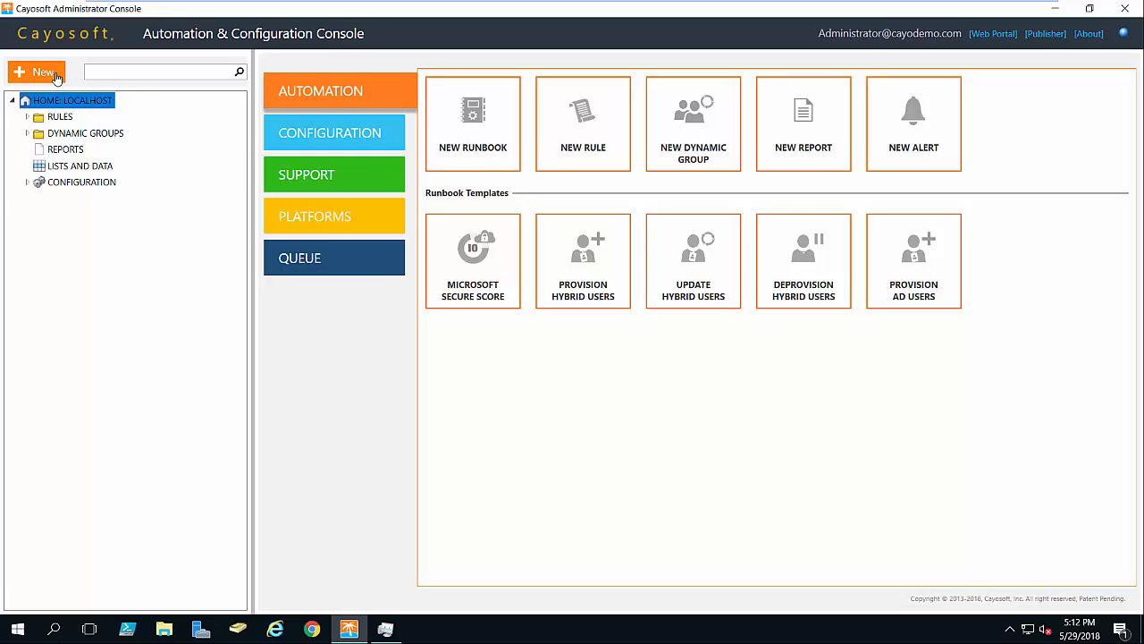
Step: Start a new Dynamic Group and keep Object Selection on Active Directory with the AD Groups command
click(36, 72)
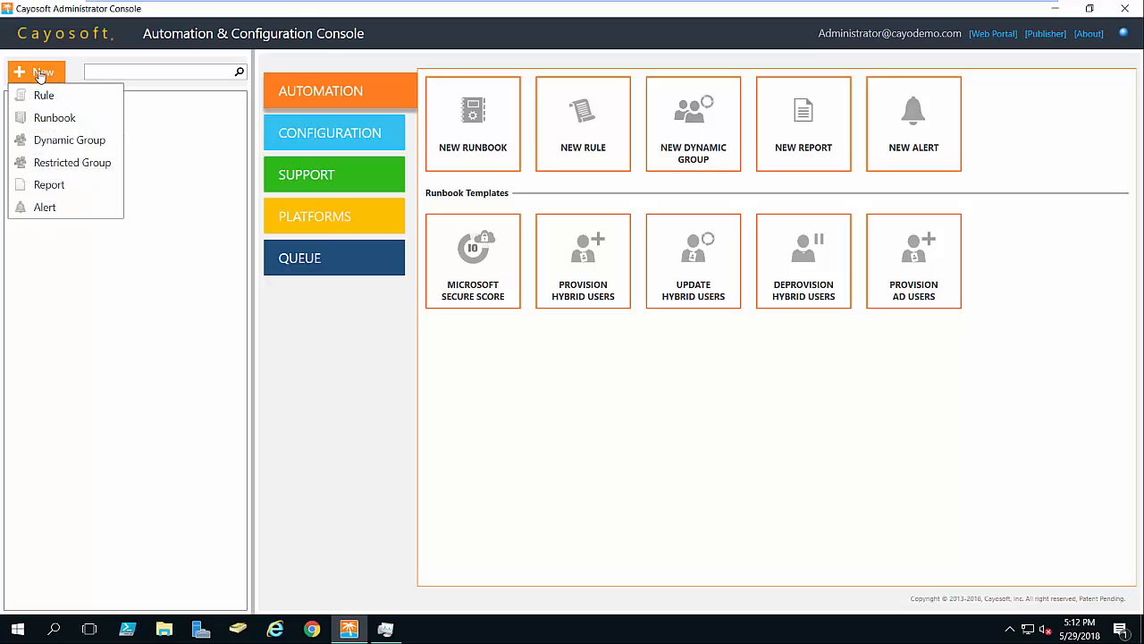
mouse_move(68, 139)
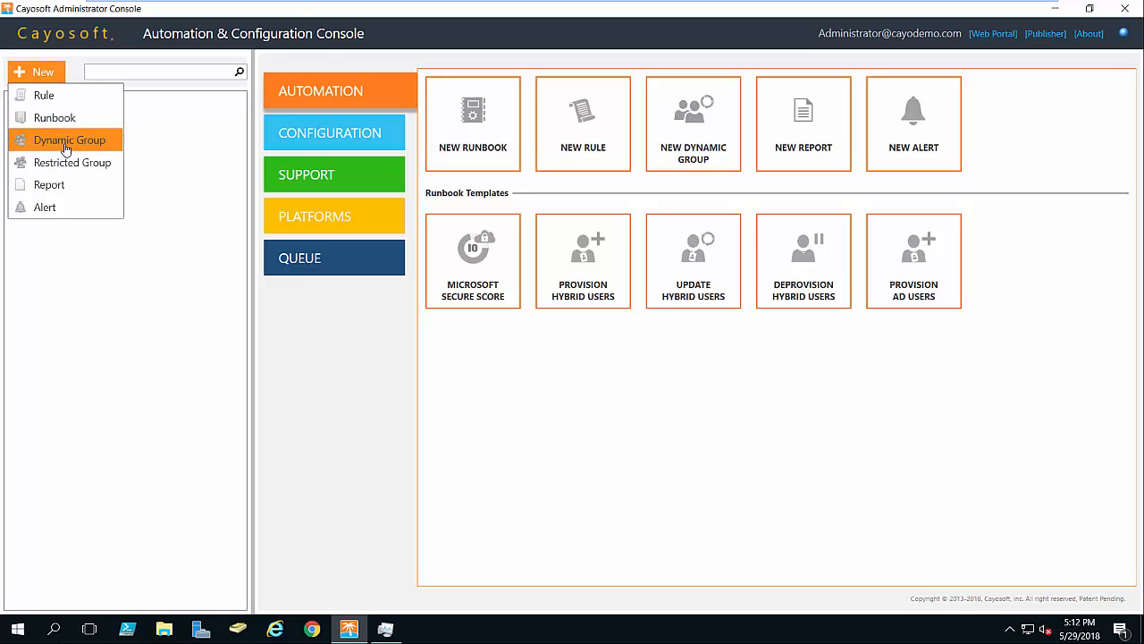
click(68, 139)
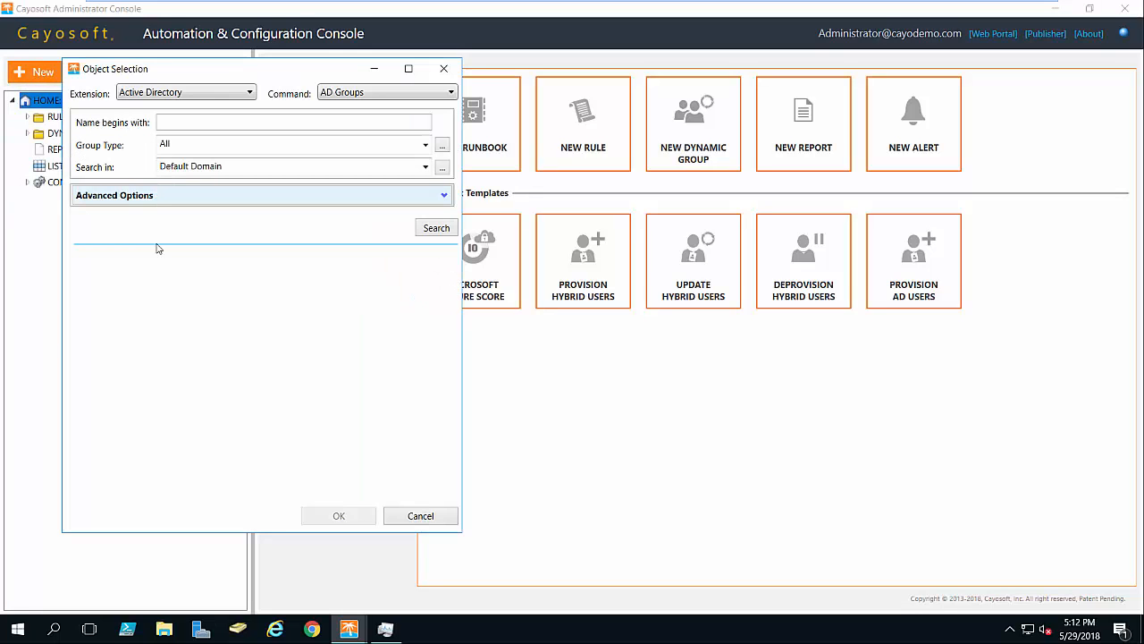
mouse_move(188, 290)
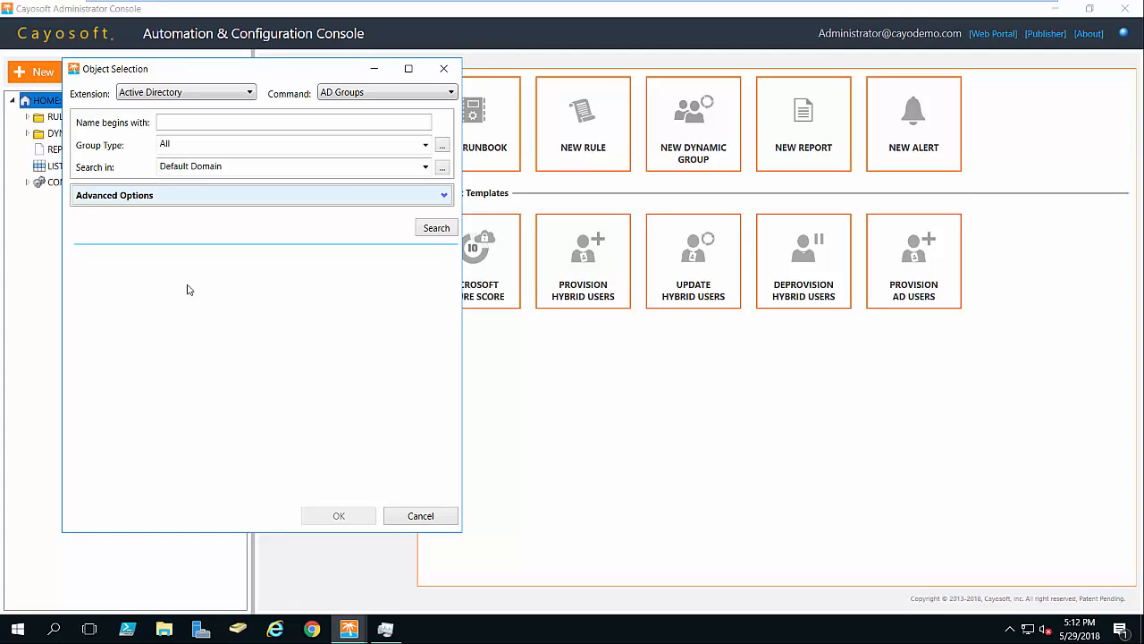
mouse_move(172, 195)
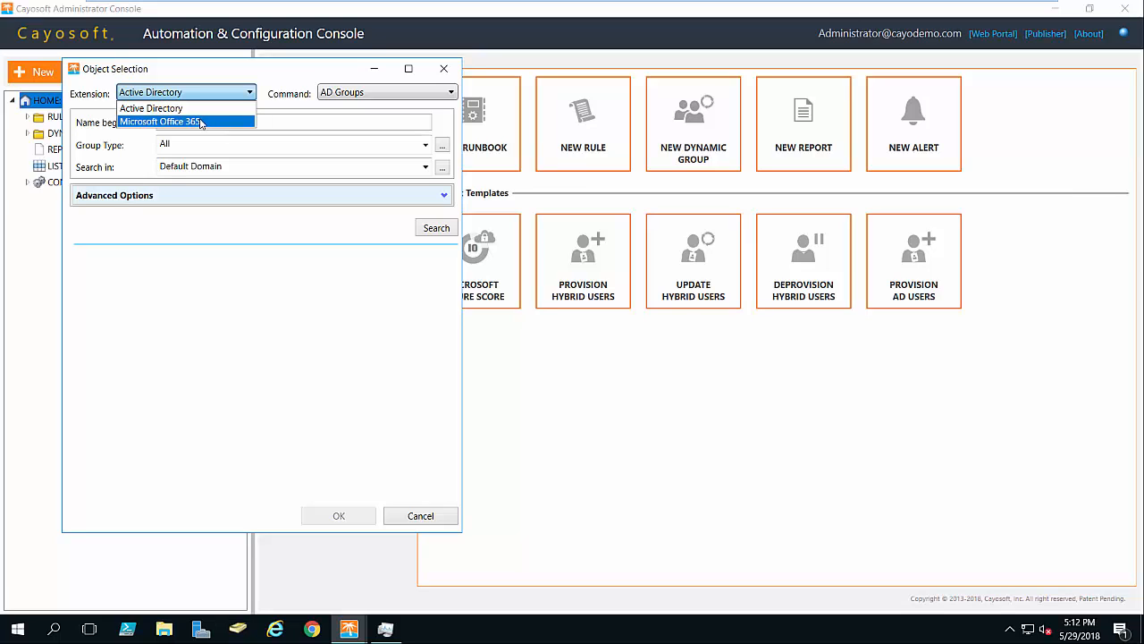
mouse_move(161, 109)
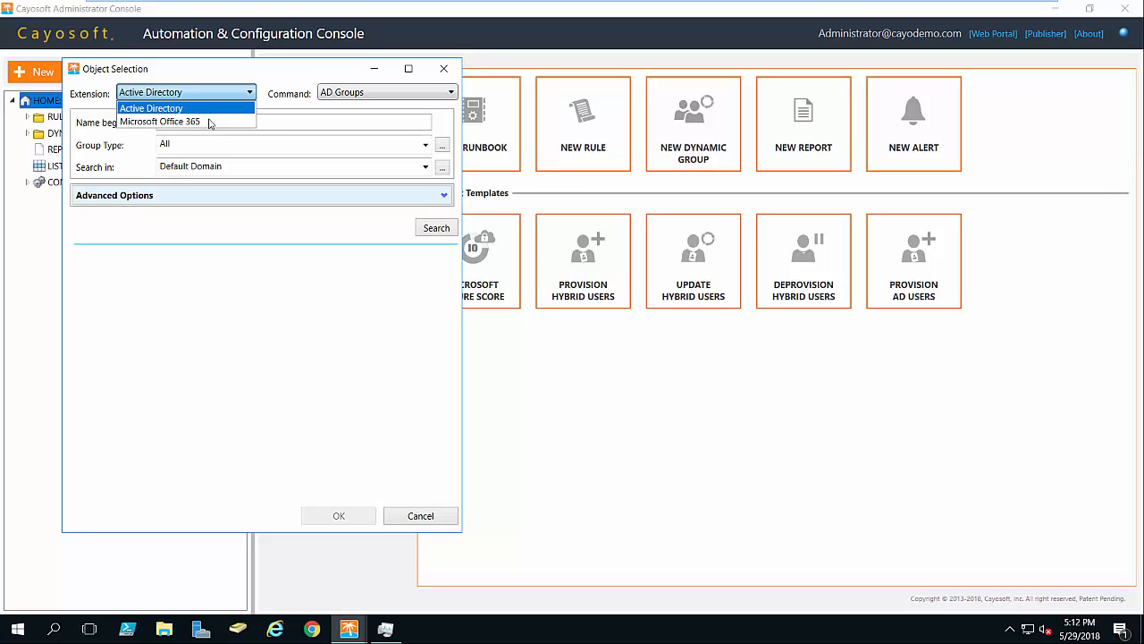
click(150, 109)
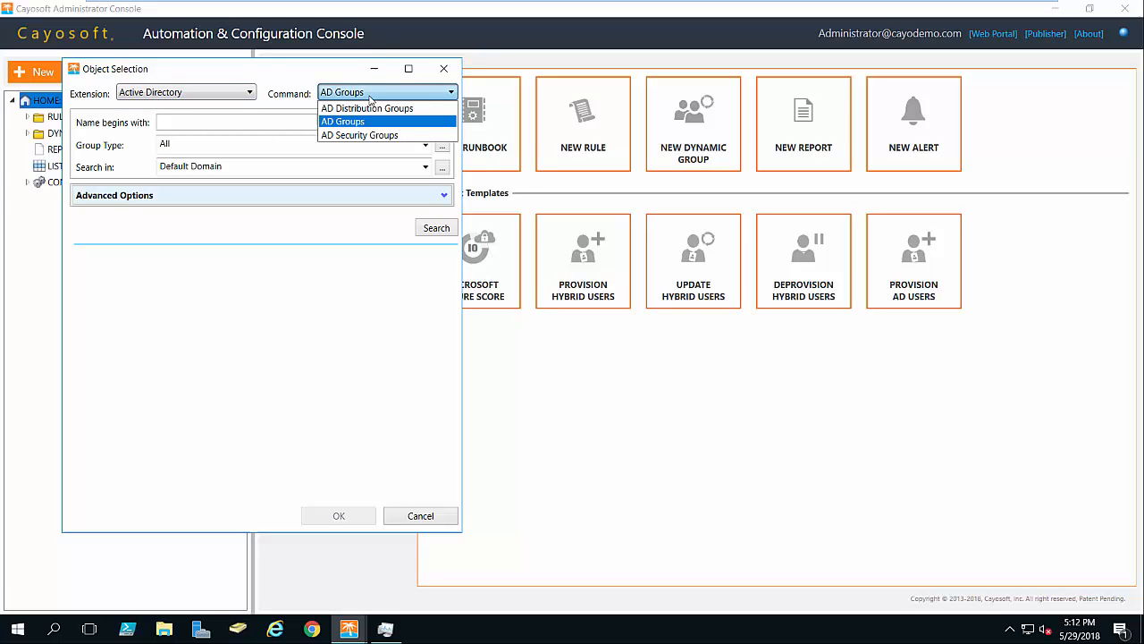
mouse_move(367, 108)
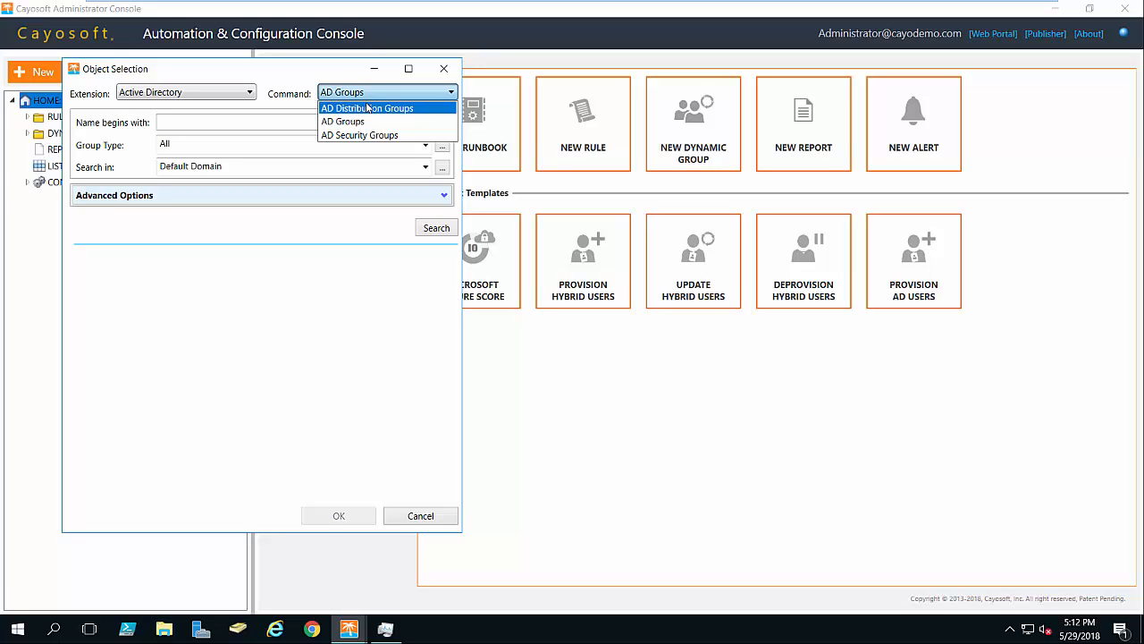
mouse_move(415, 115)
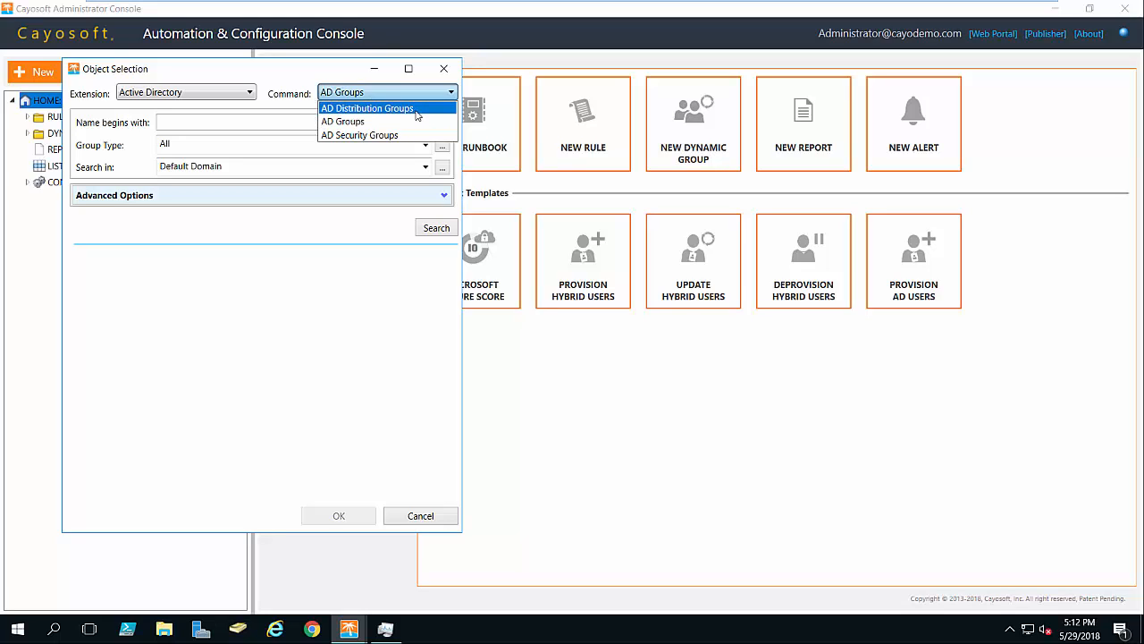
click(344, 121)
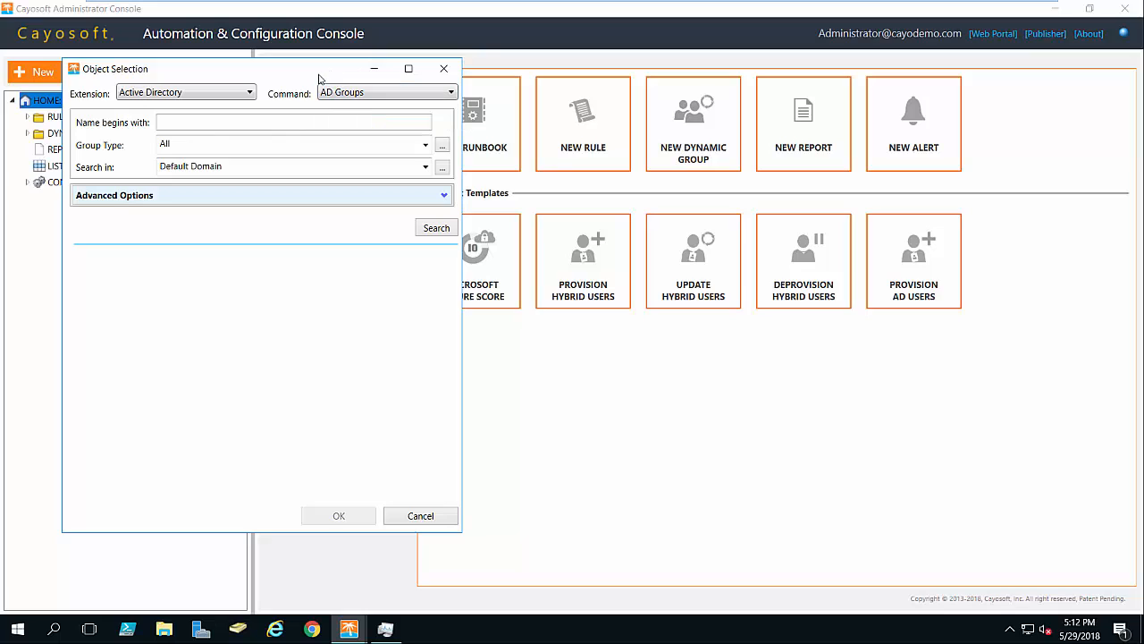
Step: Search groups whose name begins with Finance and select Finance.New York as the target group
click(293, 121)
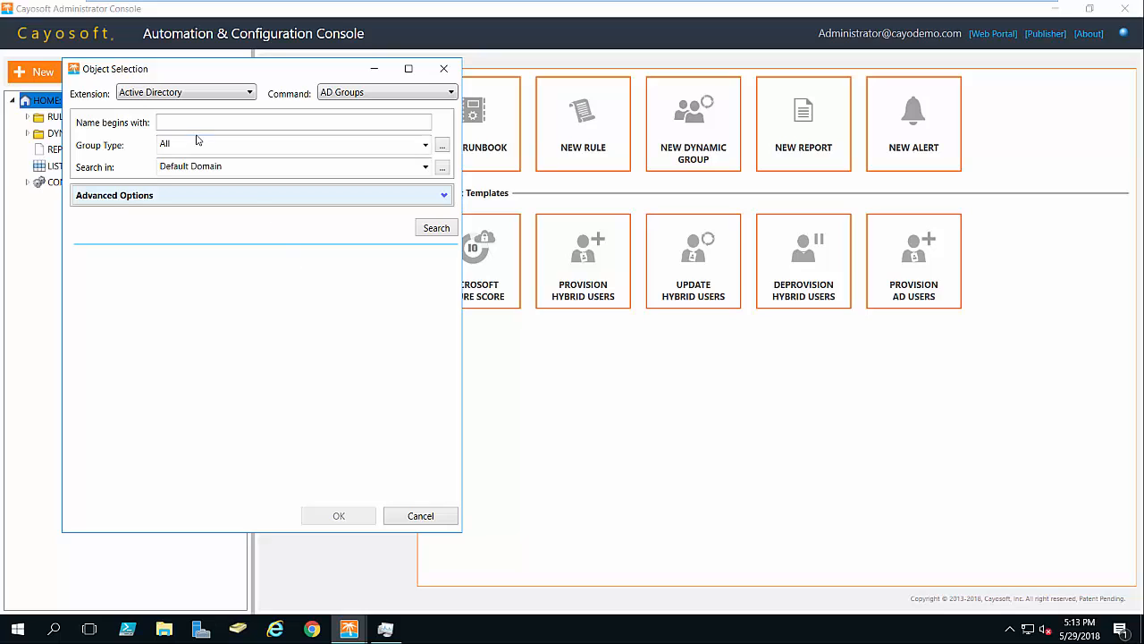
click(294, 122)
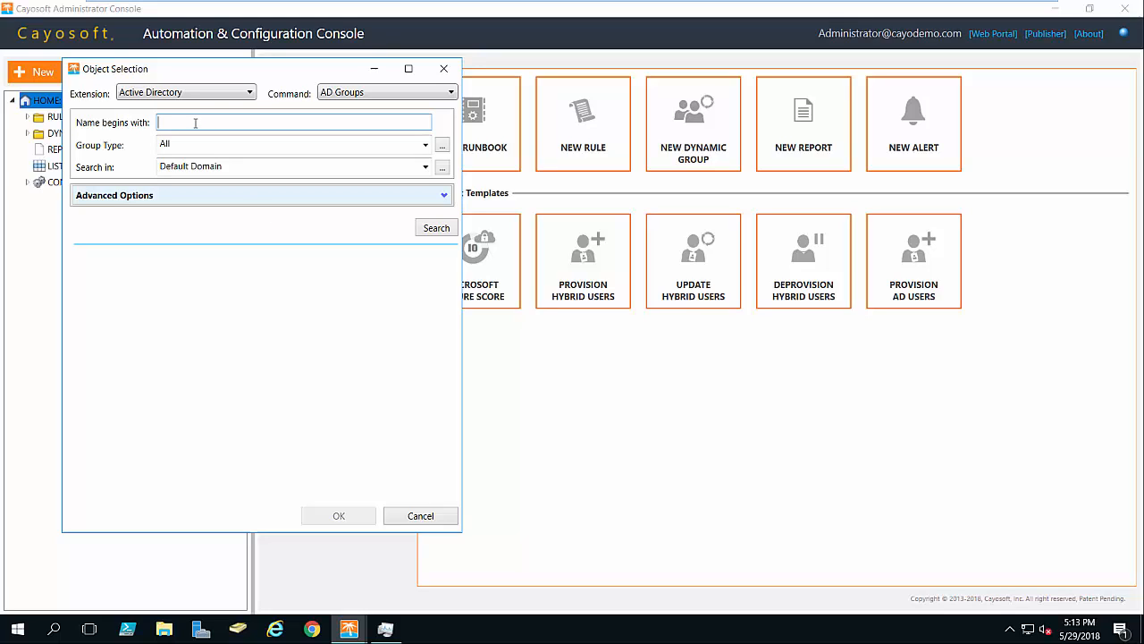
text(Finance)
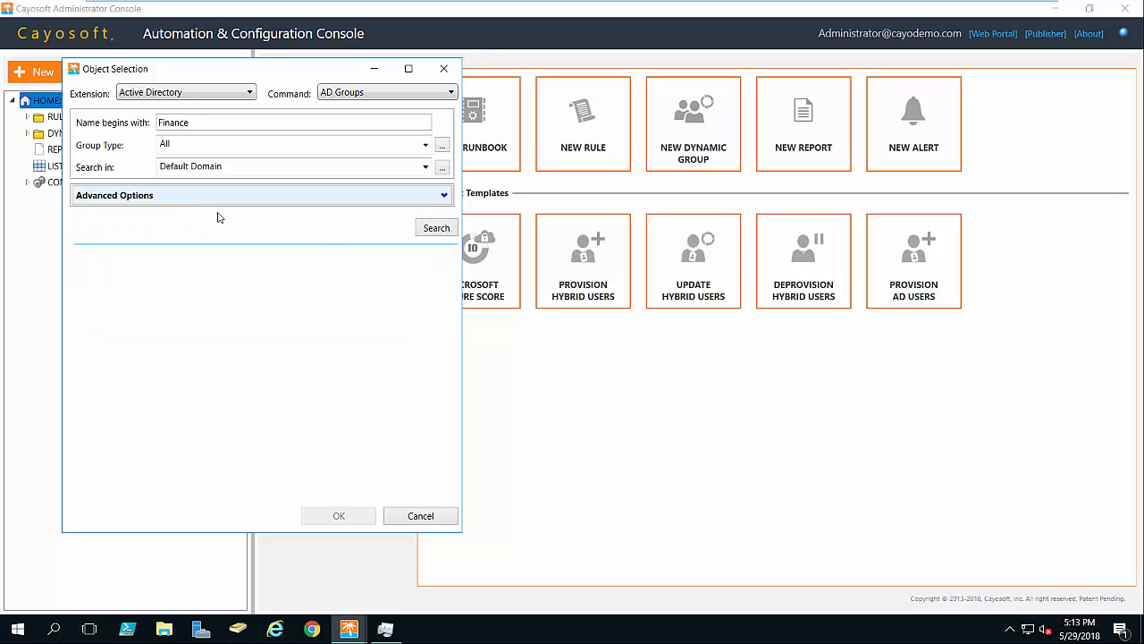
mouse_move(531, 284)
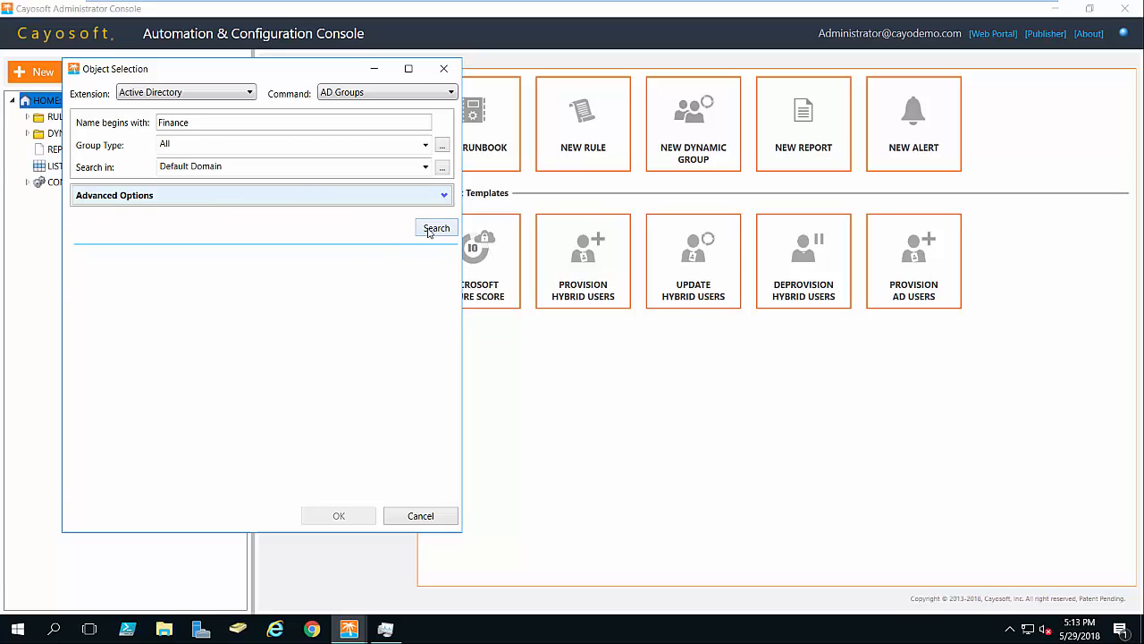
click(436, 228)
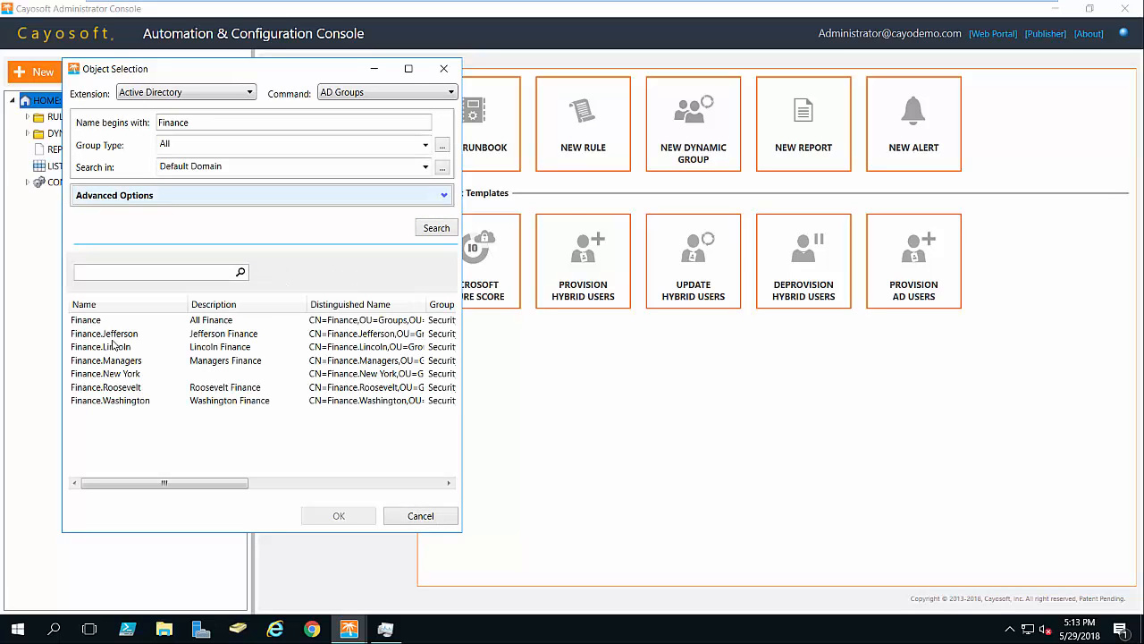
click(105, 373)
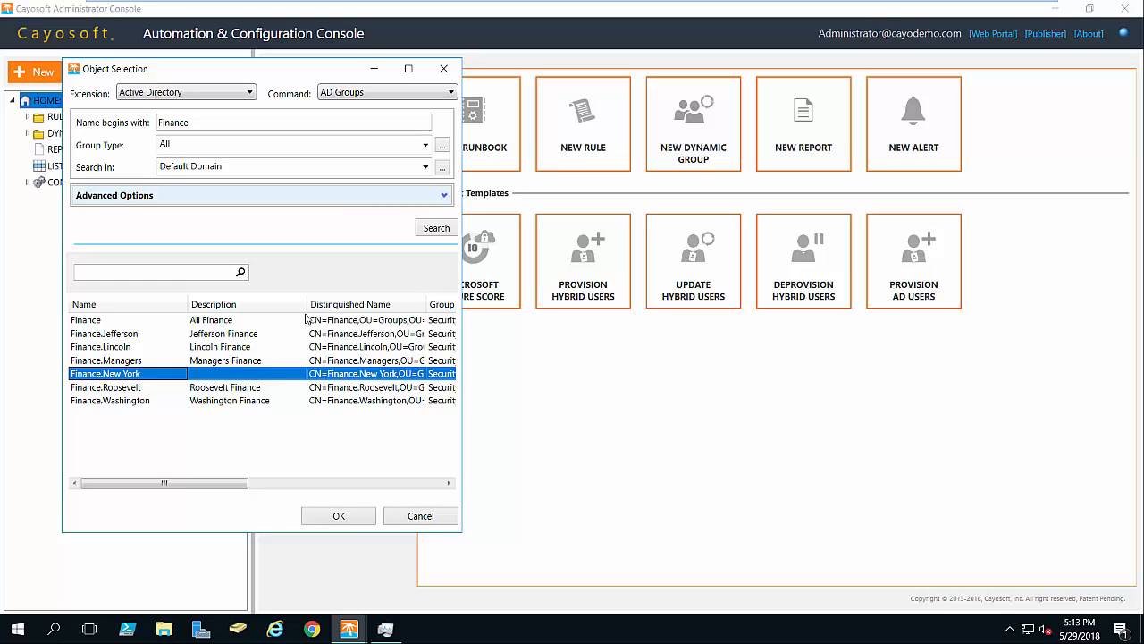
click(420, 515)
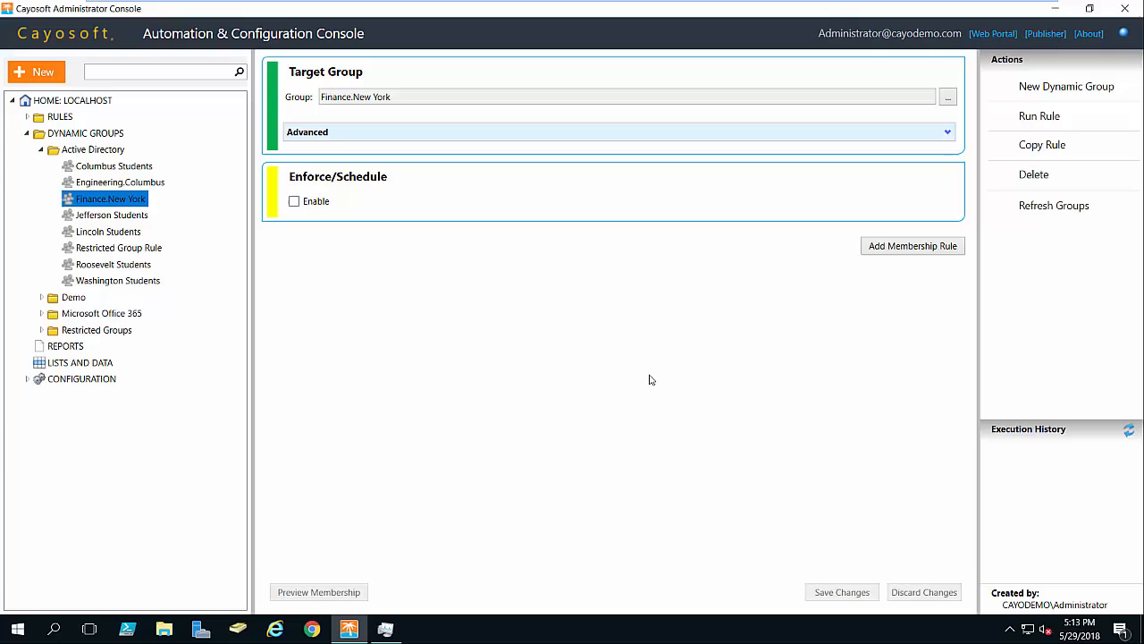
mouse_move(783, 361)
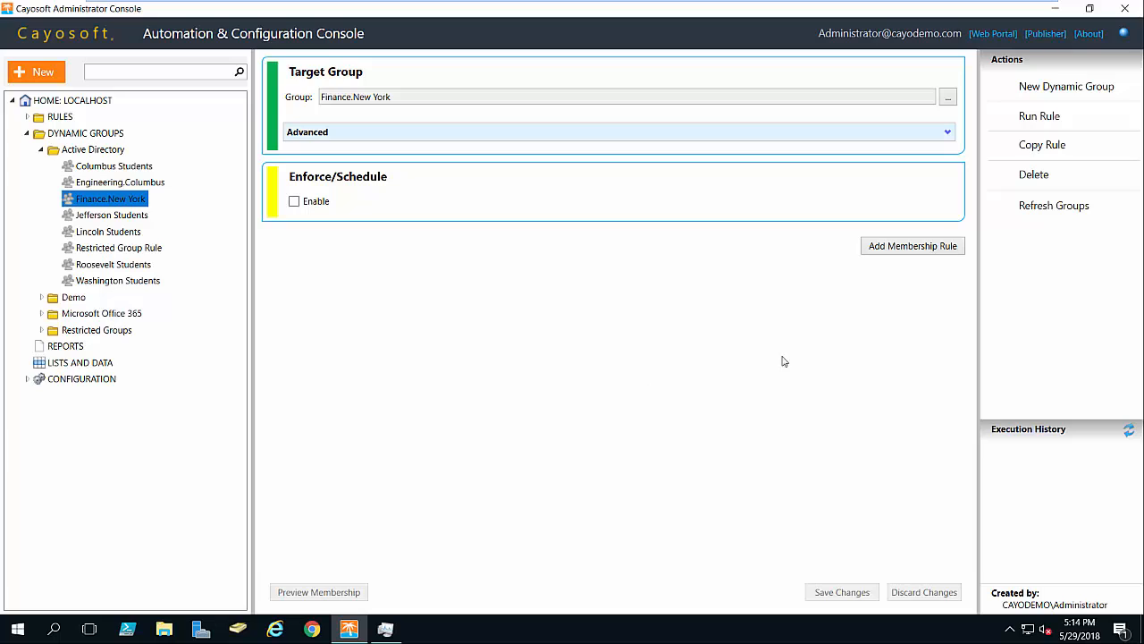
mouse_move(912, 247)
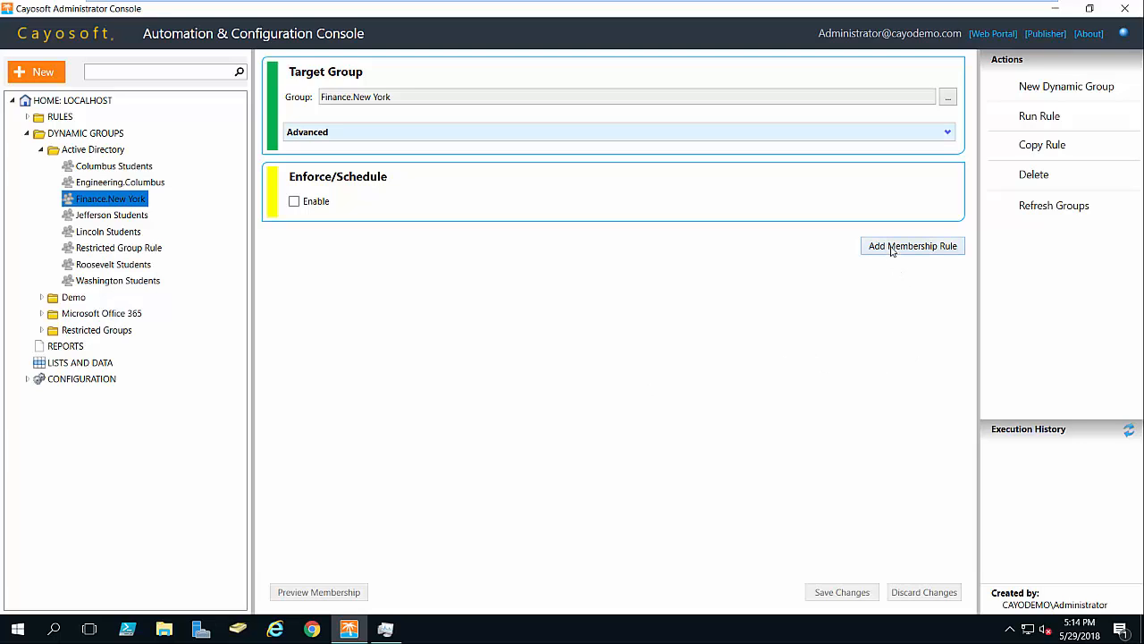
Step: Add two membership rules and name the first 'All Accounting or Finance Group Employees in New York'
click(912, 247)
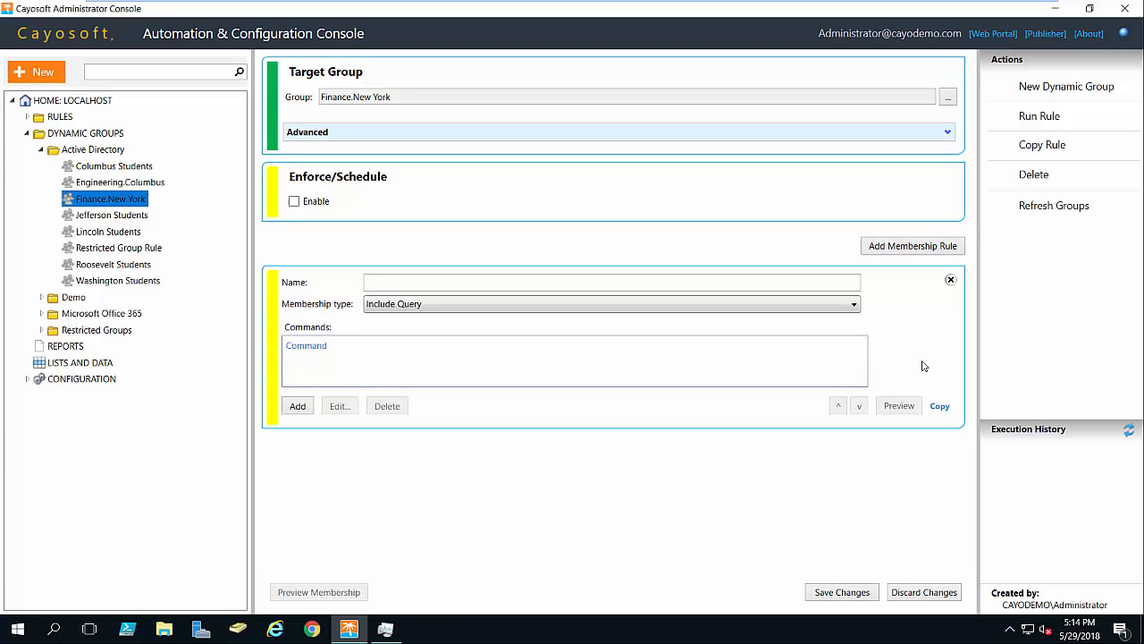
click(912, 247)
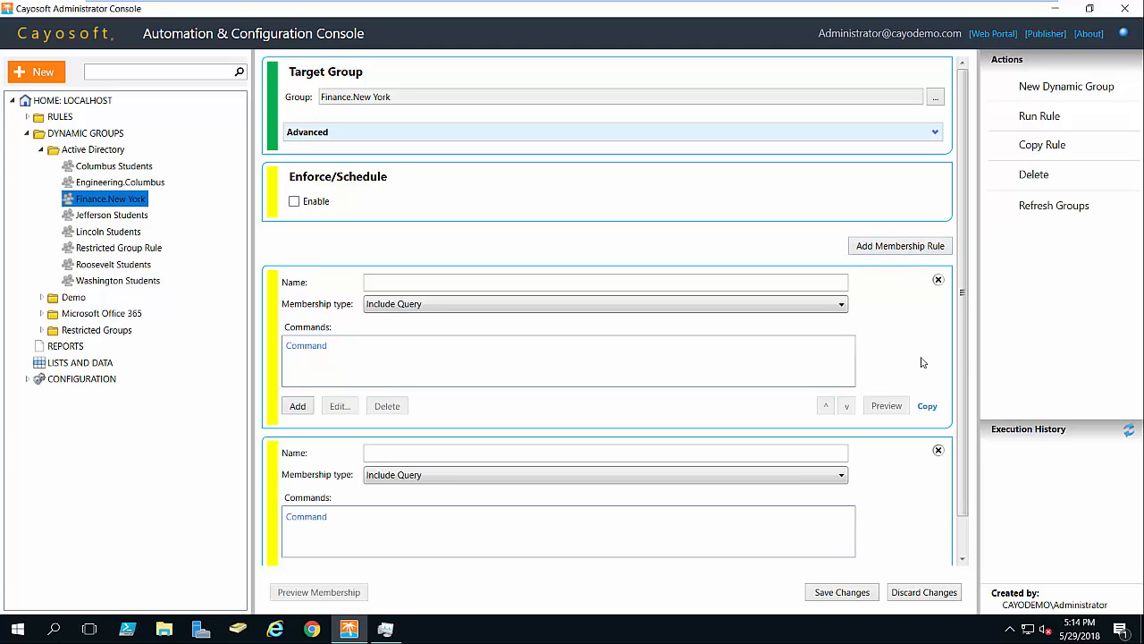
mouse_move(662, 400)
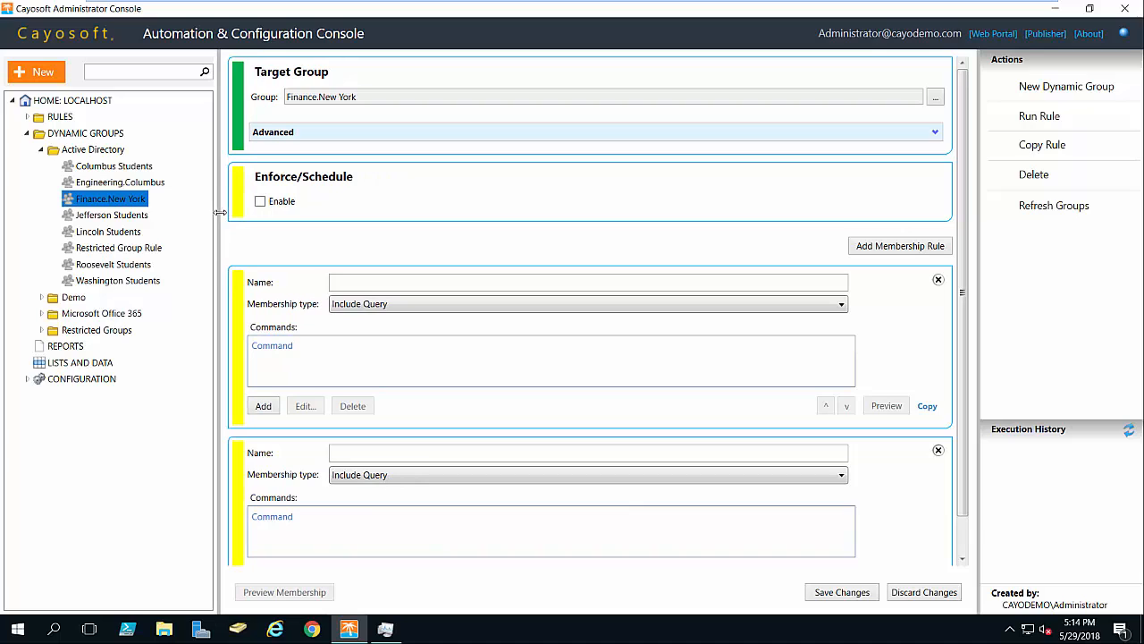
click(588, 282)
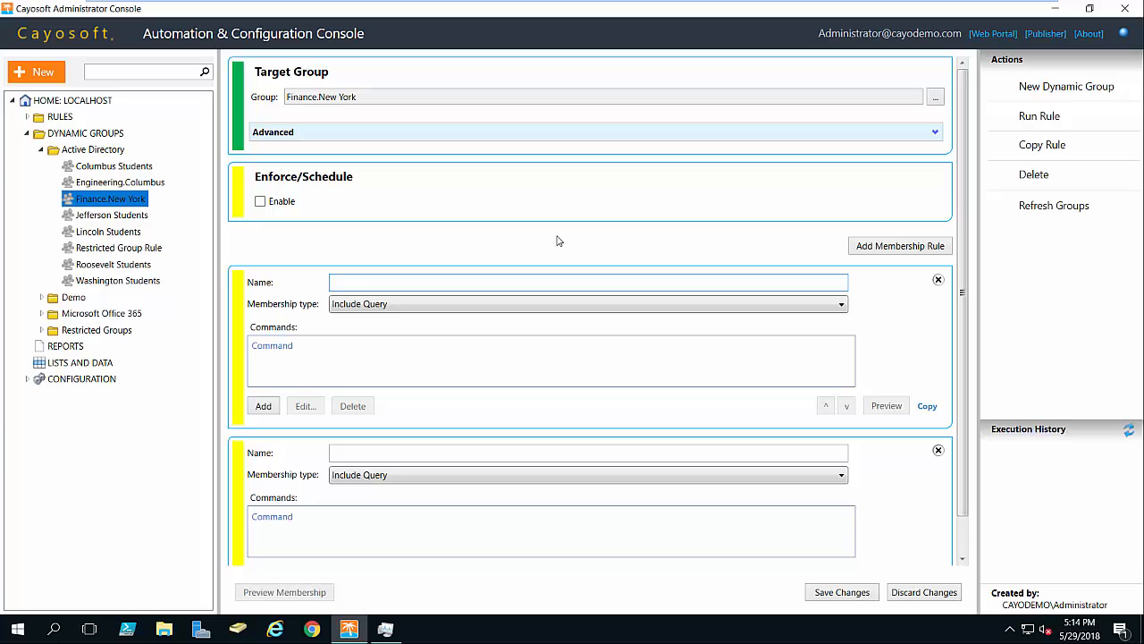
text(All Accounting)
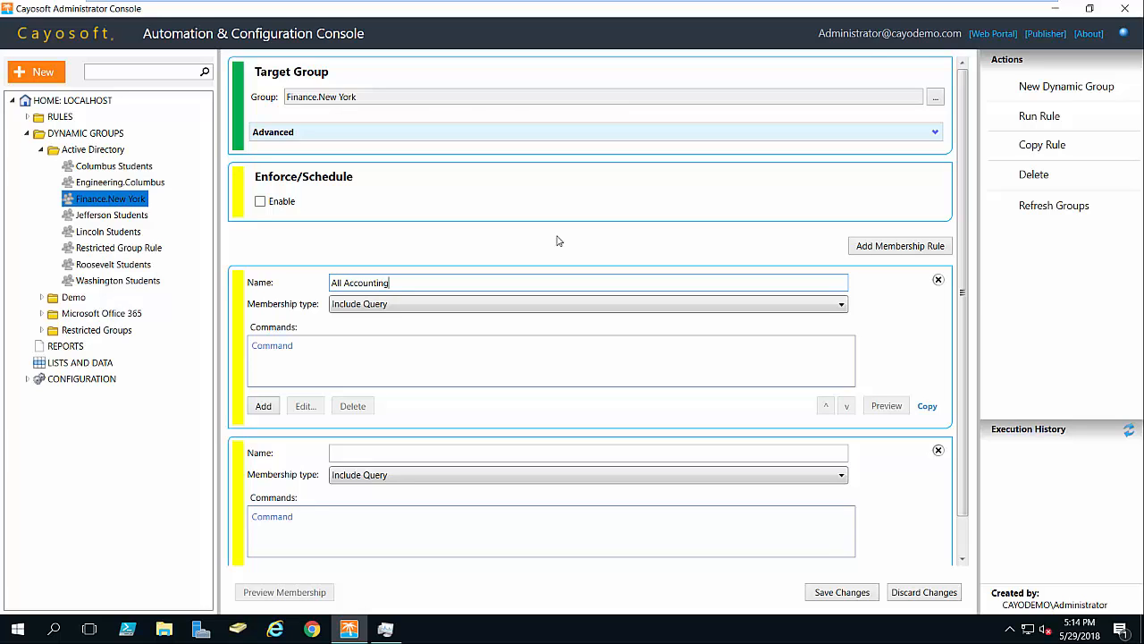
text(or F)
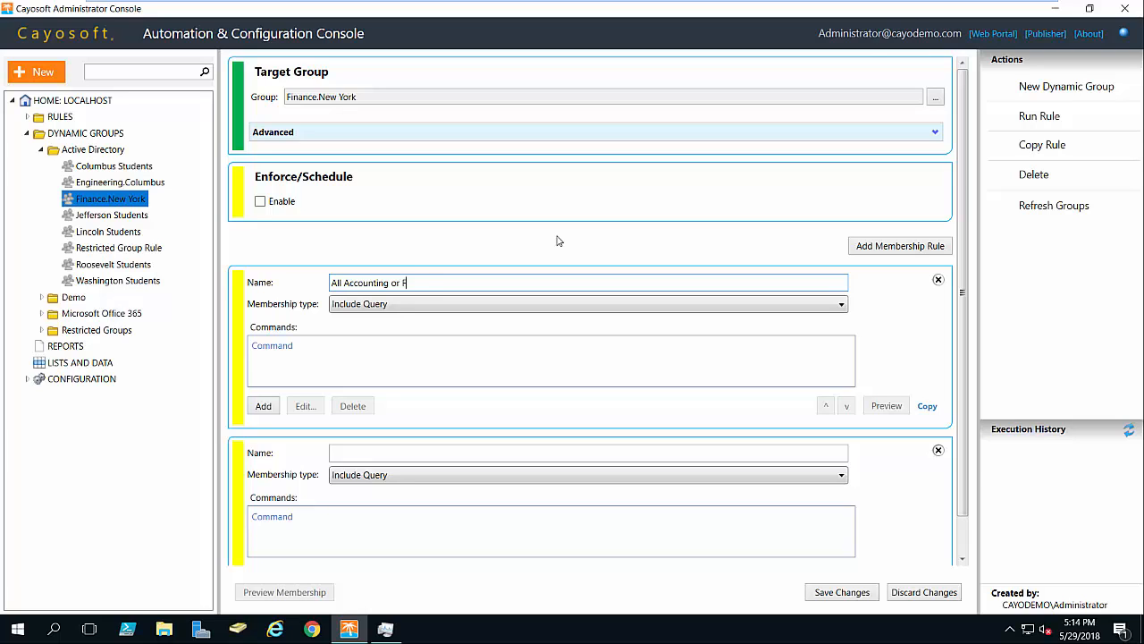
text(inance Group Employees in N)
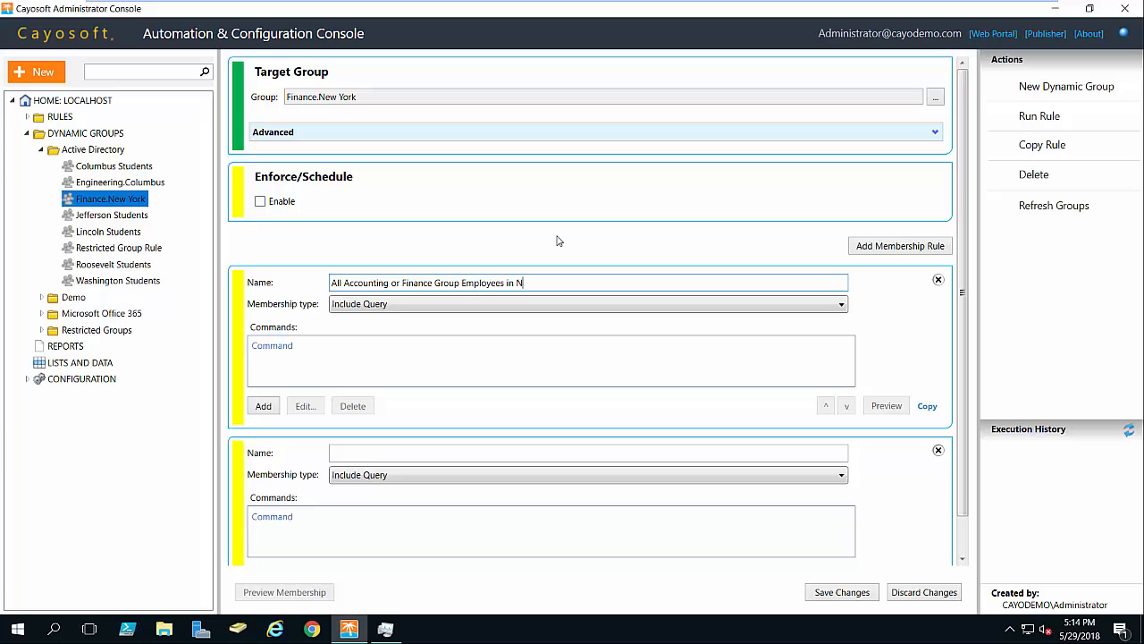
text(ew York)
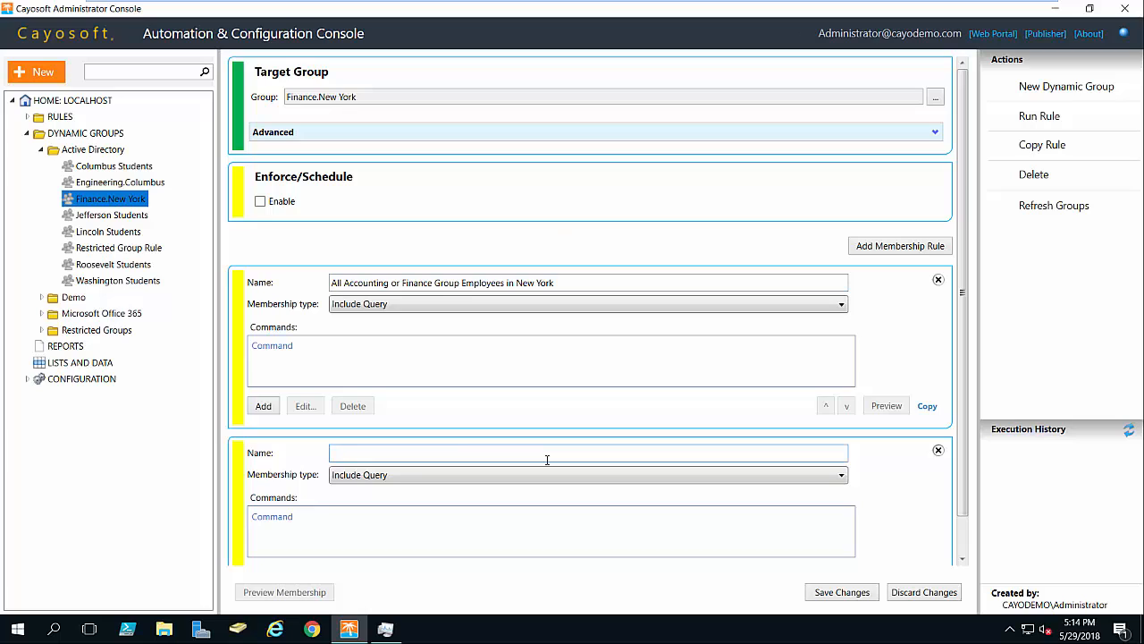
Step: Name the second membership rule 'Manger of Fiance', replacing its first typed name
text(Finance)
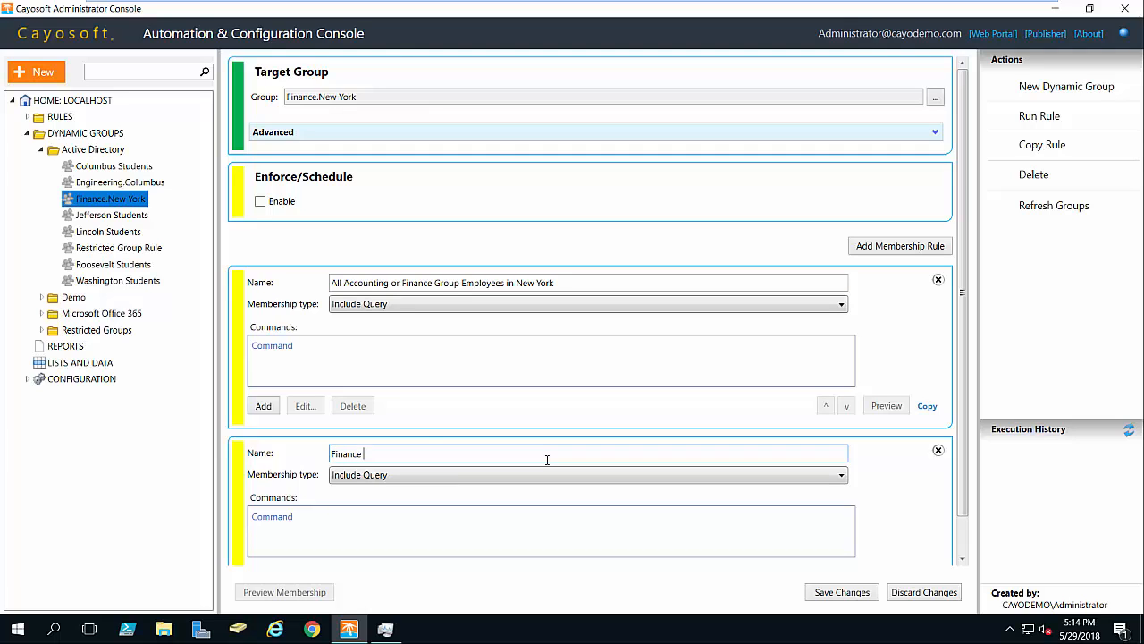
text(manager)
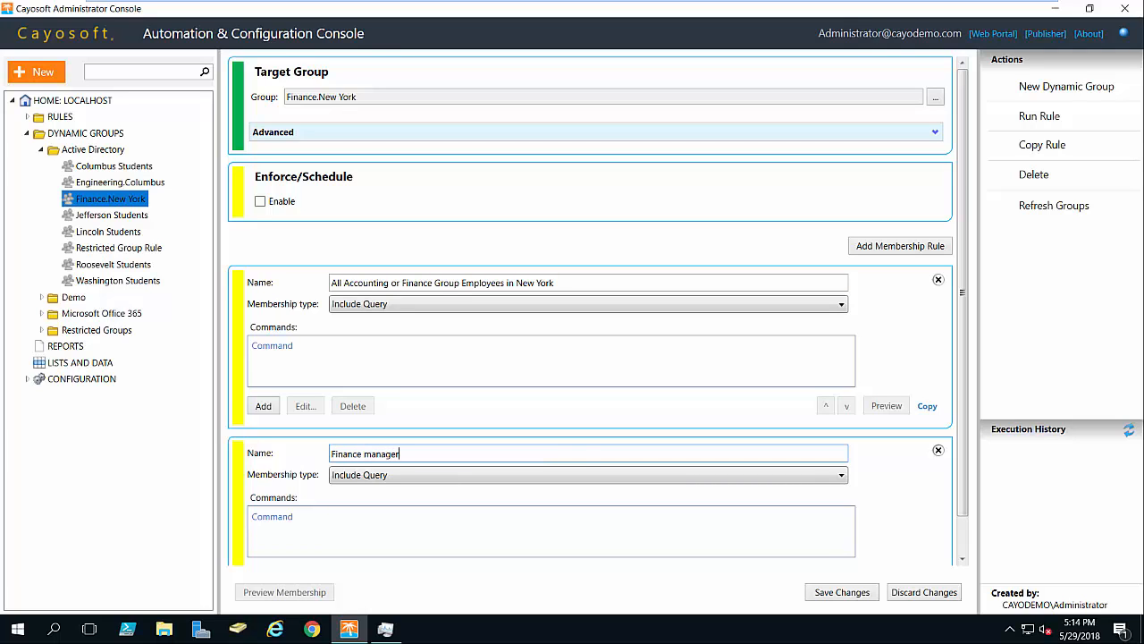
double_click(365, 454)
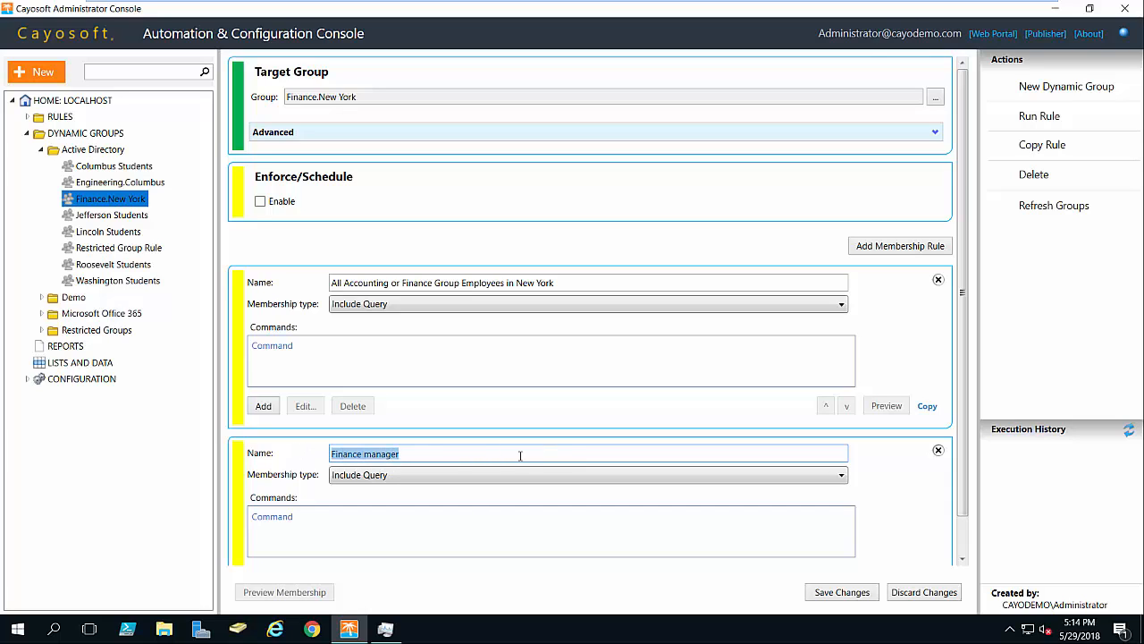
text(Manger of Fi)
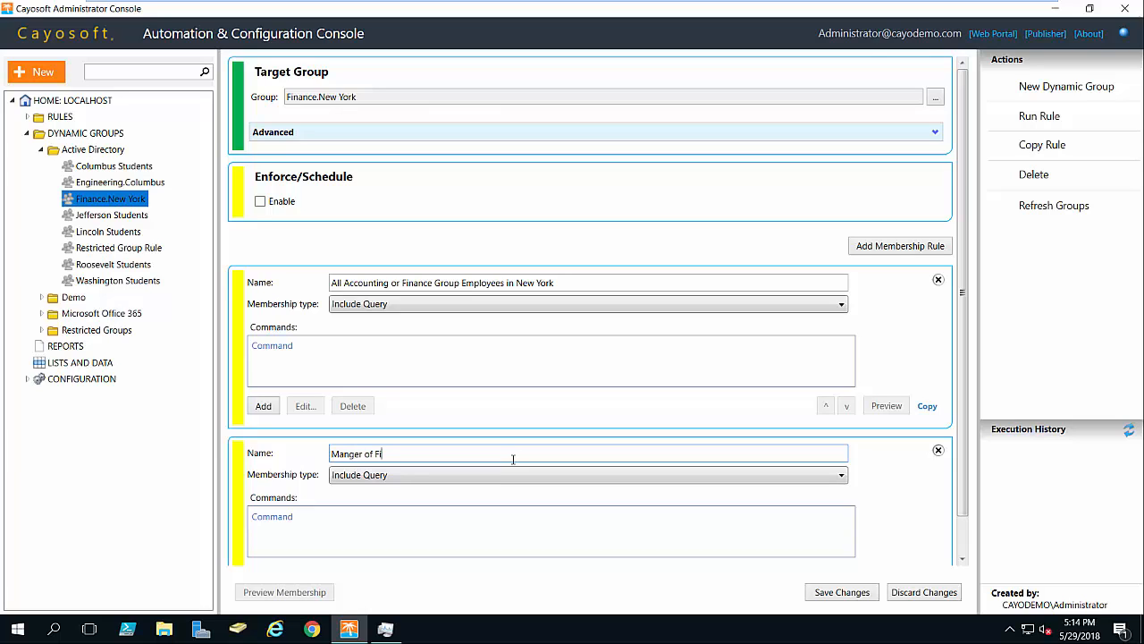
text(ance)
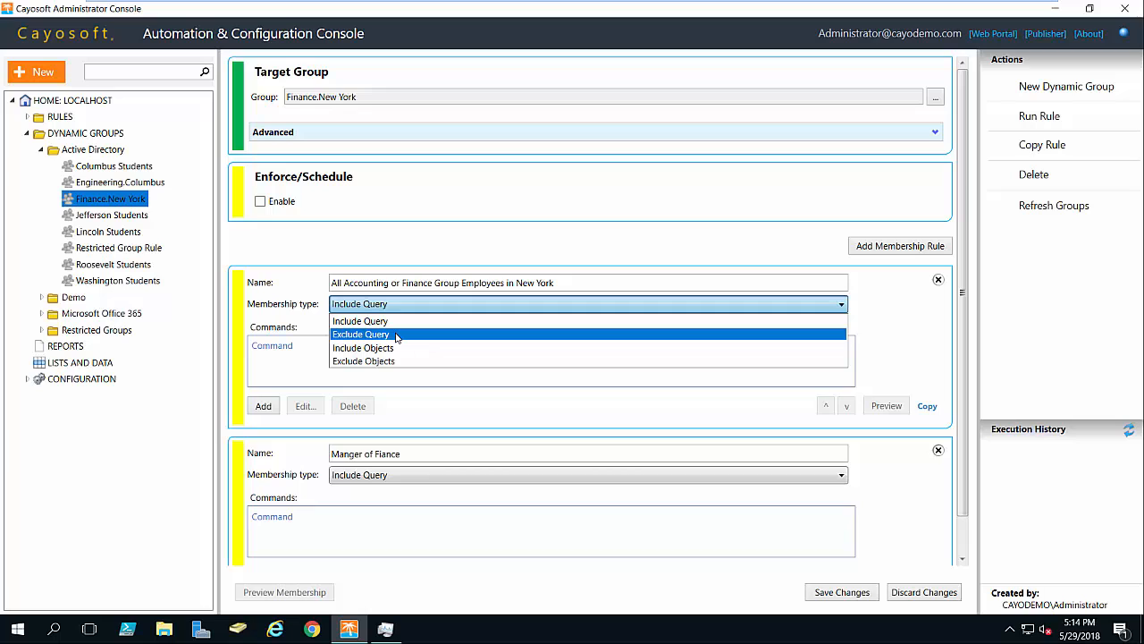
mouse_move(360, 320)
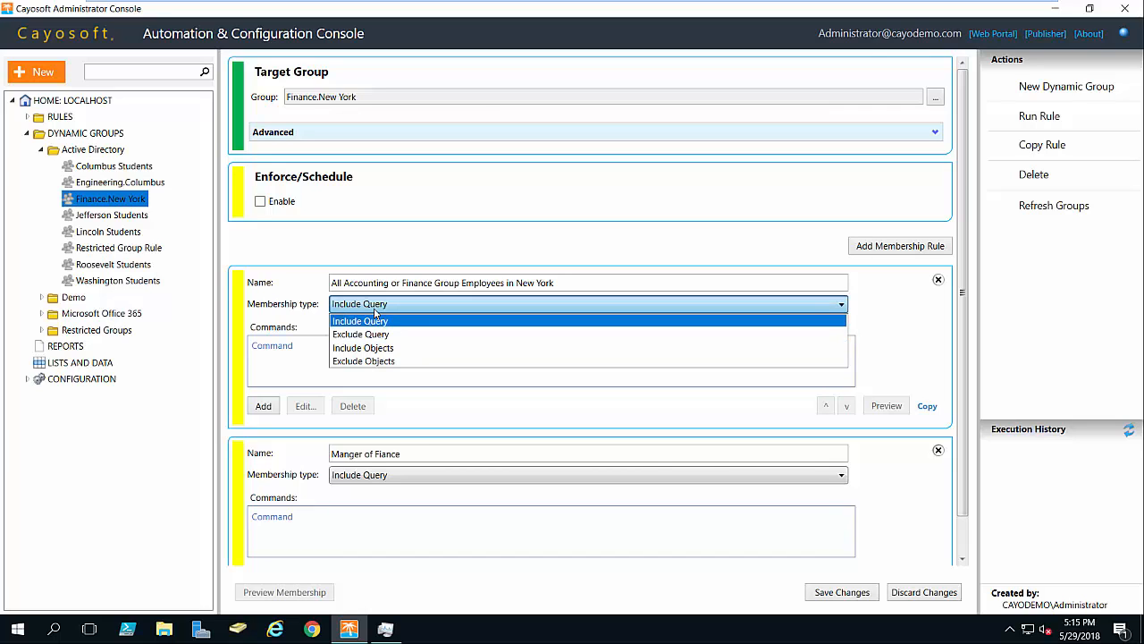
Step: Keep the first rule as a query include and set the second rule to Include Objects
click(359, 320)
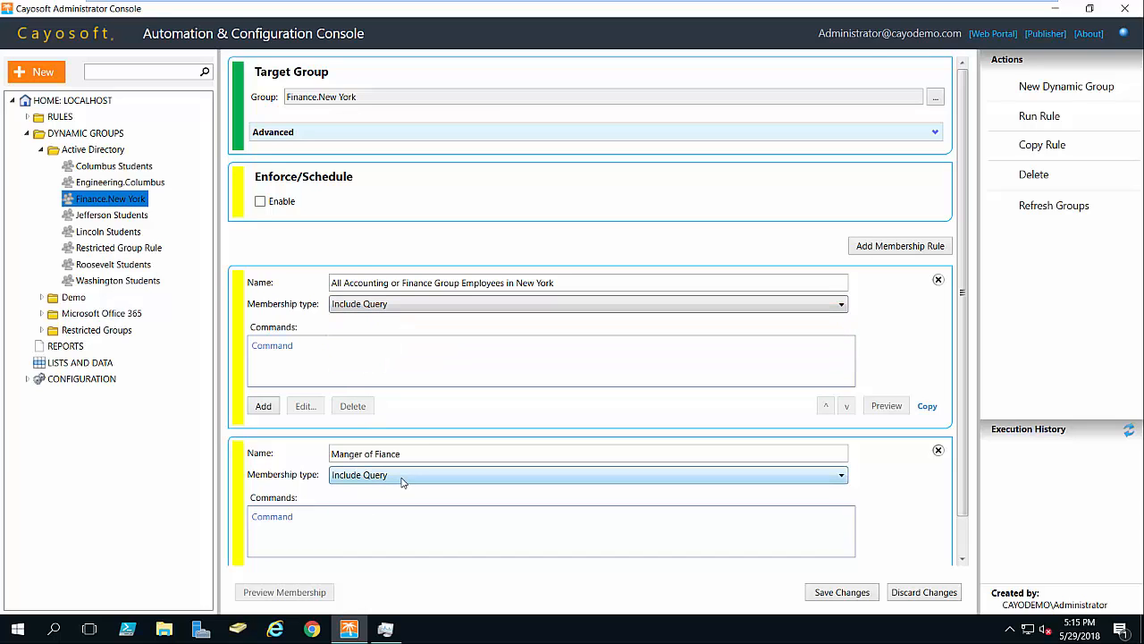
click(588, 476)
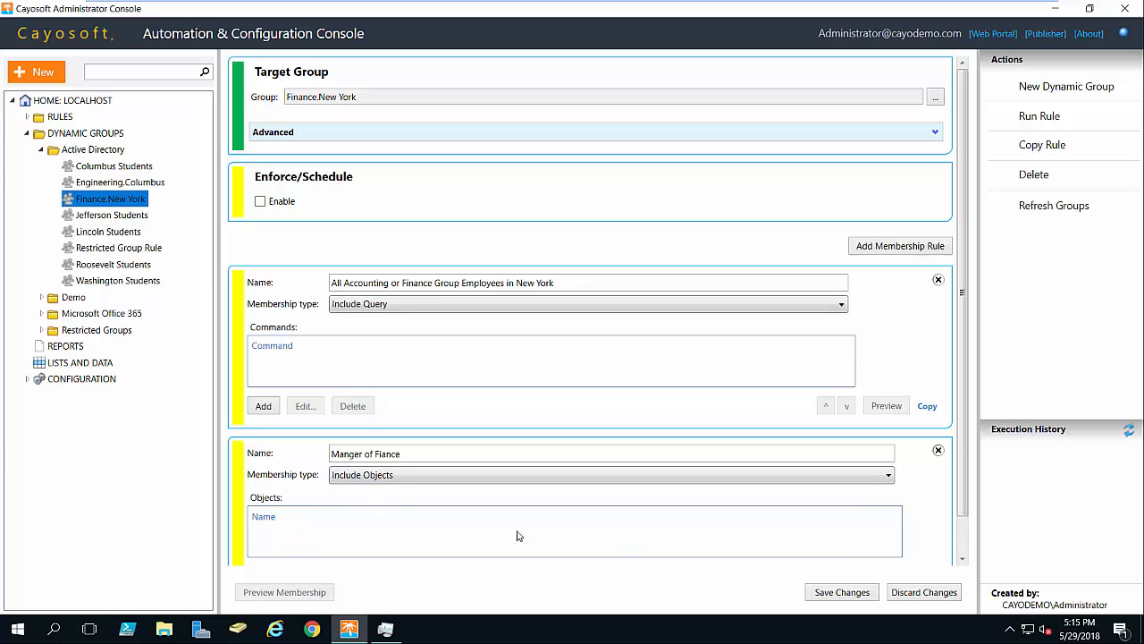
scroll(down, 3)
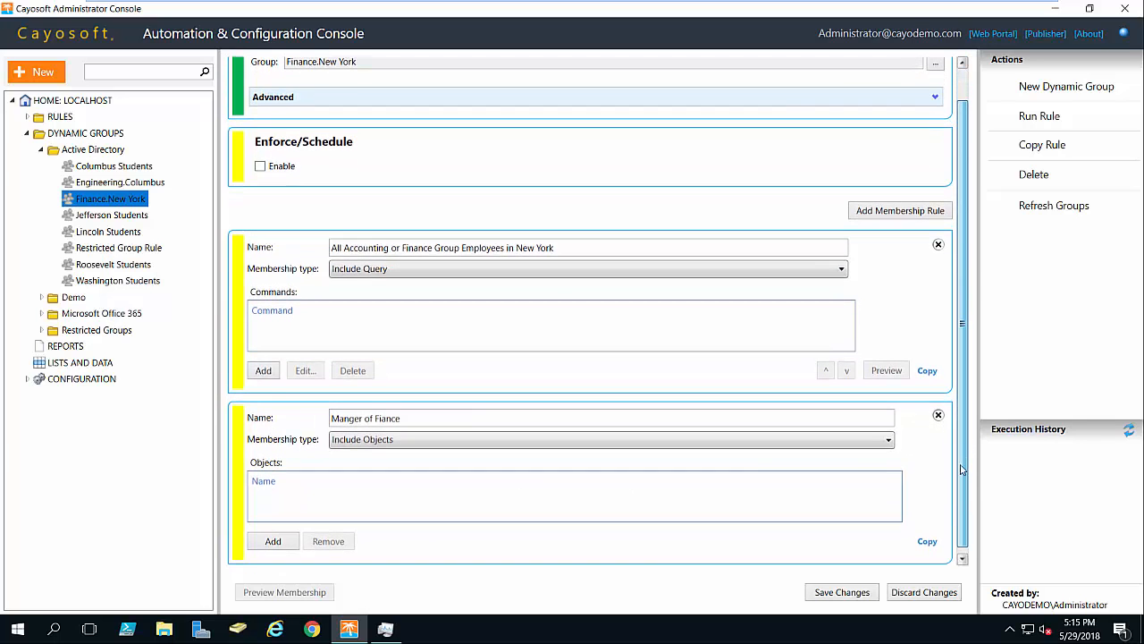
click(272, 540)
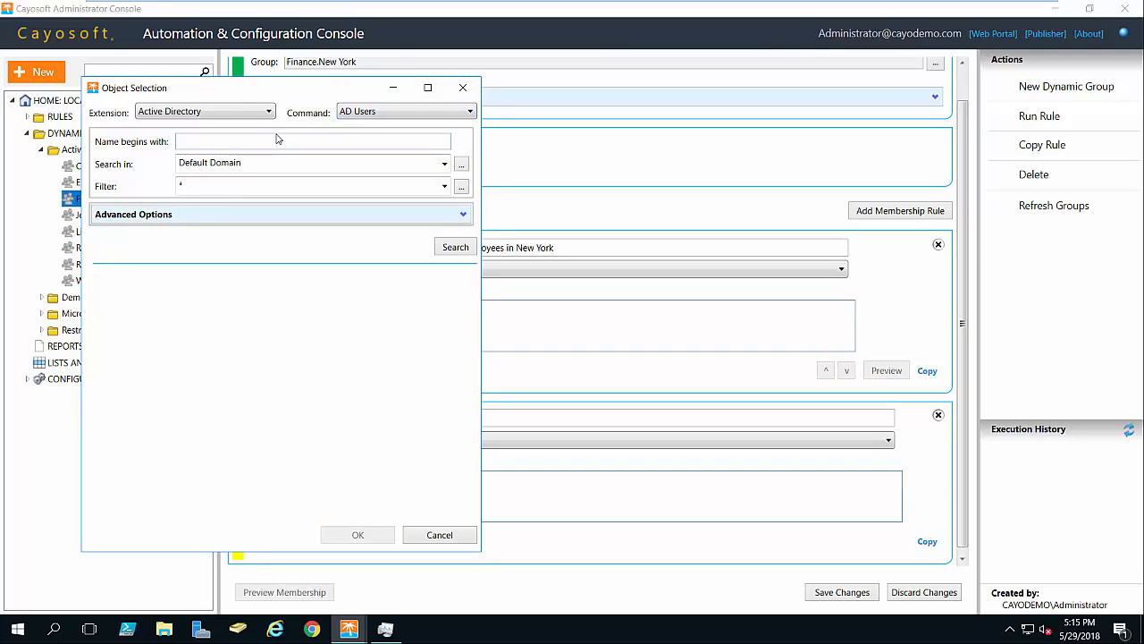
Step: Search users whose name begins with jimmy and add Jimmy Buffett to the second rule
text(jimm)
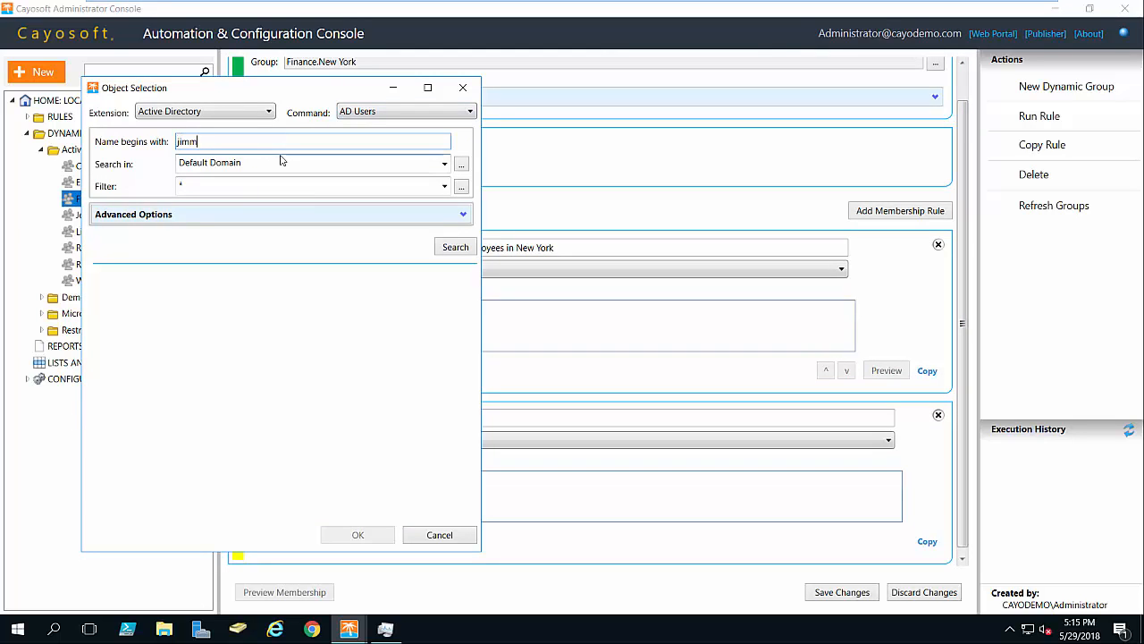
click(454, 247)
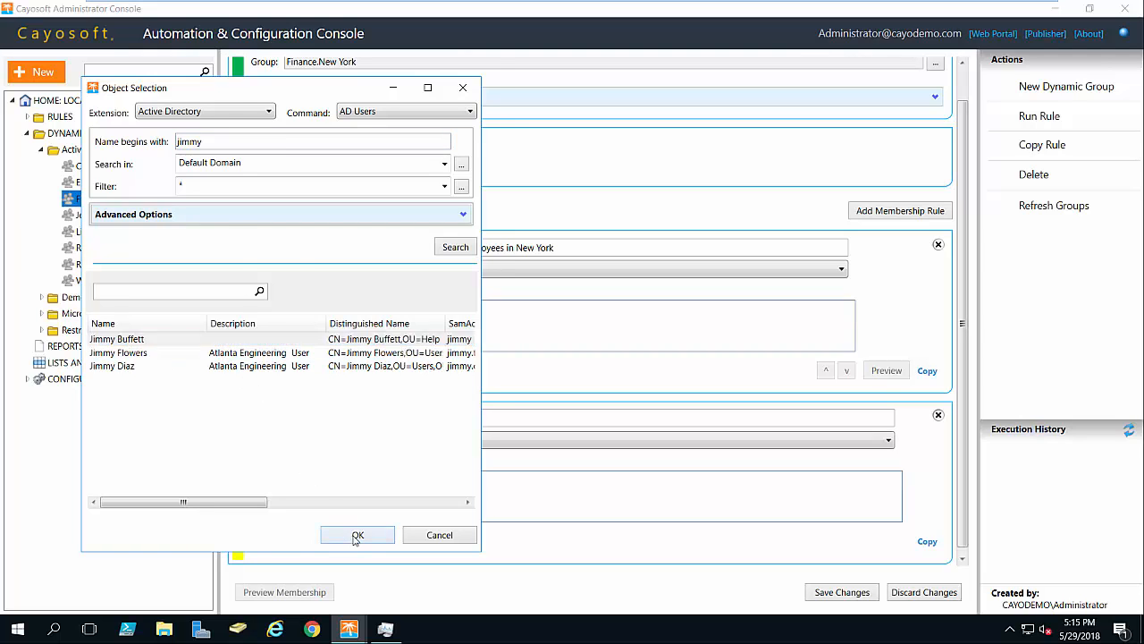
click(358, 534)
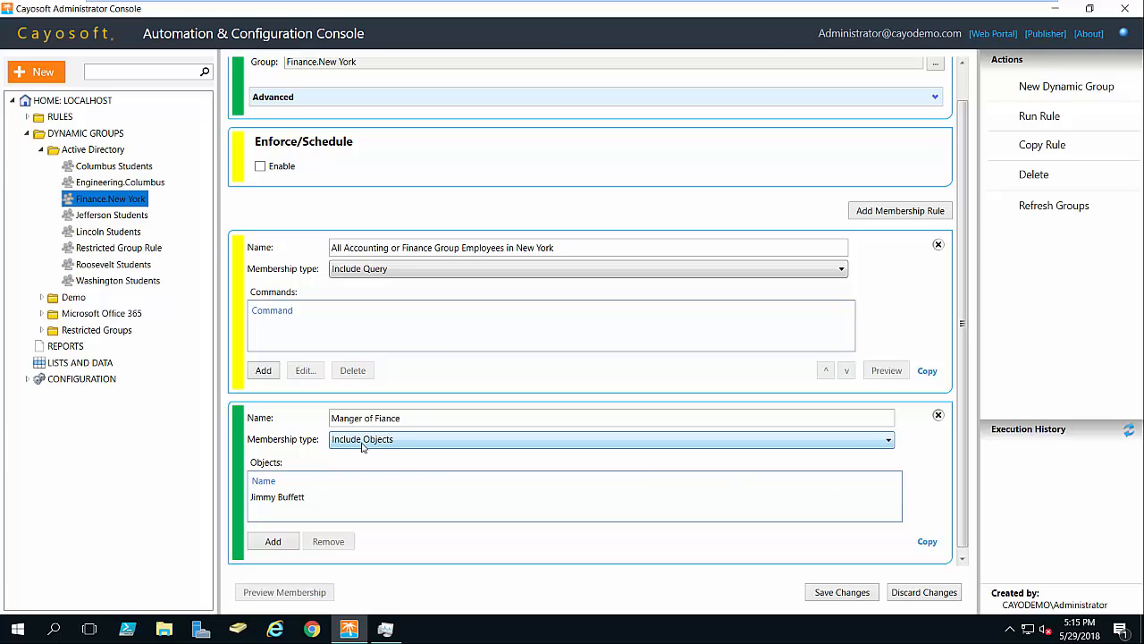
click(611, 440)
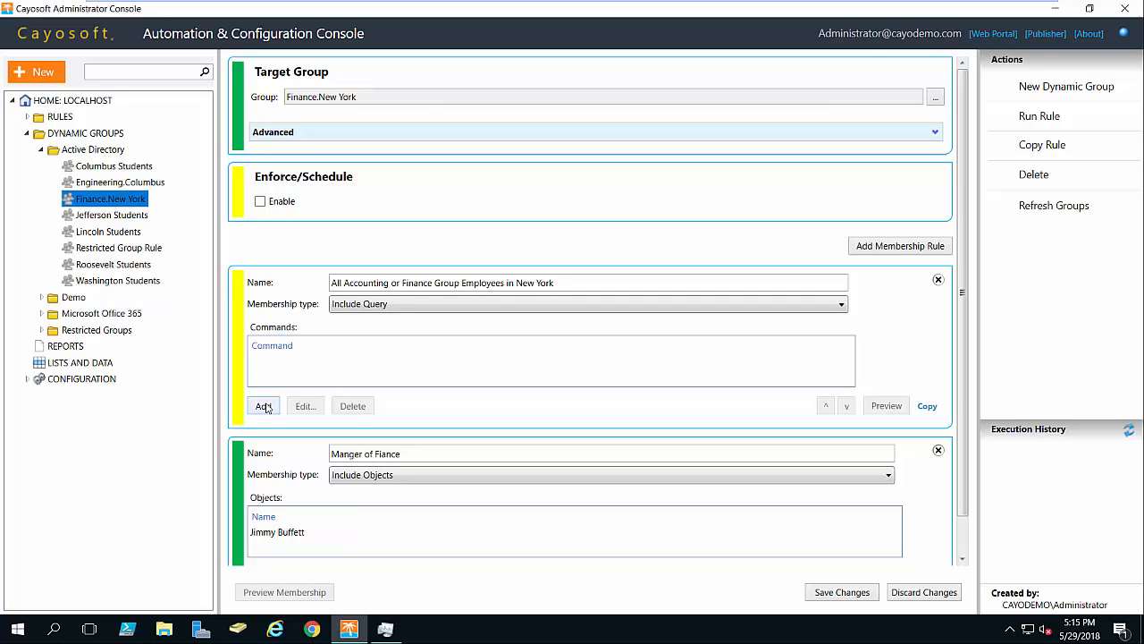
Step: Add a query command to the first rule and choose AD Users as the command
click(263, 404)
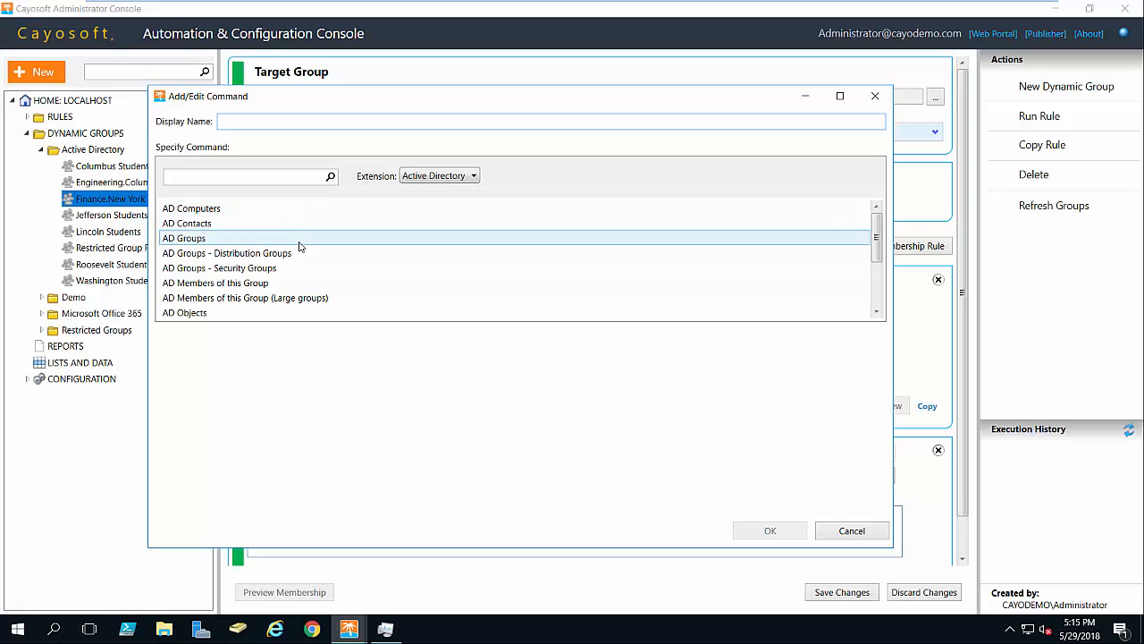
mouse_move(776, 331)
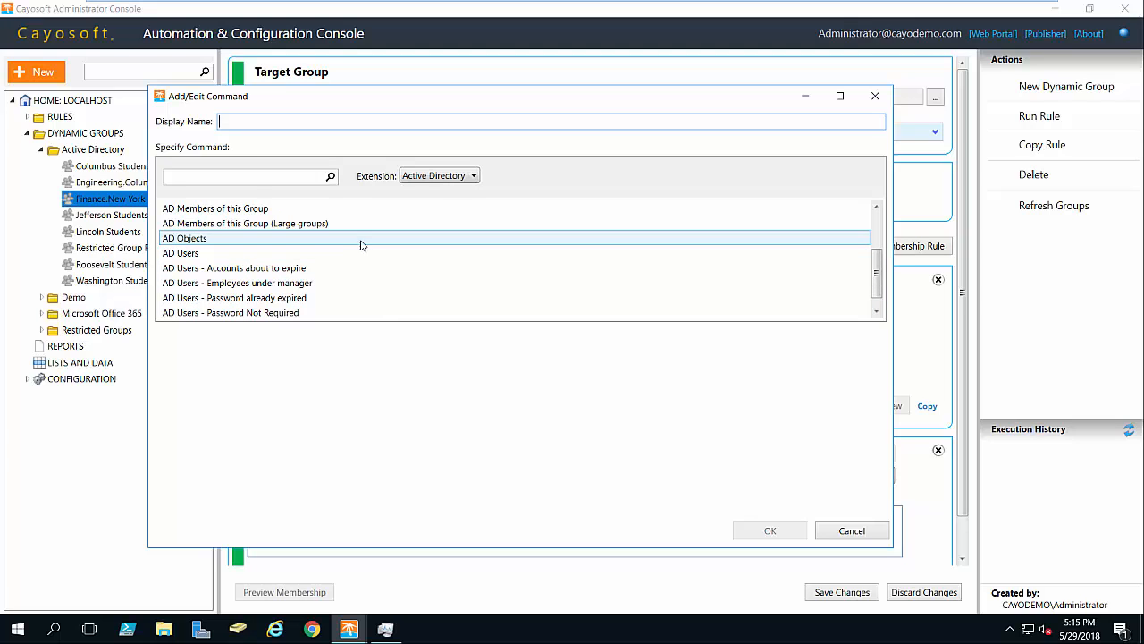
click(180, 254)
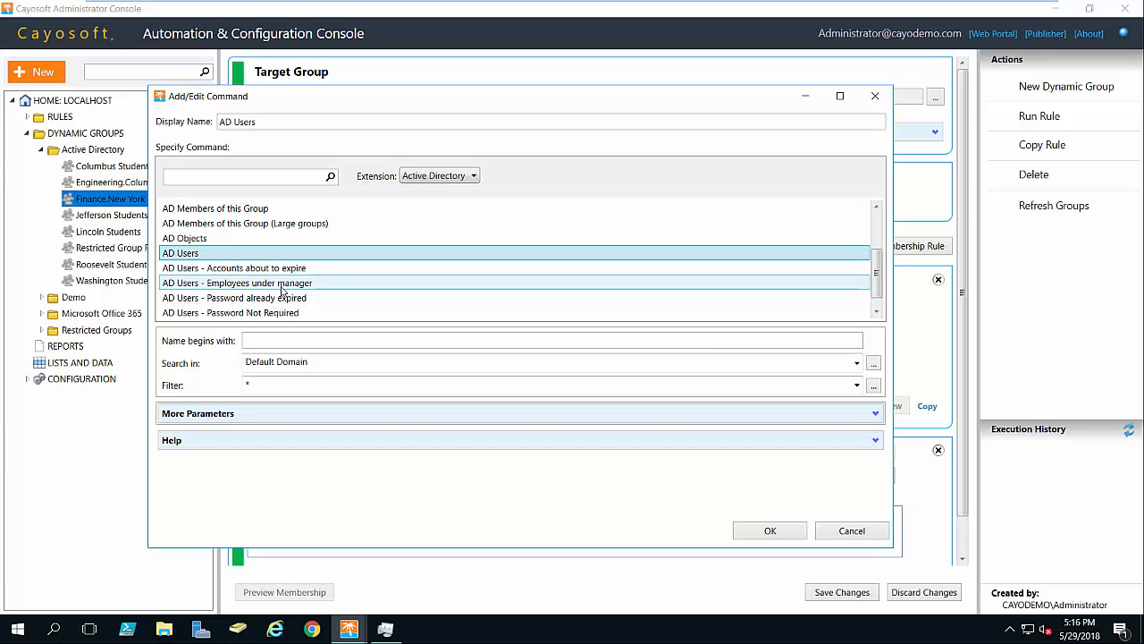
mouse_move(313, 289)
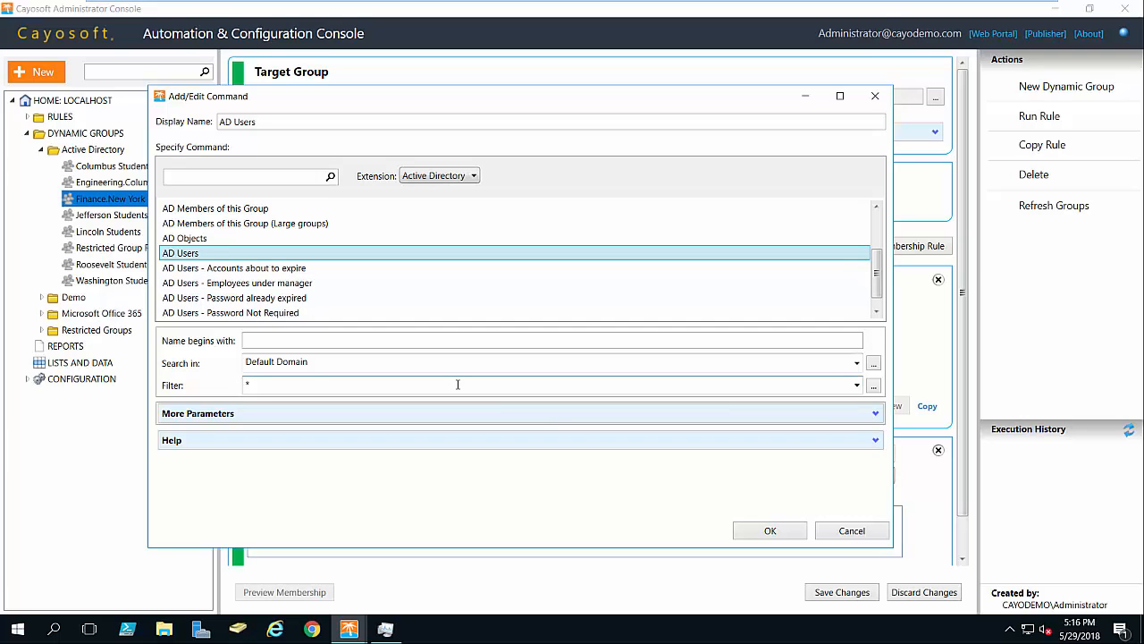
mouse_move(428, 383)
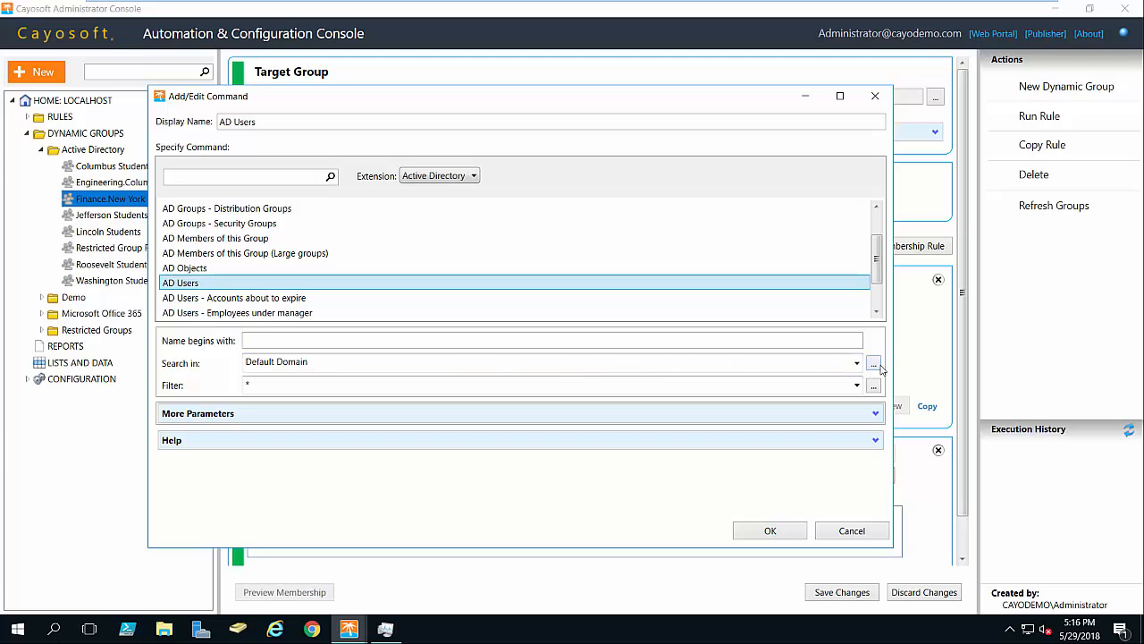
Step: Set the AD Users search location to the Corp container under cayodemo
click(872, 364)
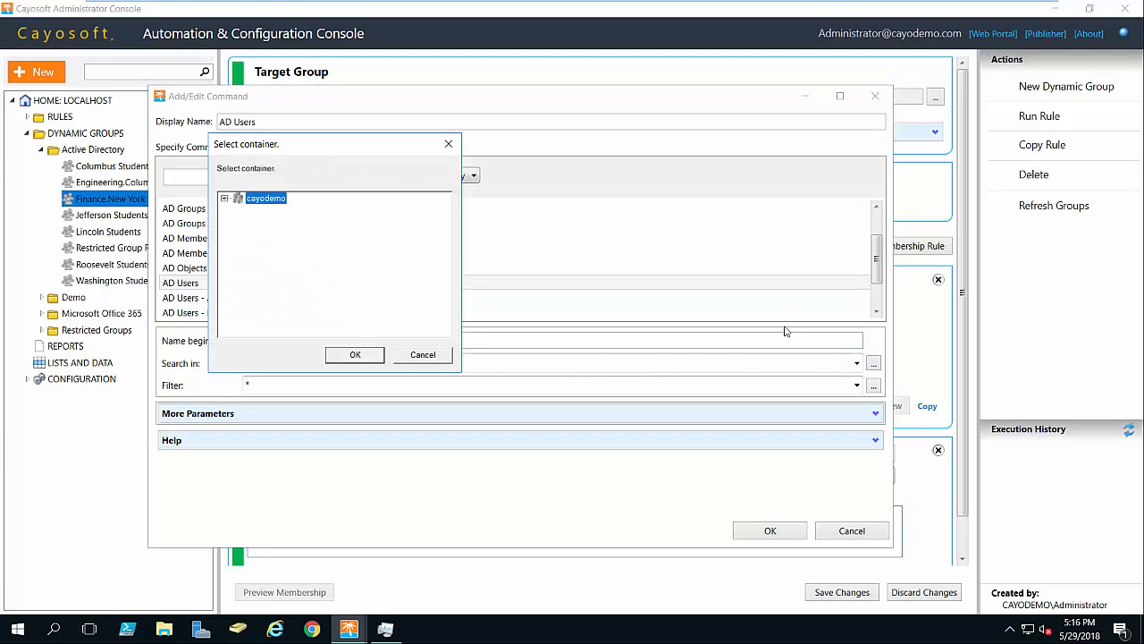
click(225, 197)
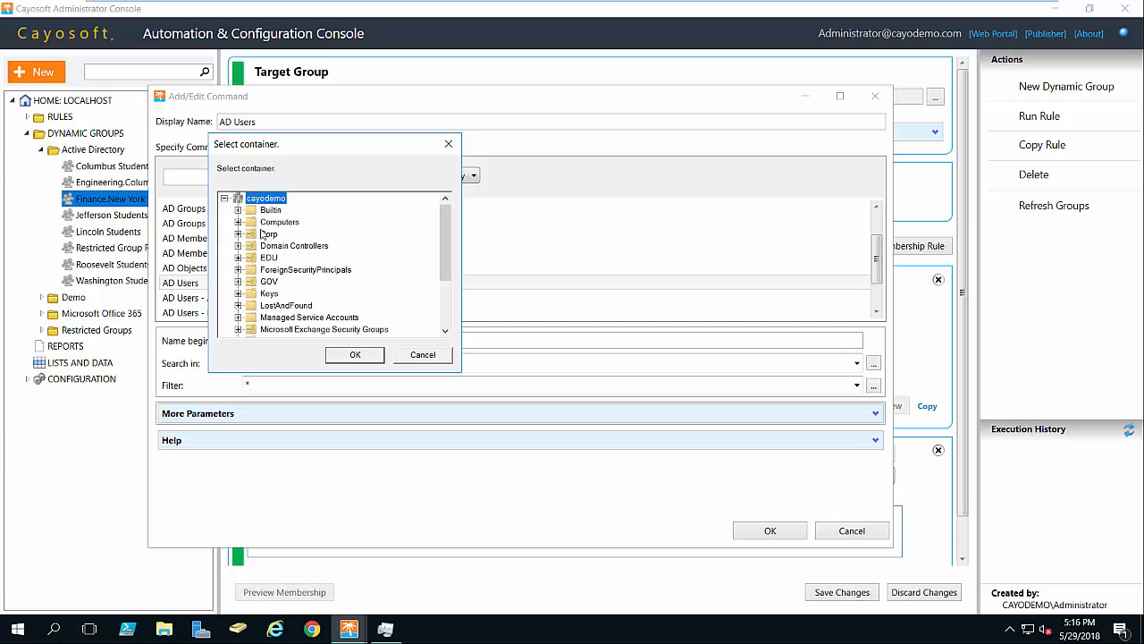
click(269, 232)
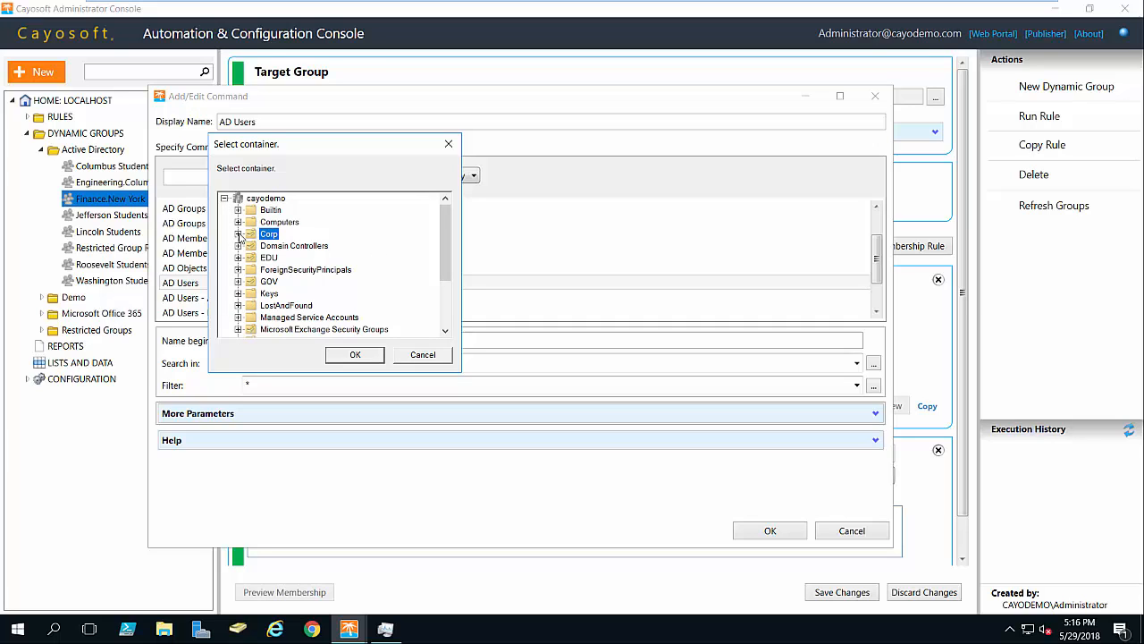
click(354, 354)
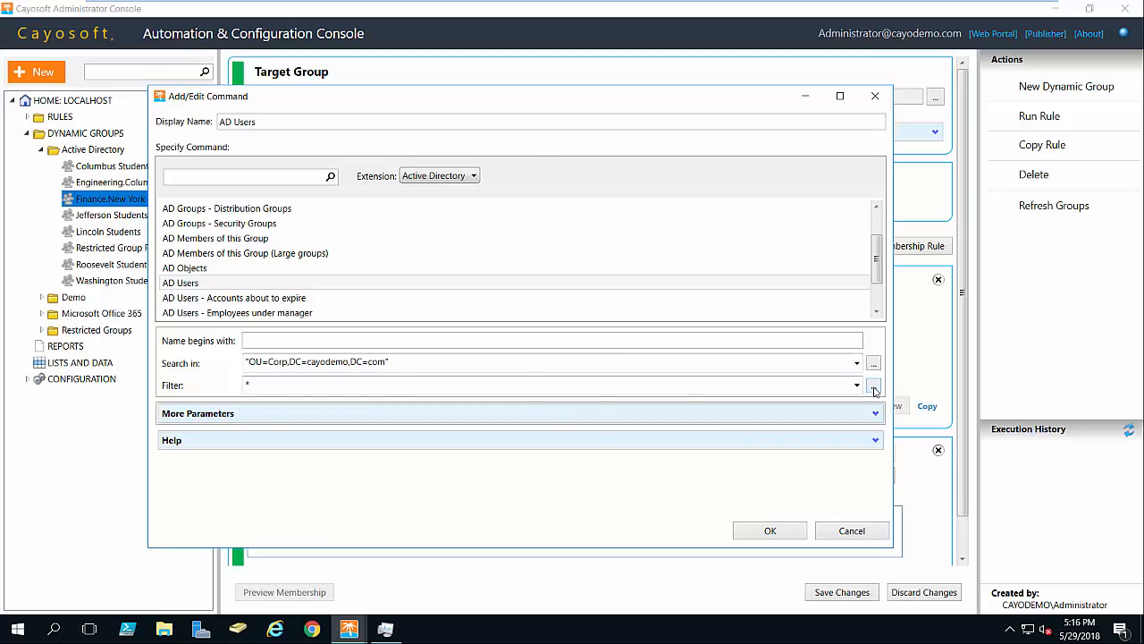
Step: Define the filter's first condition as Office Equal New York
click(874, 387)
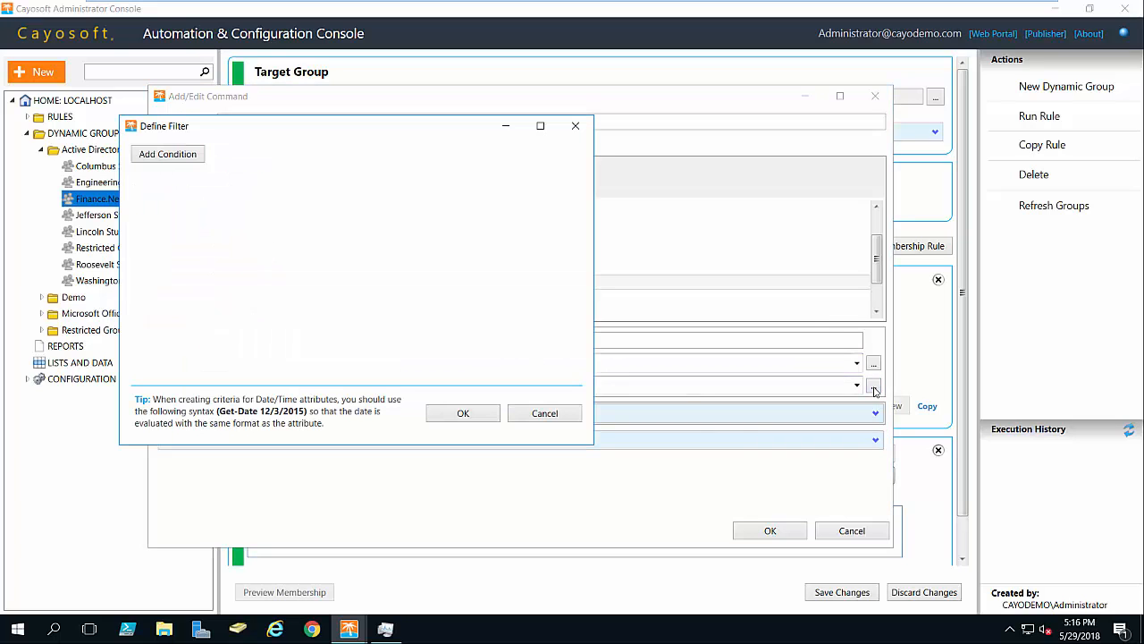
mouse_move(251, 248)
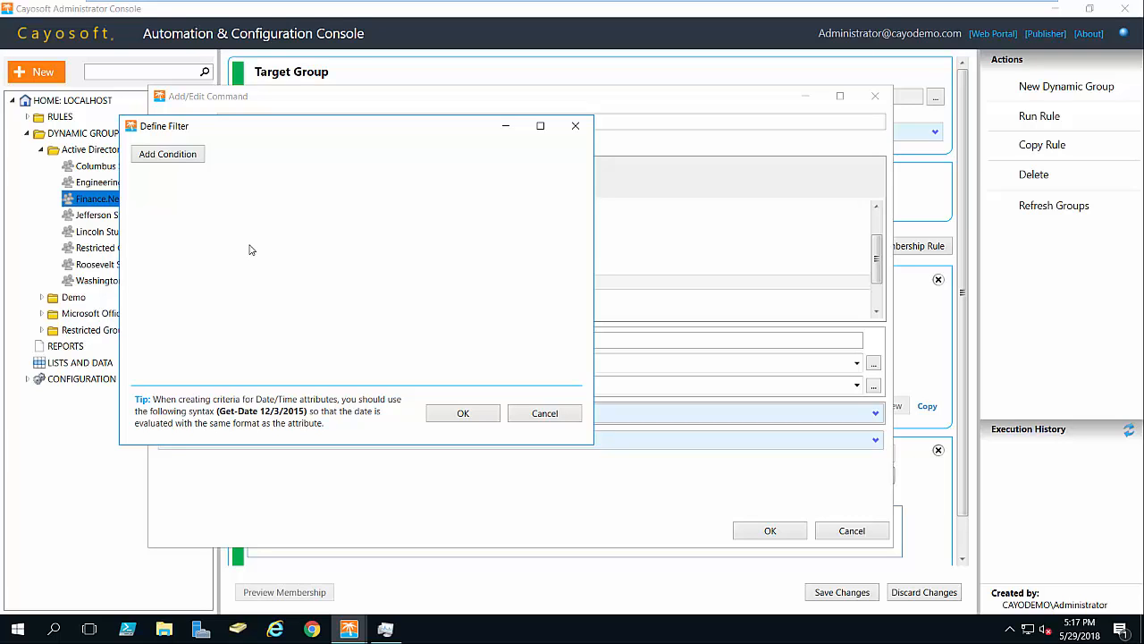
mouse_move(250, 246)
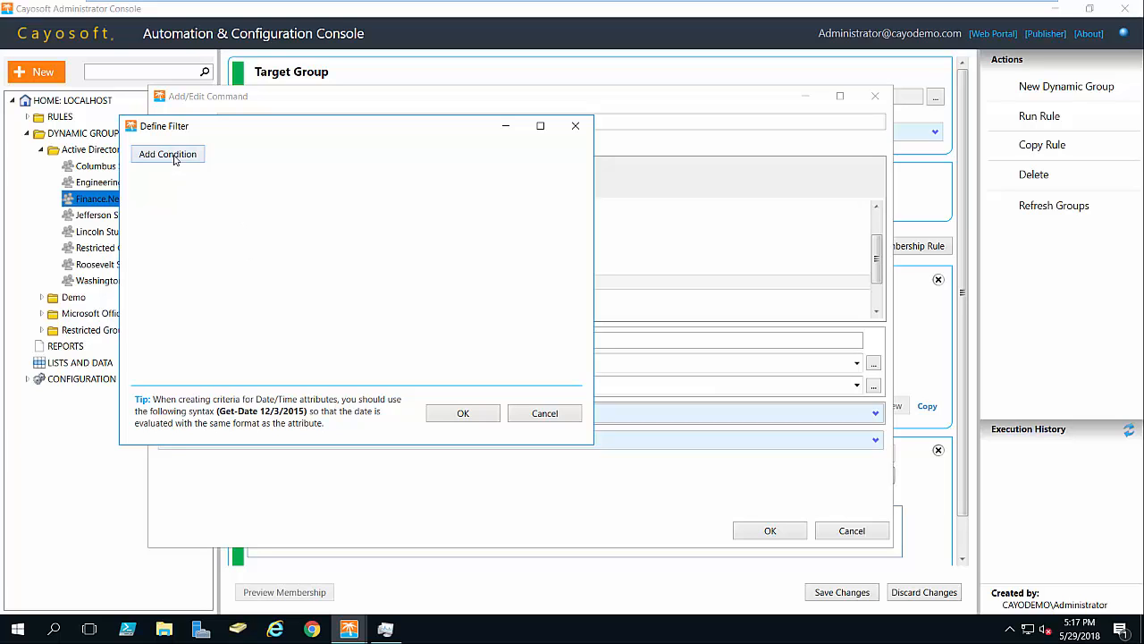
click(168, 153)
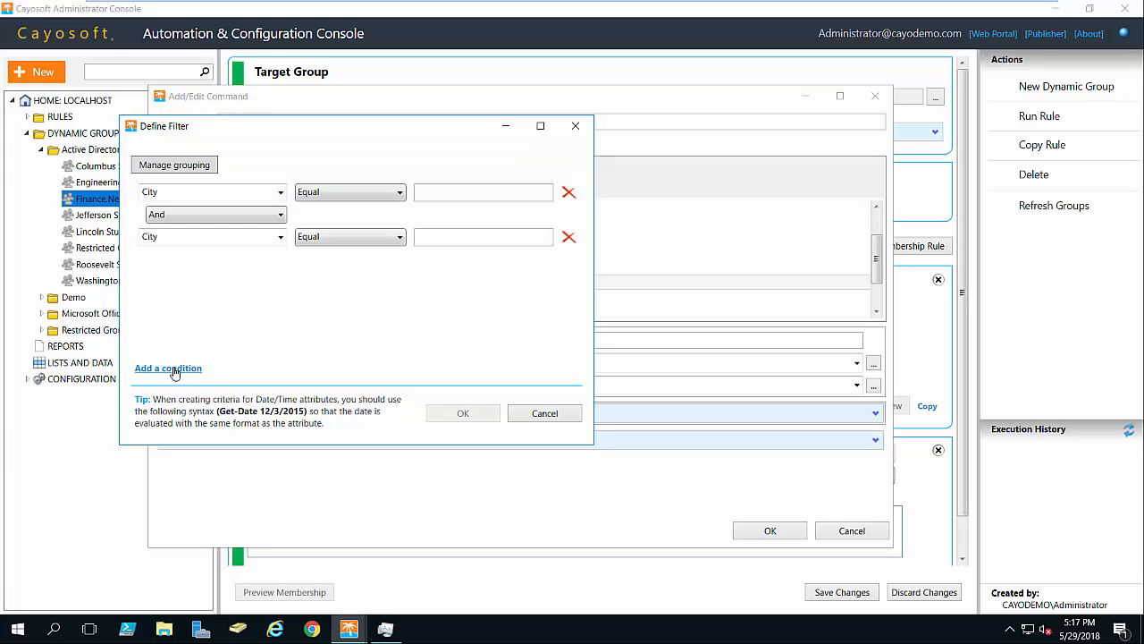
click(168, 368)
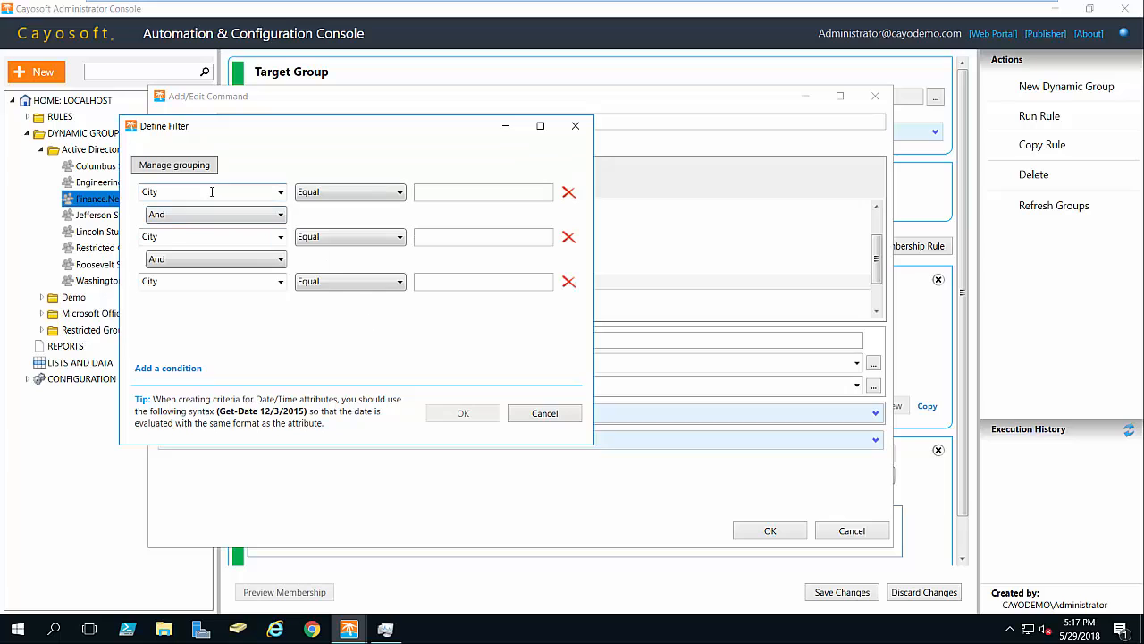
click(211, 191)
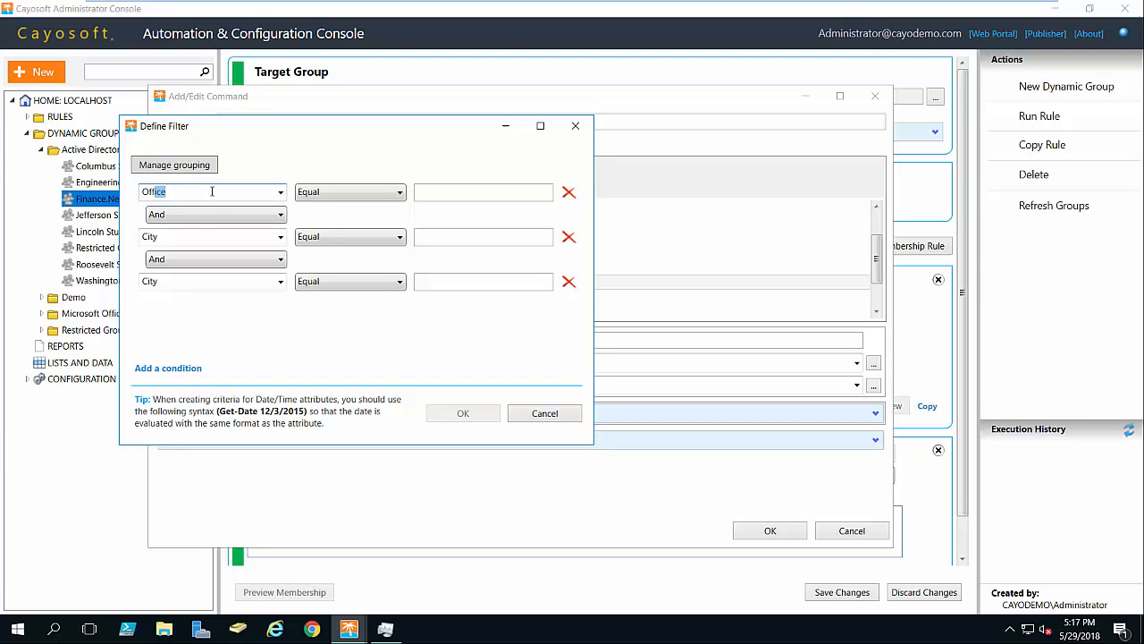
click(483, 191)
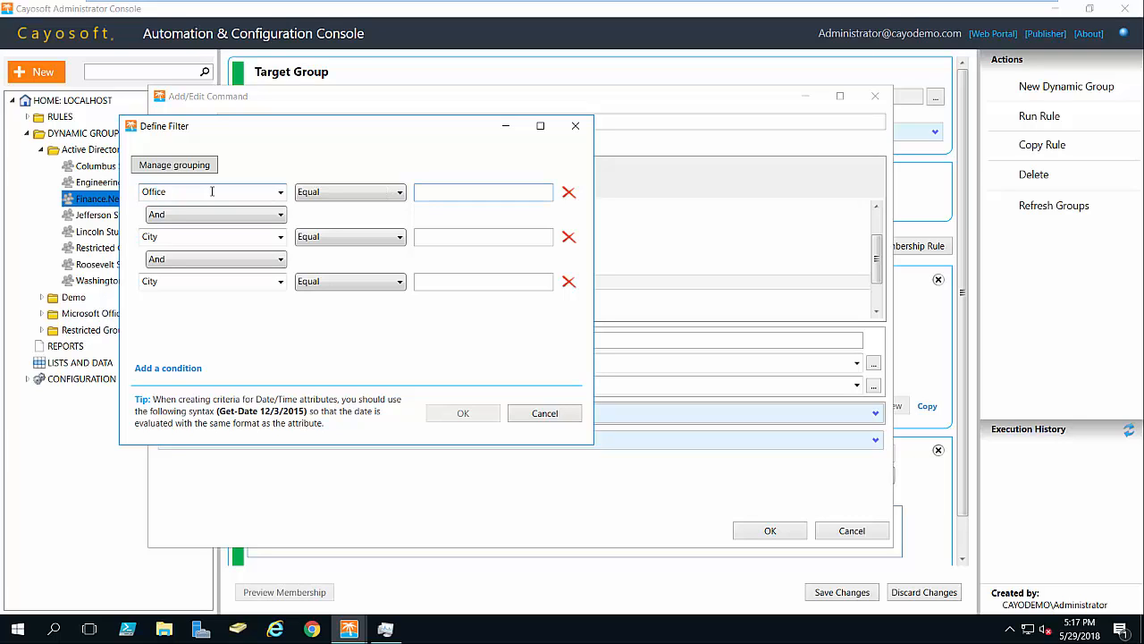
text(New Y)
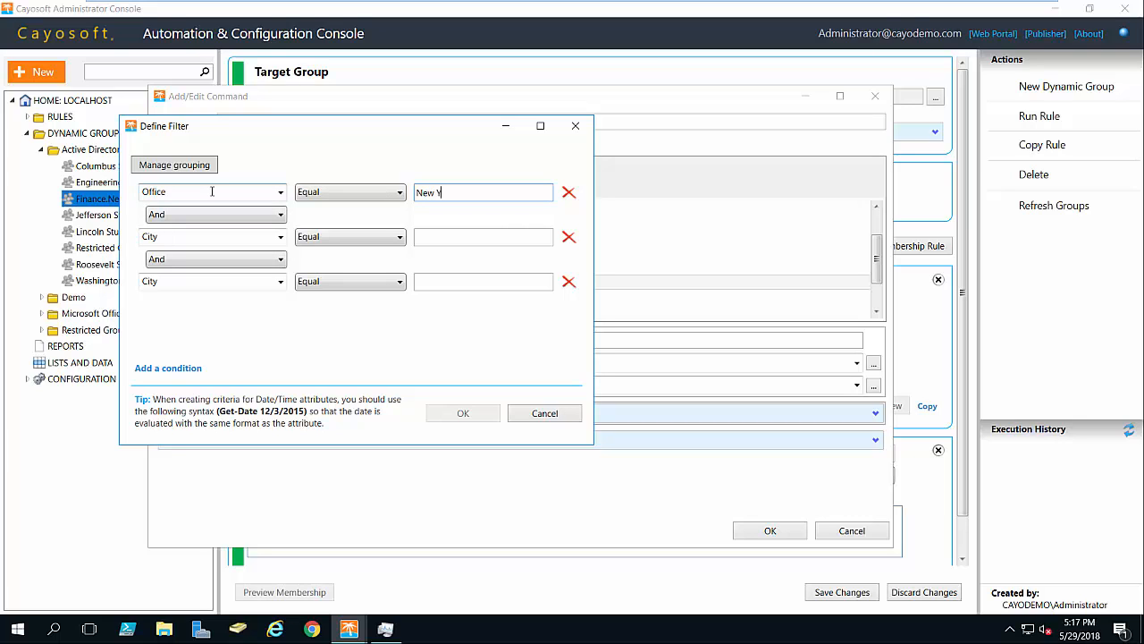
text(ork)
click(212, 236)
text(De)
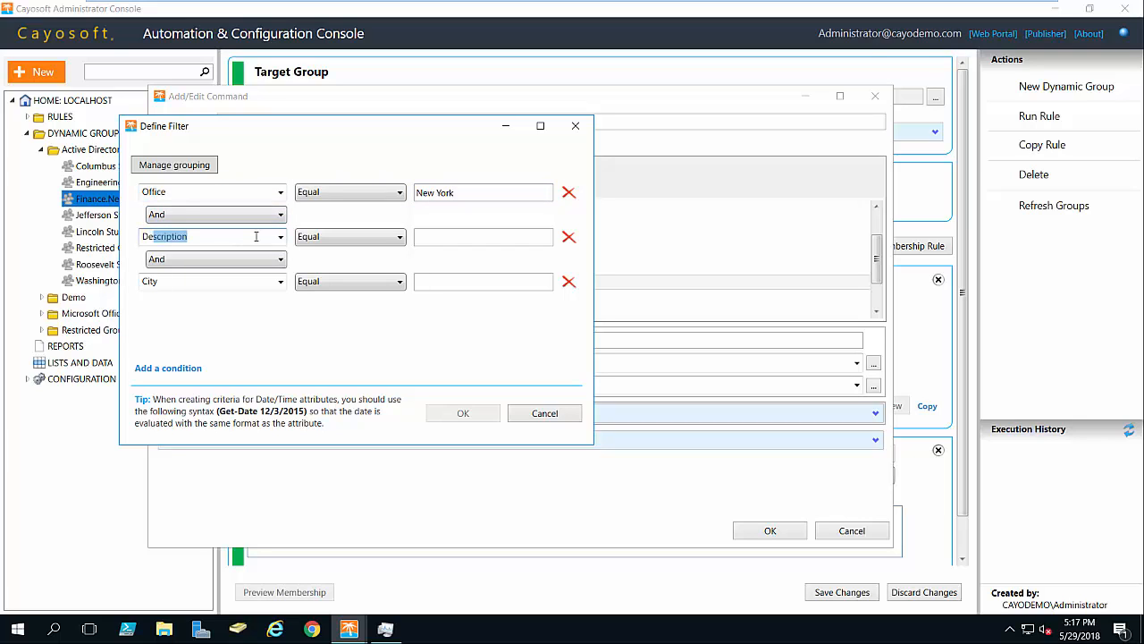
Step: Add the conditions Department Equal Accounting and Department Equal Finance
click(211, 236)
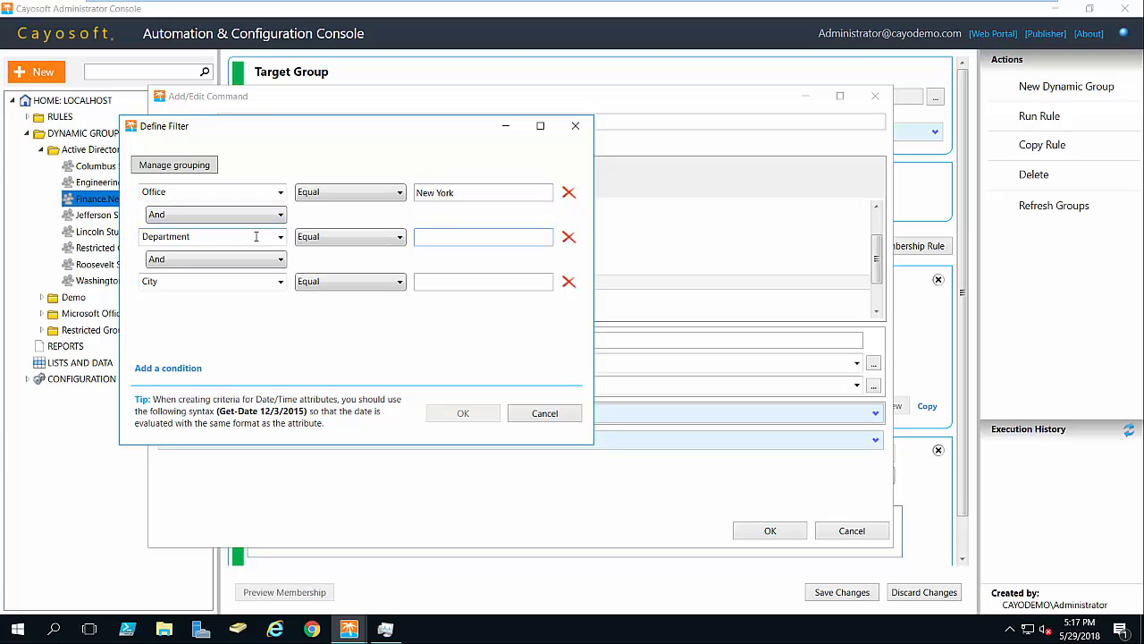
text(Accounting)
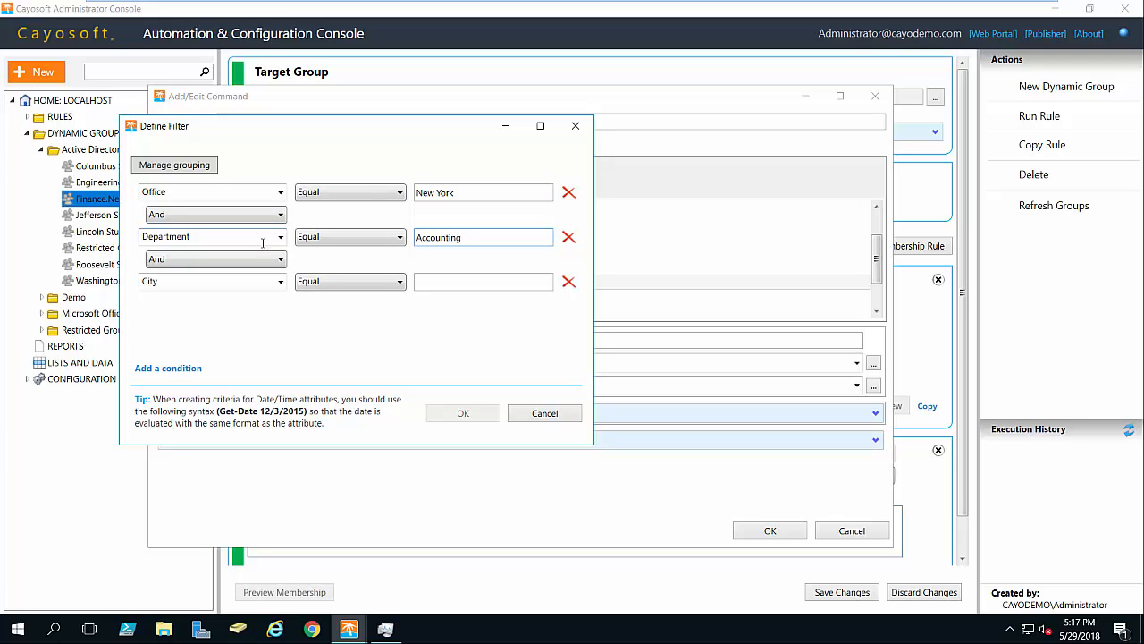
click(211, 281)
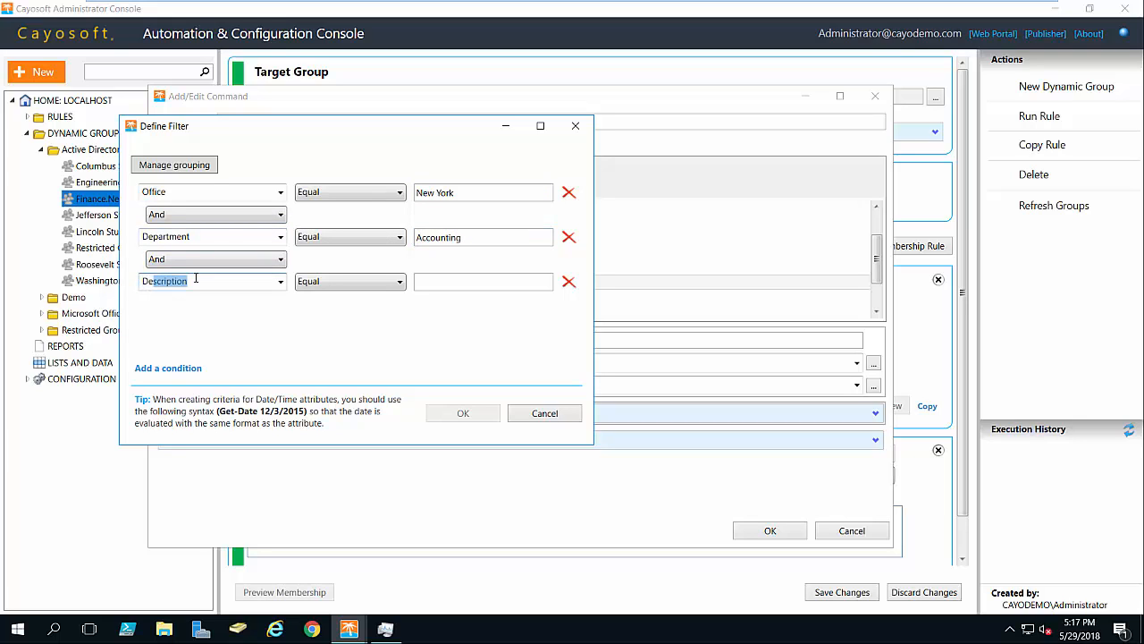
click(211, 281)
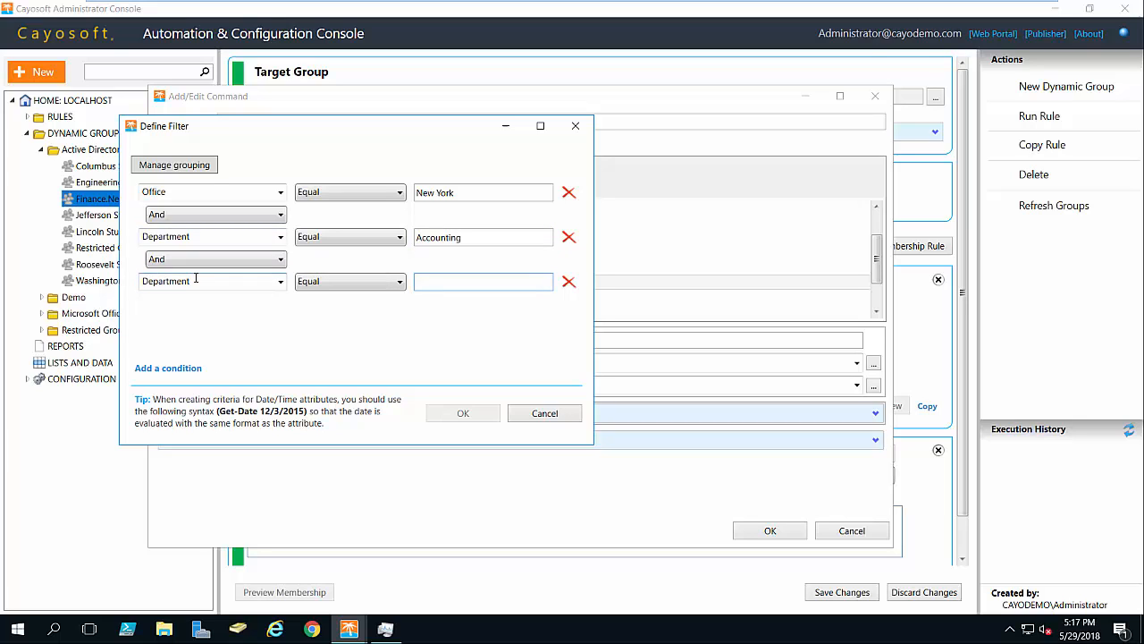
text(Finance)
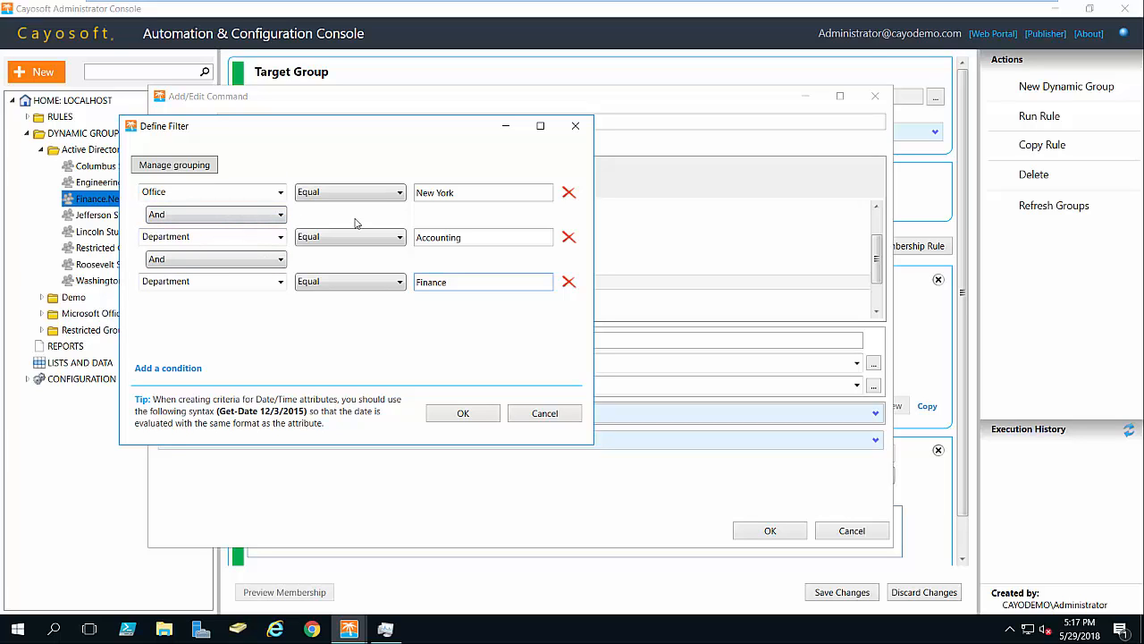
click(211, 191)
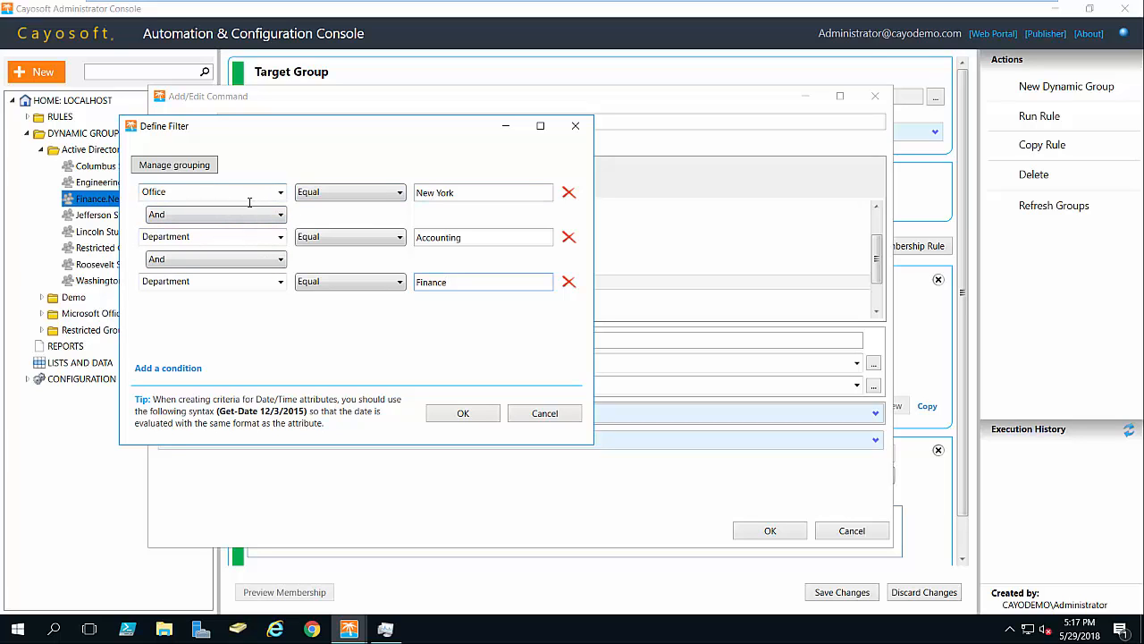
click(483, 236)
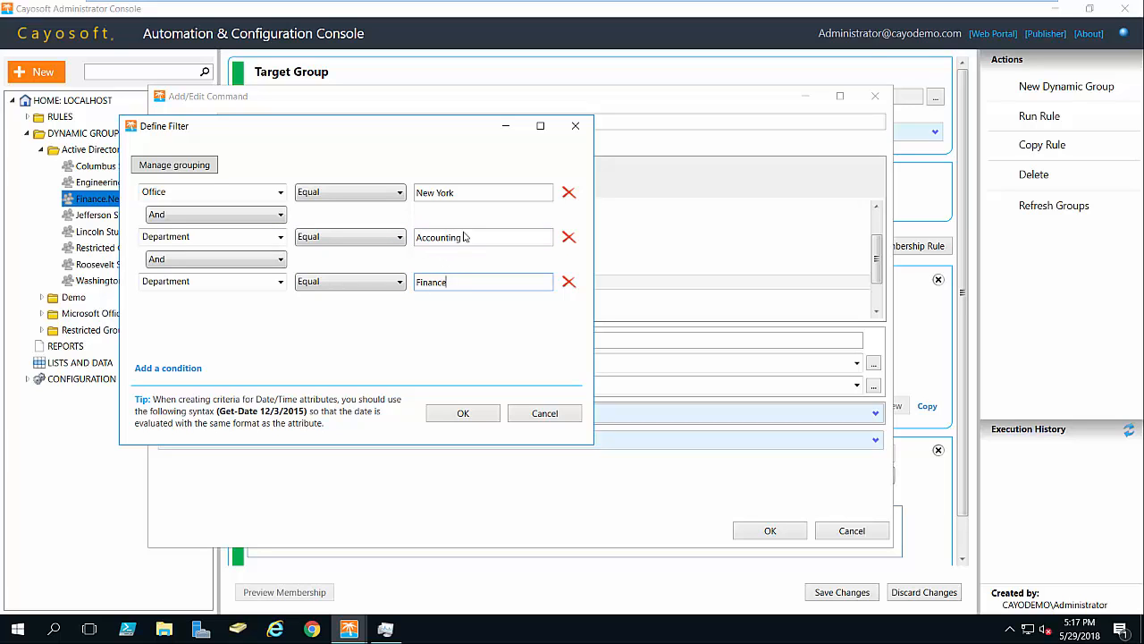
mouse_move(300, 258)
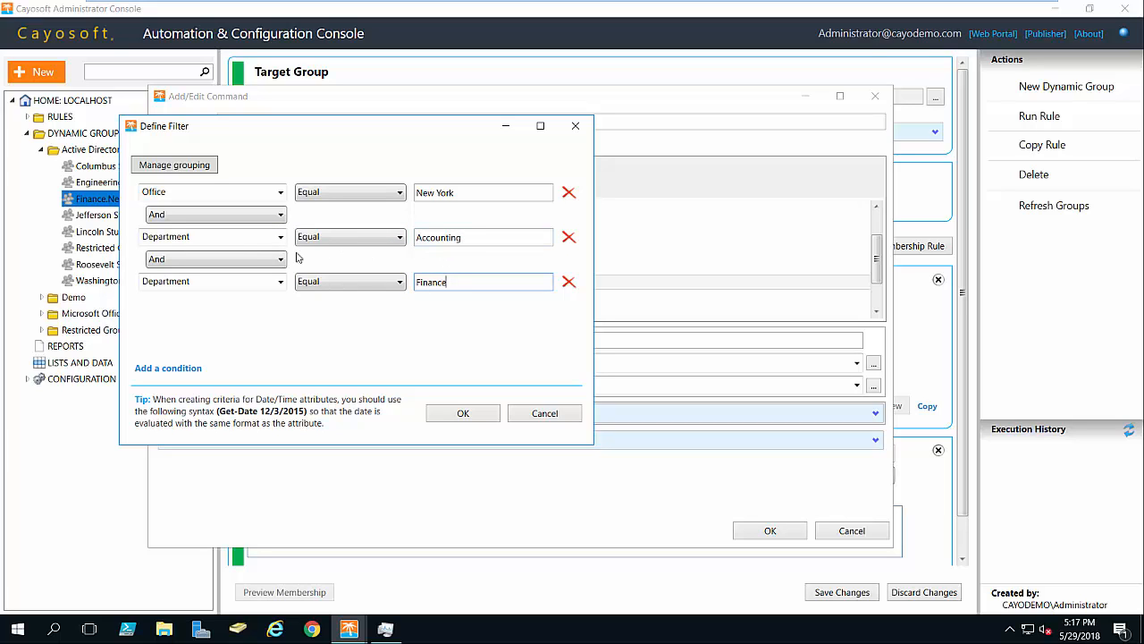
Step: Join the Department conditions with Or, group them, and confirm the filter Office = New York AND (Accounting OR Finance)
click(214, 259)
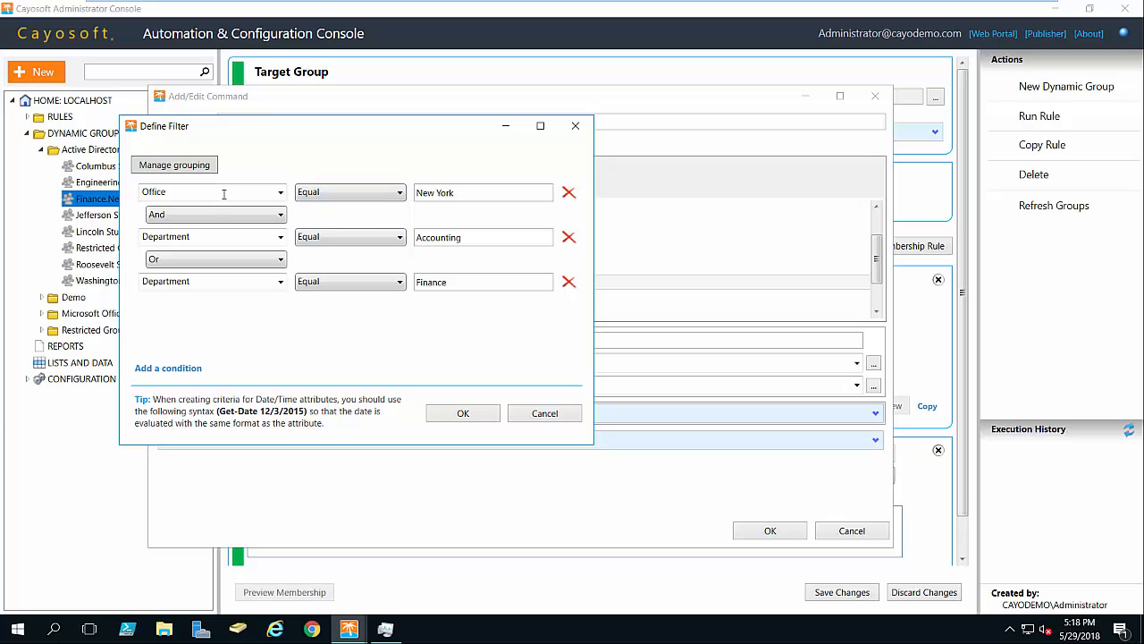
mouse_move(223, 229)
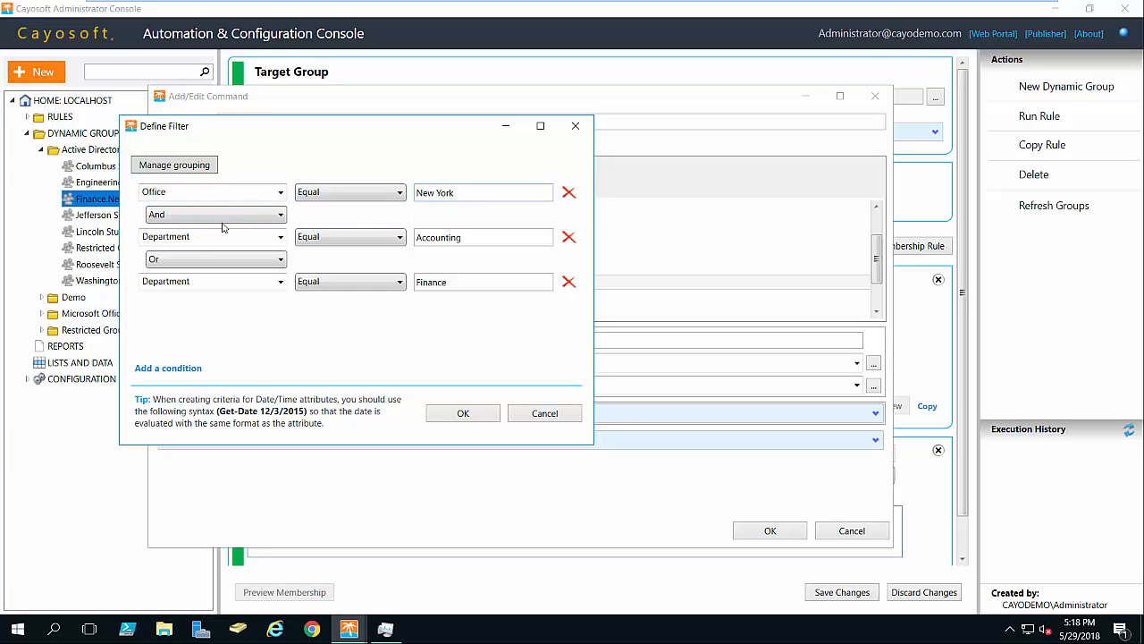
click(483, 236)
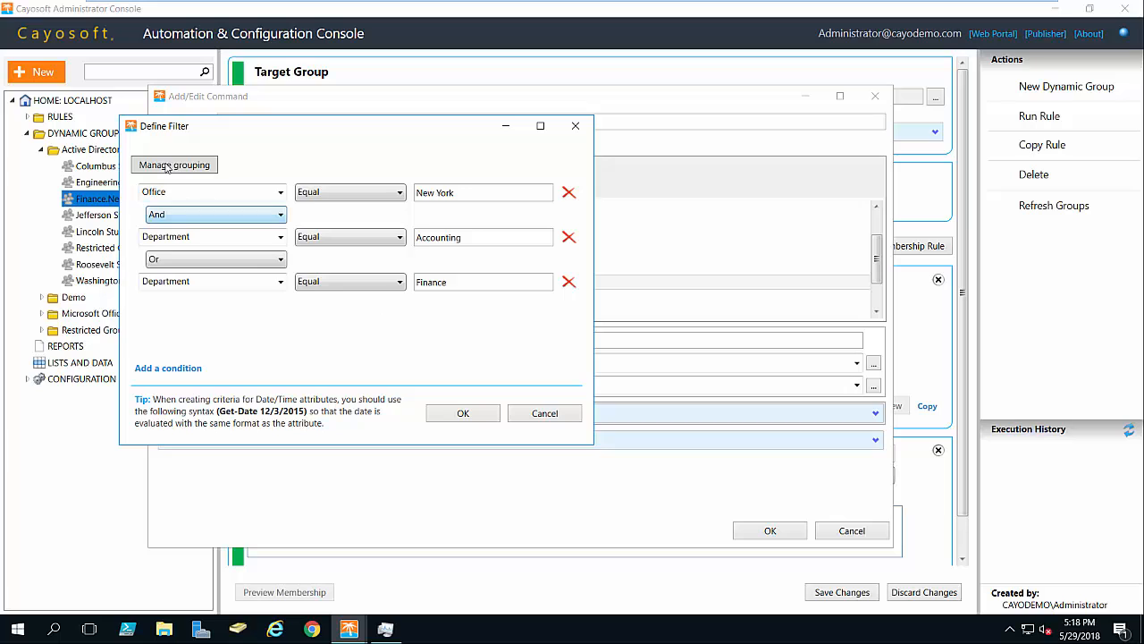
click(175, 165)
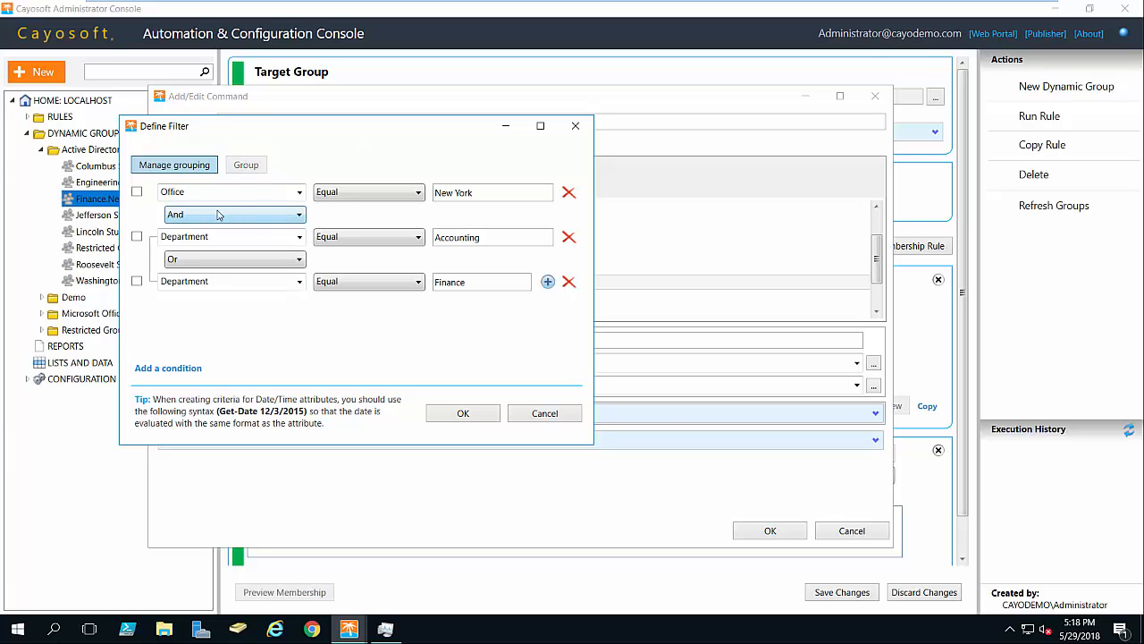
mouse_move(254, 205)
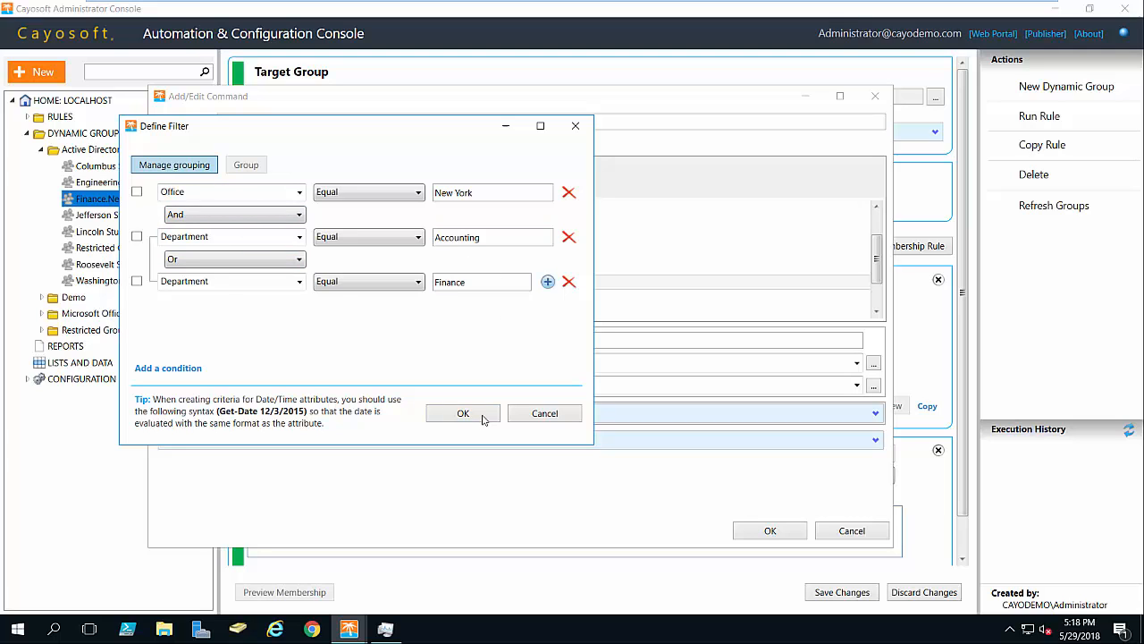
click(462, 413)
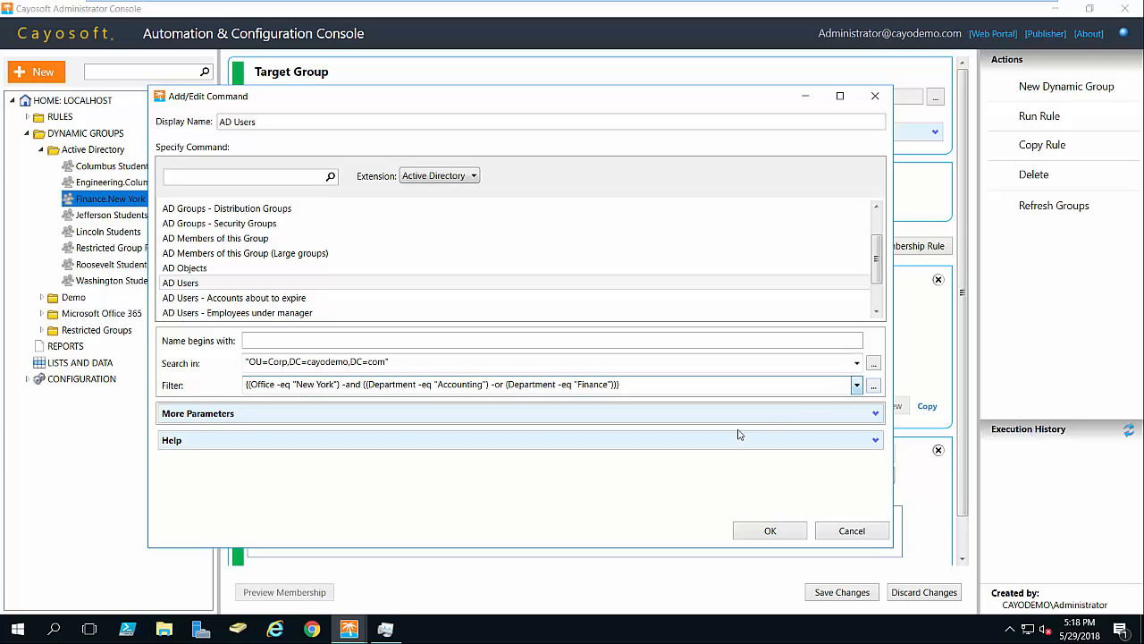
Step: Confirm the AD Users command and save the Finance.New York dynamic group's changes
click(769, 530)
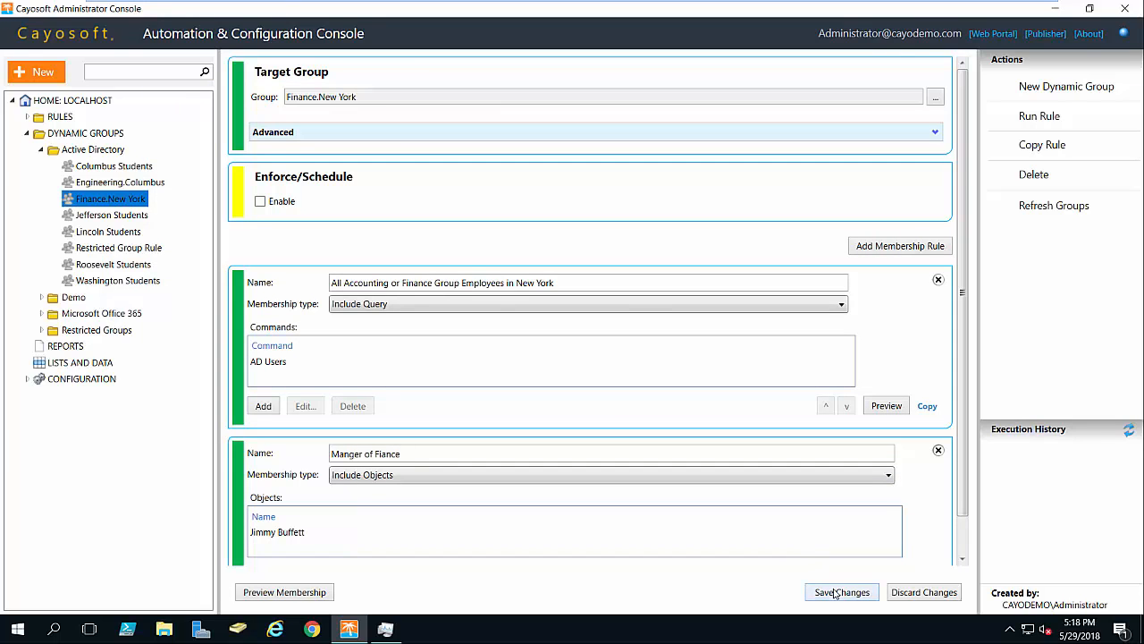
click(841, 592)
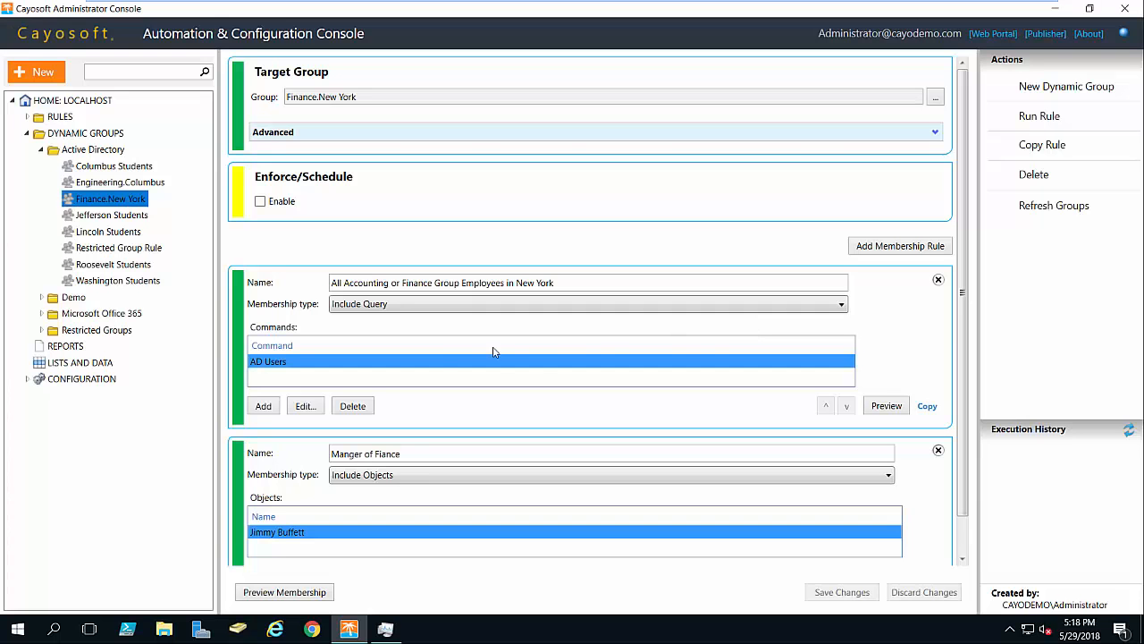
mouse_move(494, 374)
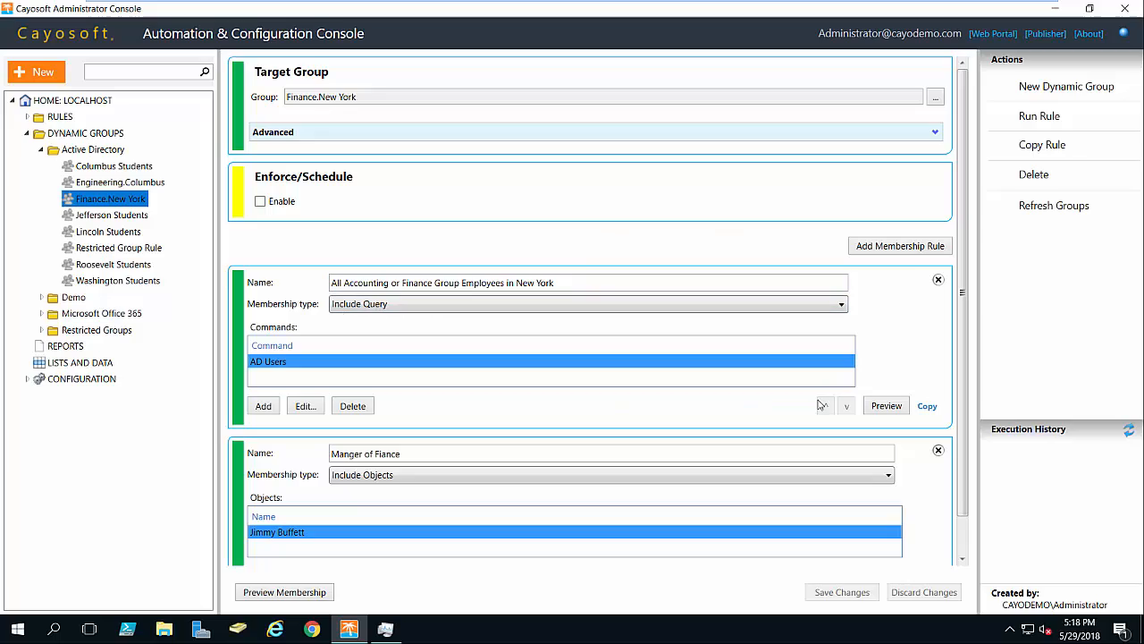
click(887, 404)
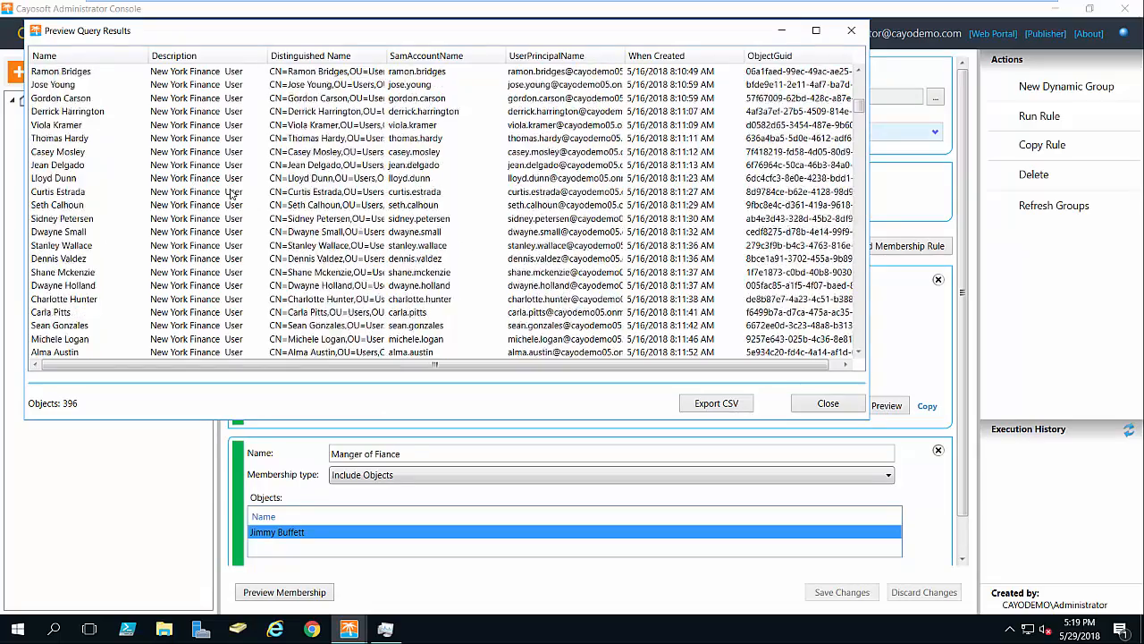
scroll(up, 3)
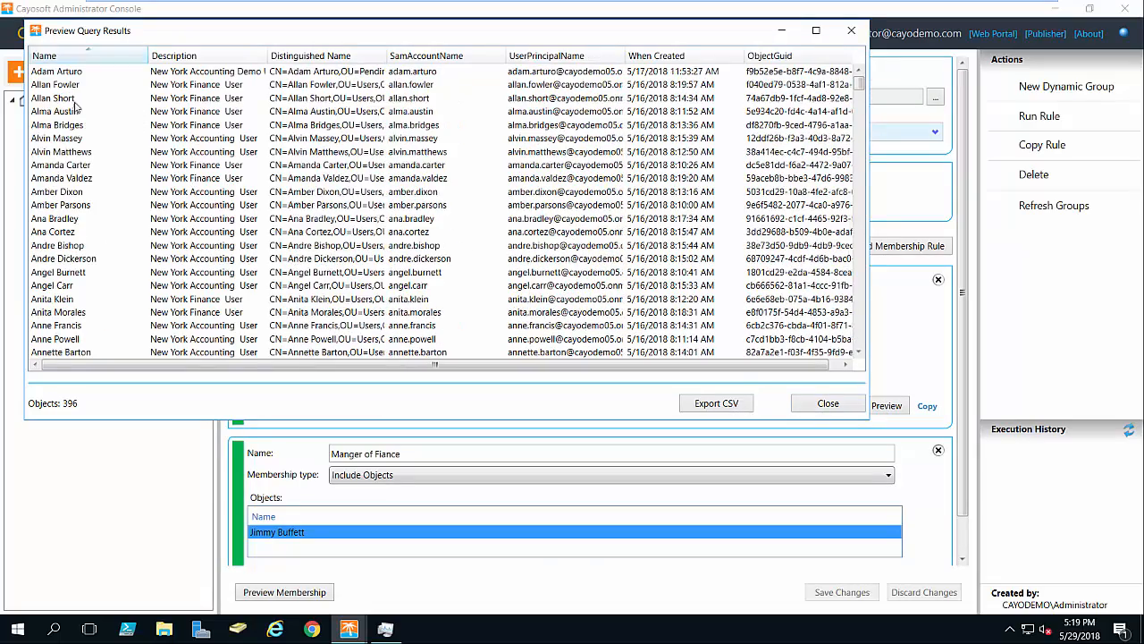
click(826, 404)
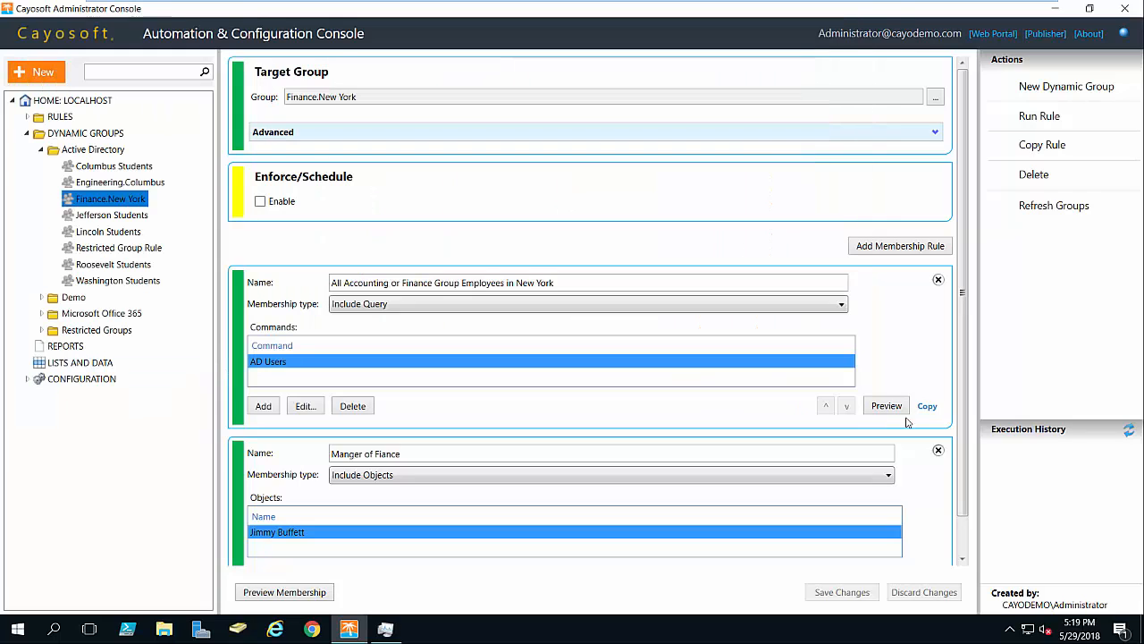
scroll(down, 3)
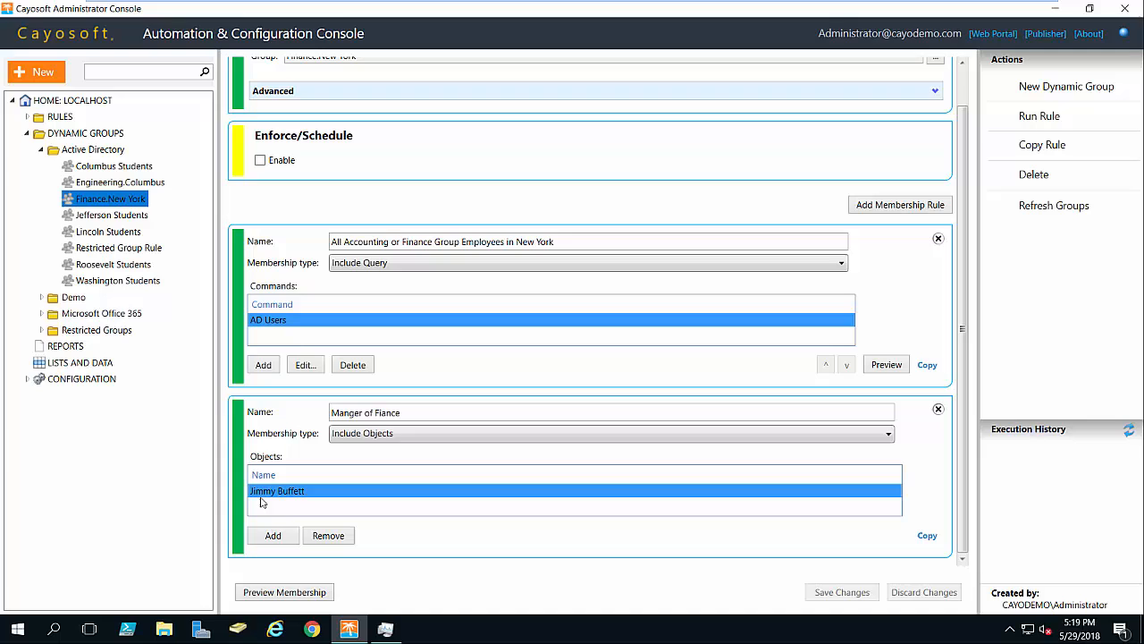
mouse_move(290, 504)
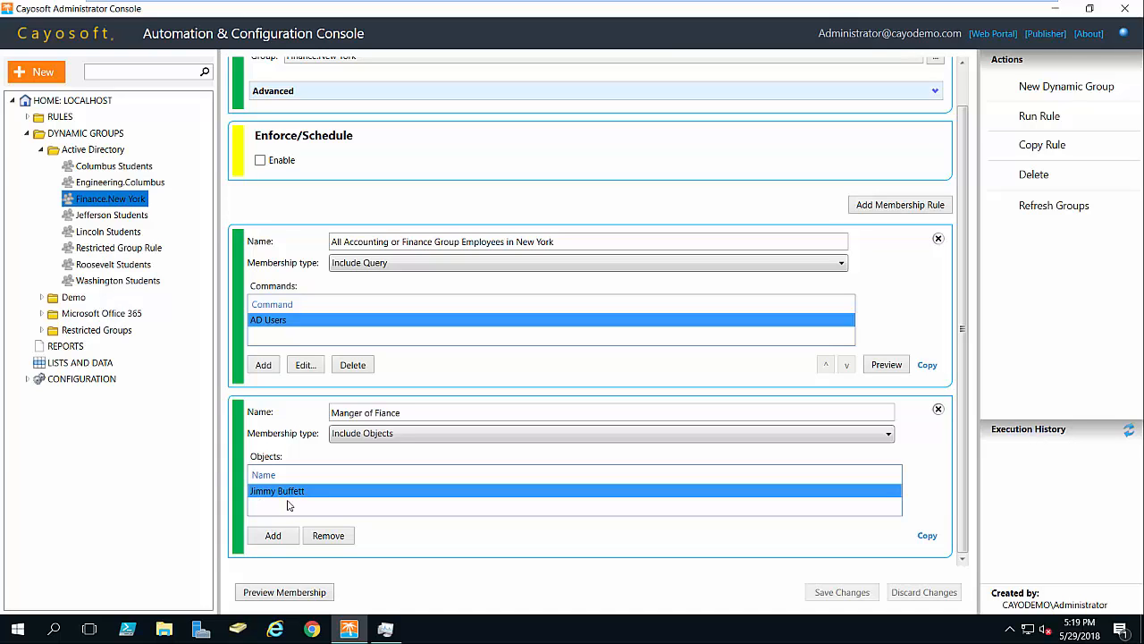
mouse_move(265, 279)
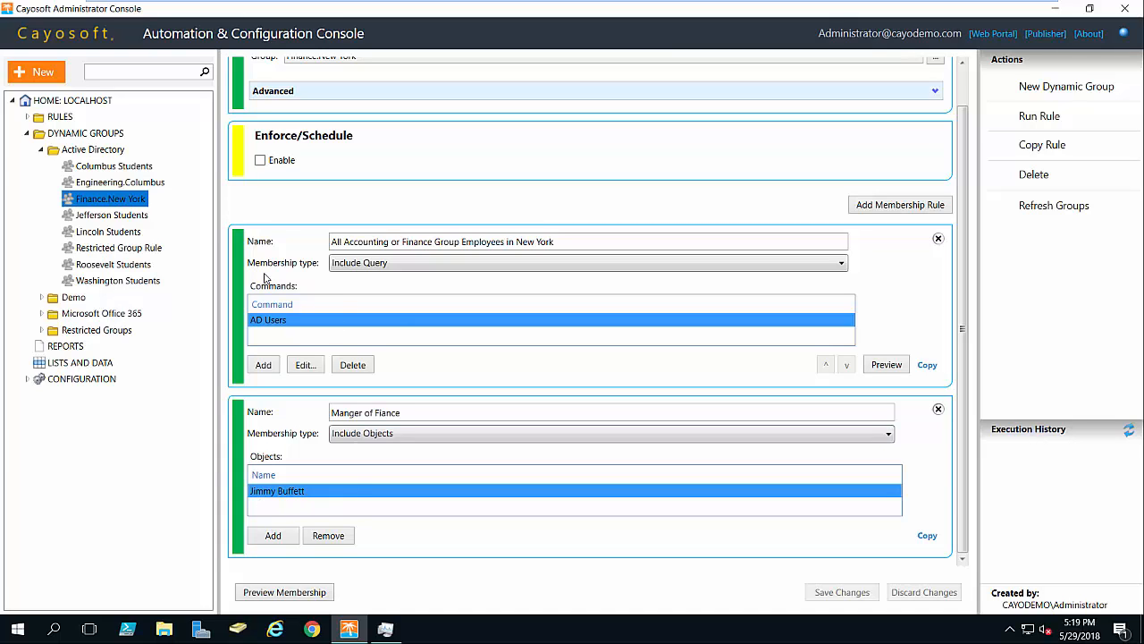
Step: Preview the full membership of 397 objects, locate Jimmy Buffett in the list, and close the results
click(284, 592)
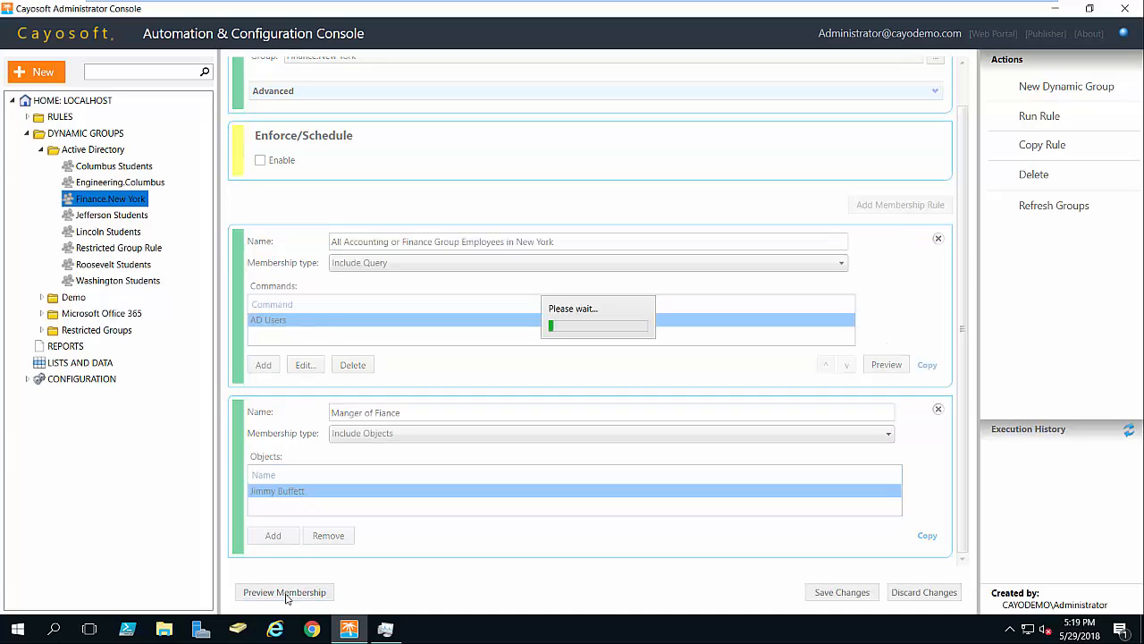
click(284, 592)
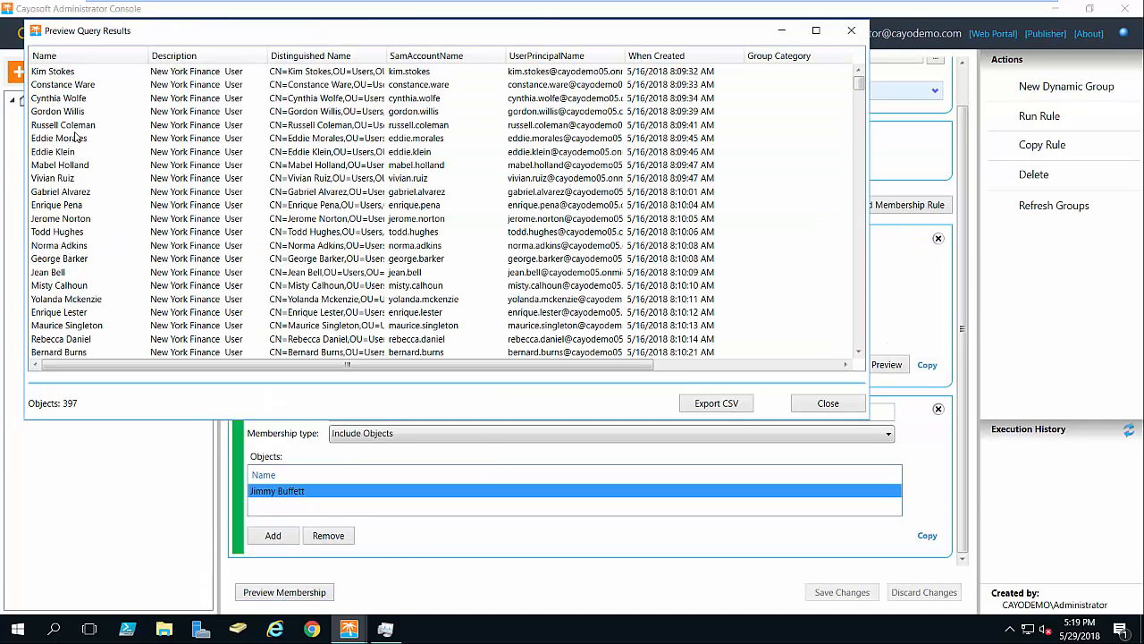
scroll(down, 3)
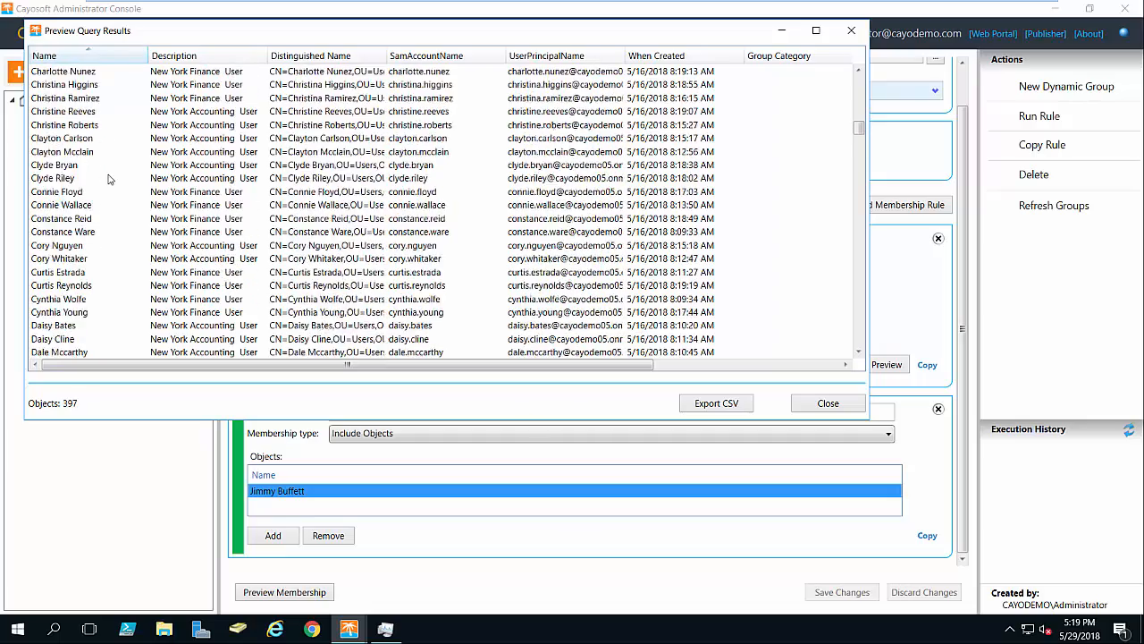
scroll(down, 3)
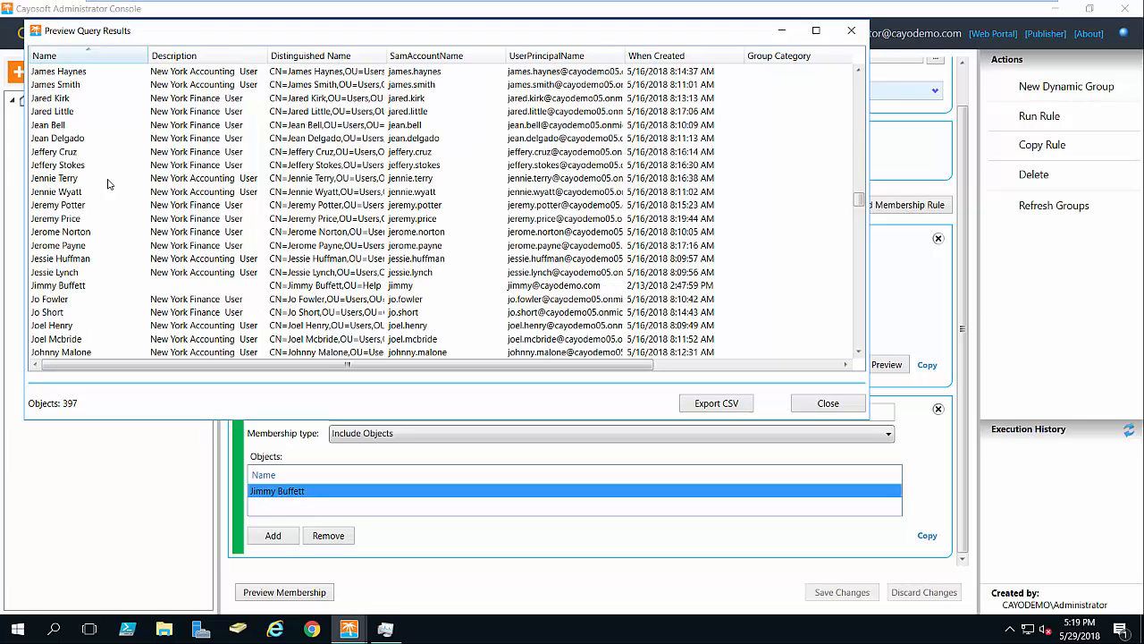
click(57, 286)
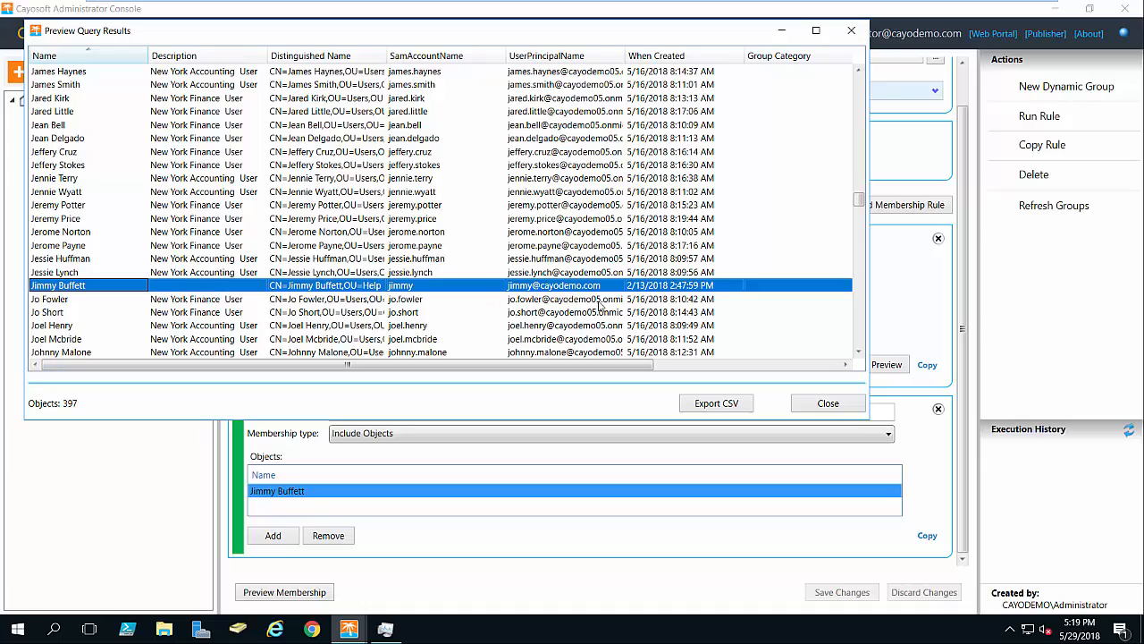
mouse_move(540, 300)
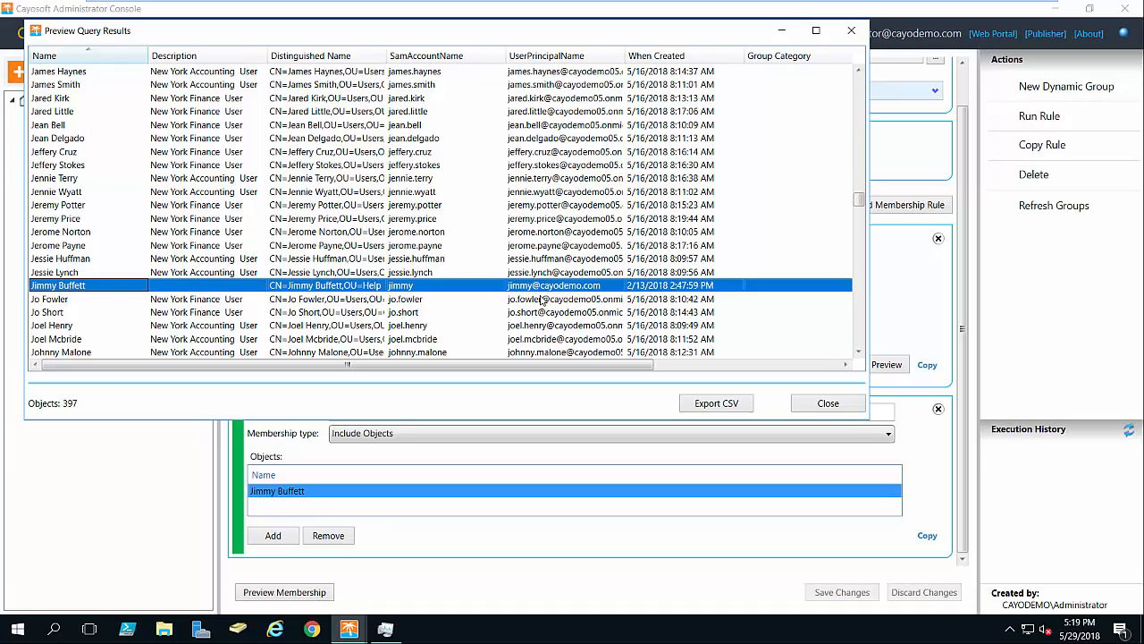
mouse_move(826, 404)
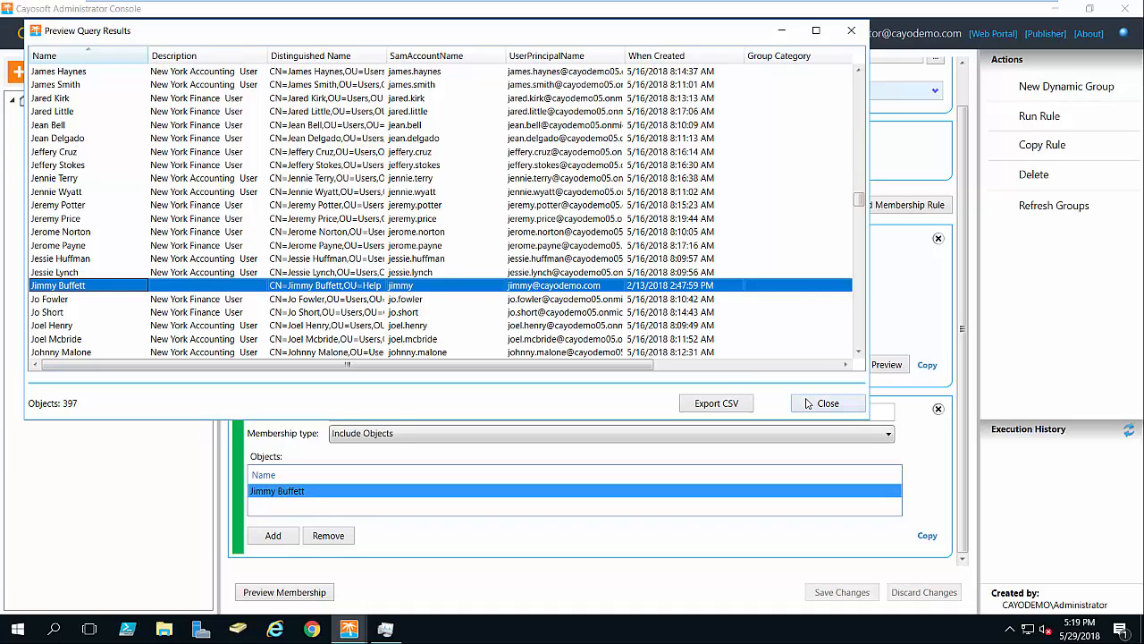
click(826, 402)
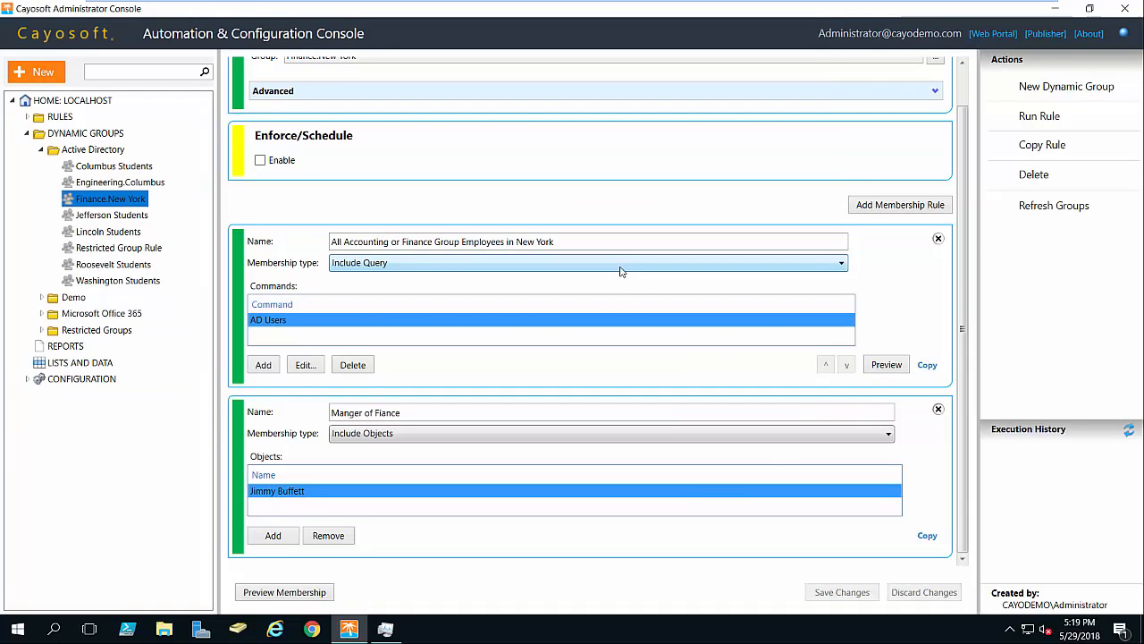
scroll(up, 3)
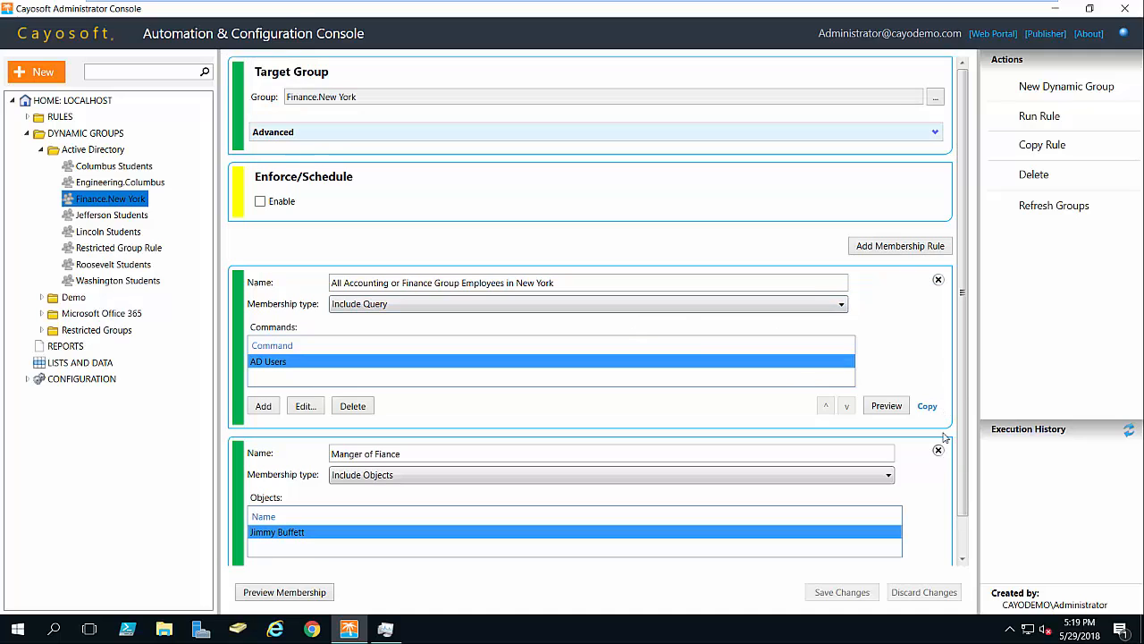
mouse_move(325, 129)
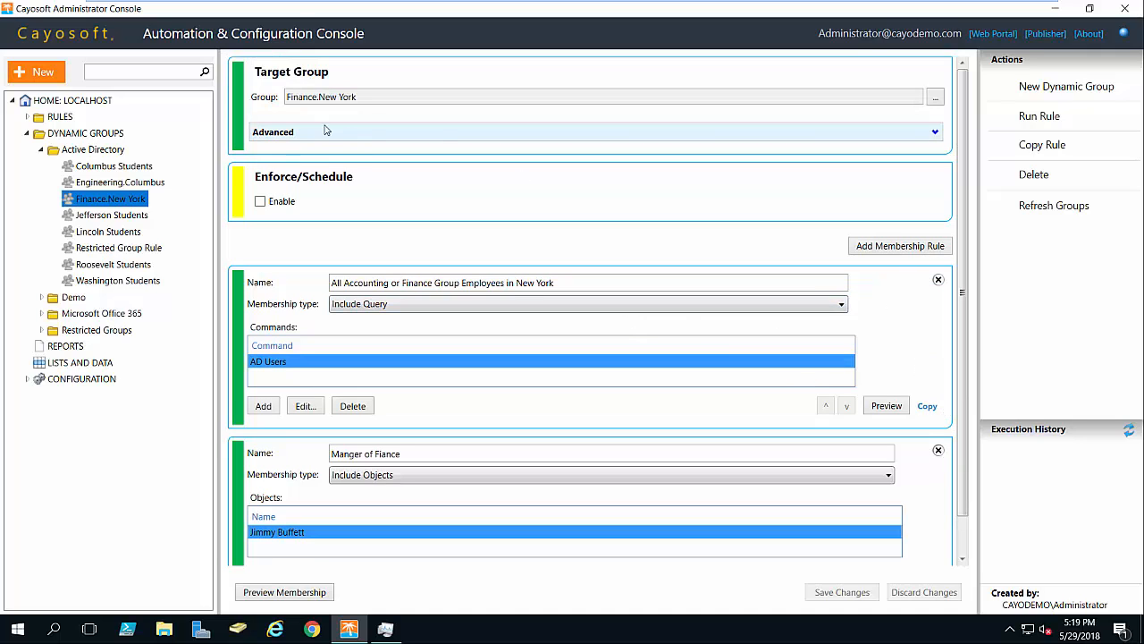
mouse_move(1041, 114)
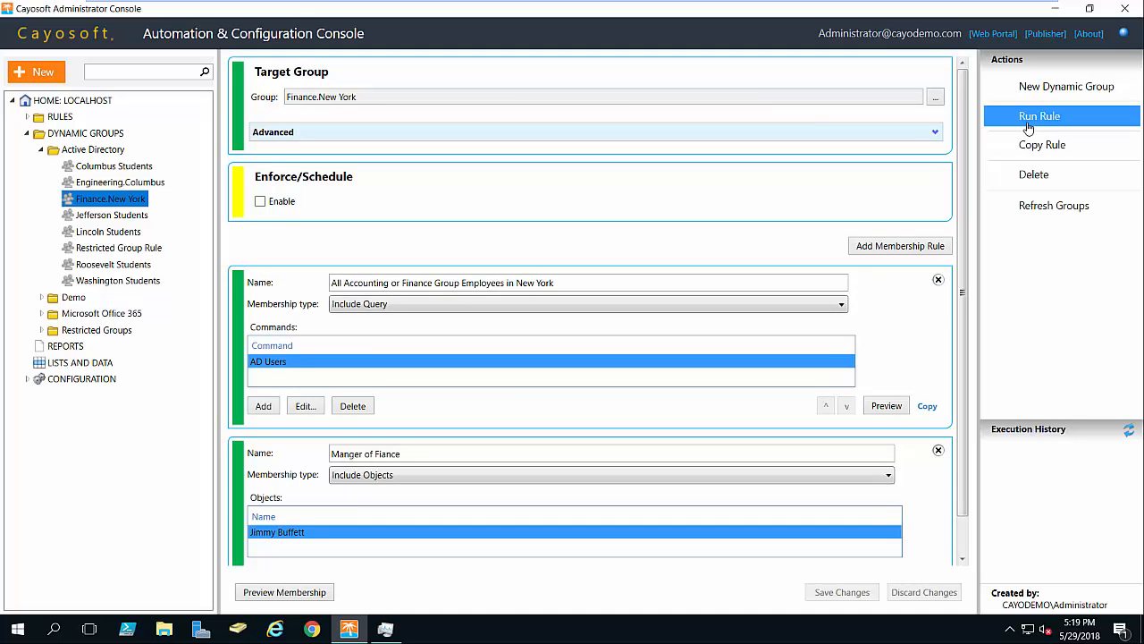
Step: Run the Finance.New York rule and acknowledge the submission notice
click(1038, 114)
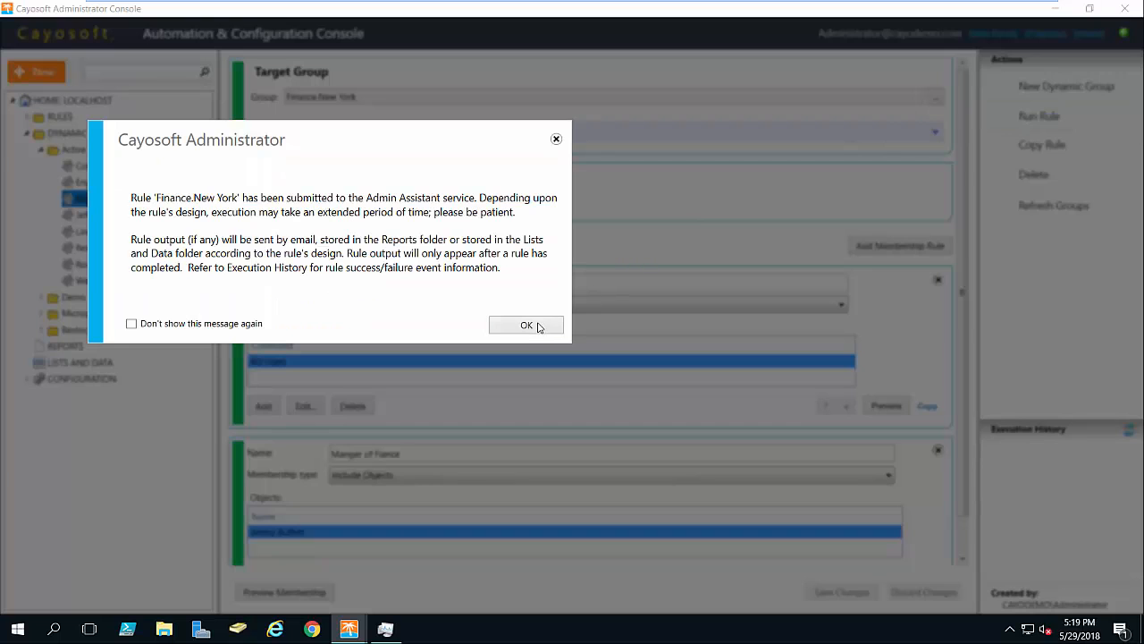
click(526, 326)
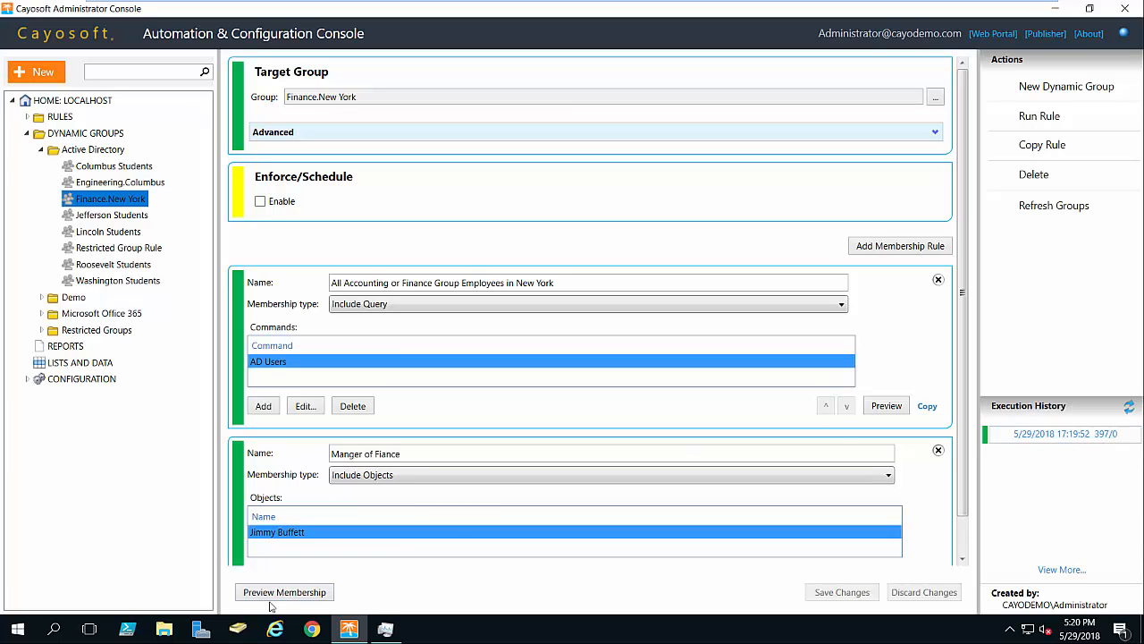
mouse_move(167, 200)
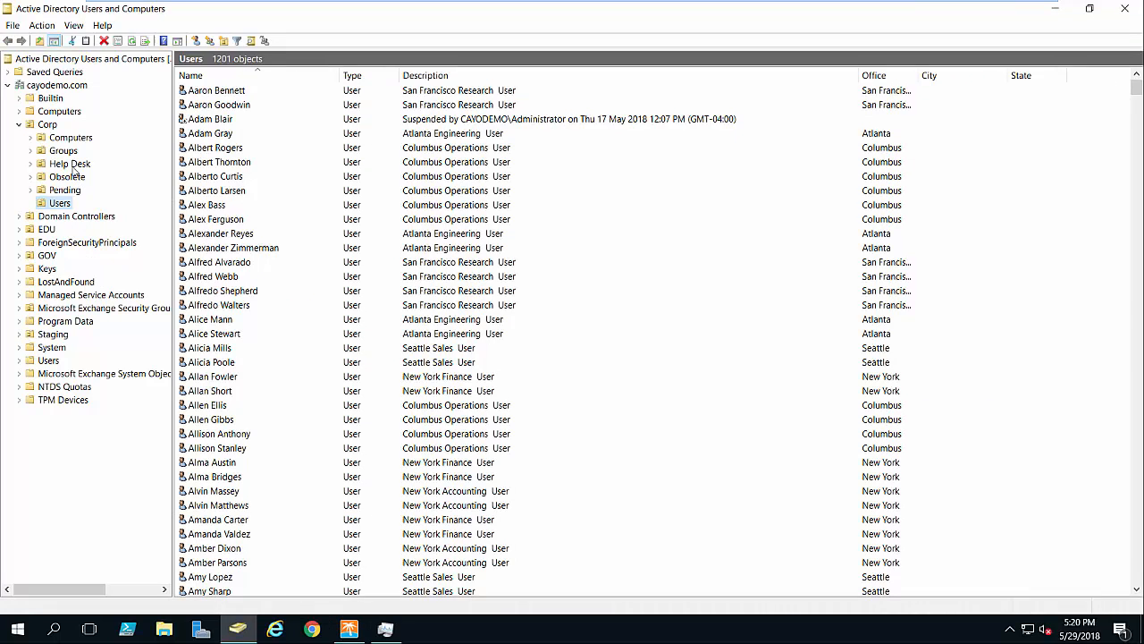
Step: Show Corp's groups and view Finance.New York's Members list in its properties
click(63, 150)
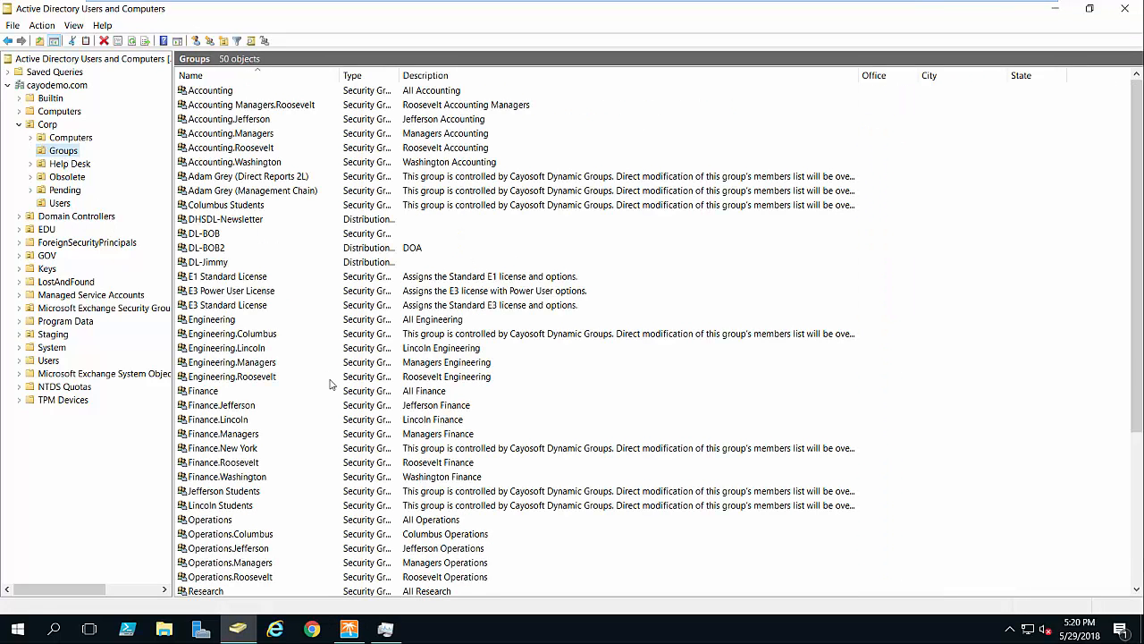
mouse_move(251, 454)
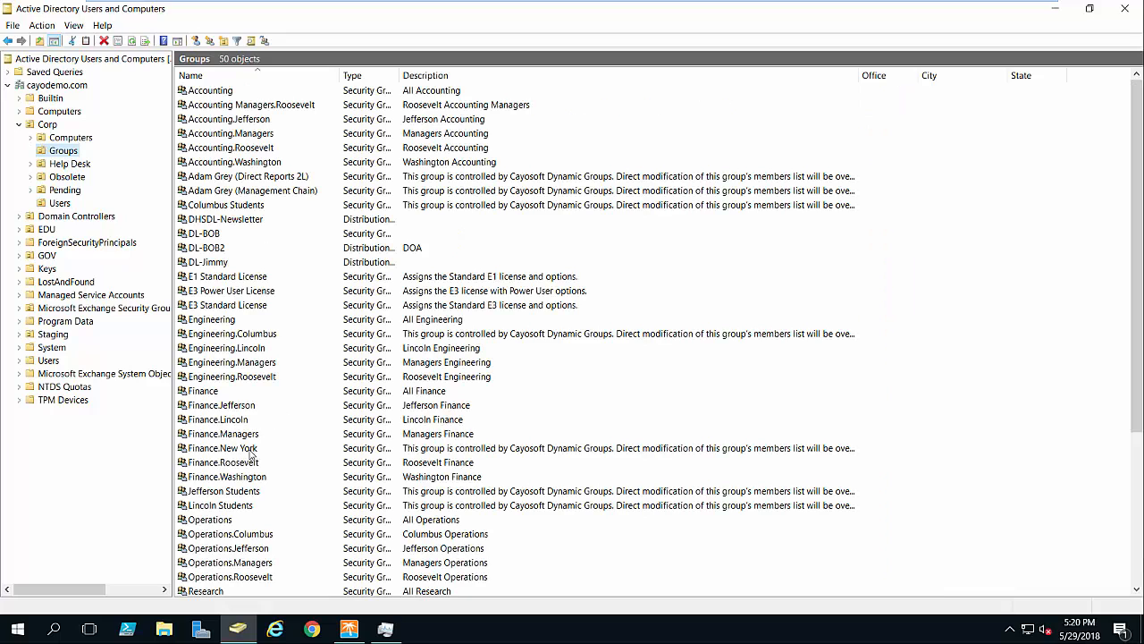
double_click(222, 447)
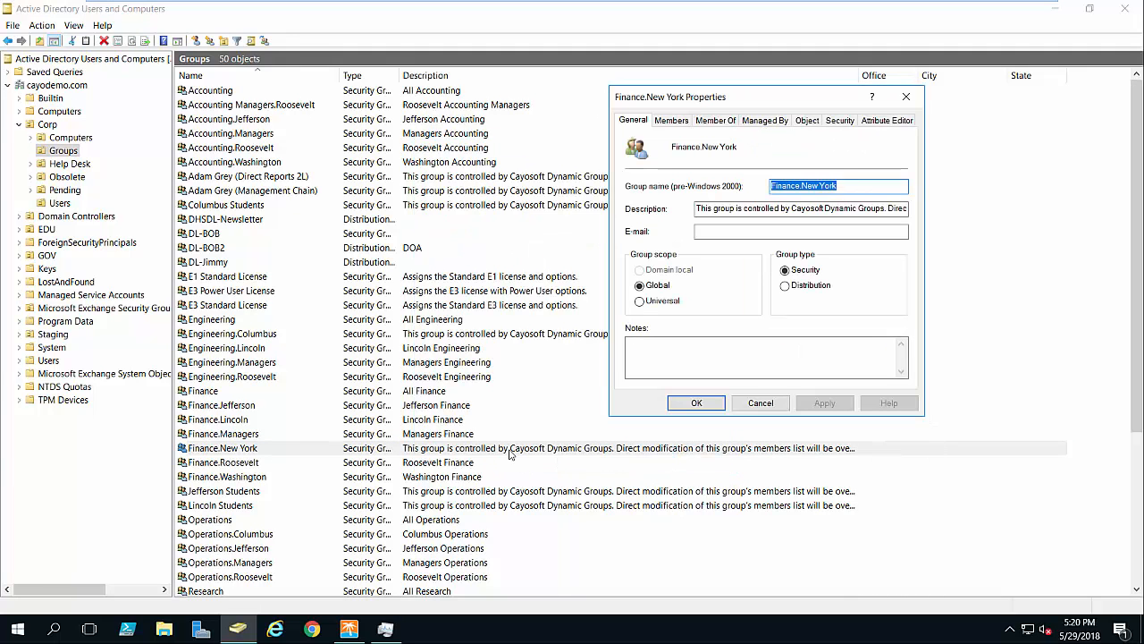
mouse_move(797, 456)
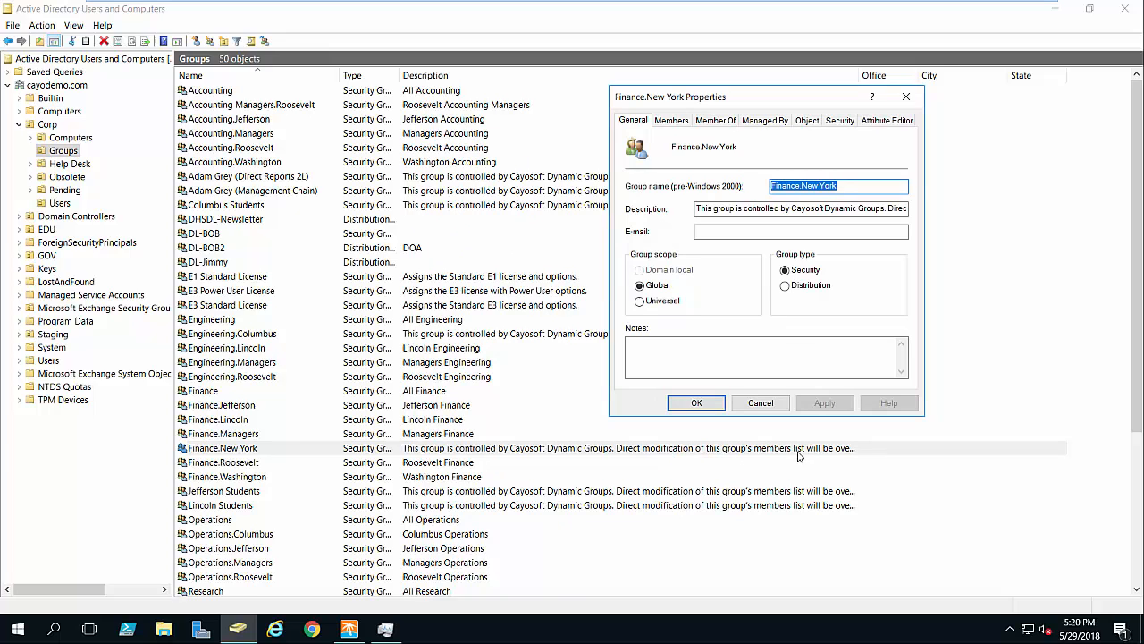
click(715, 119)
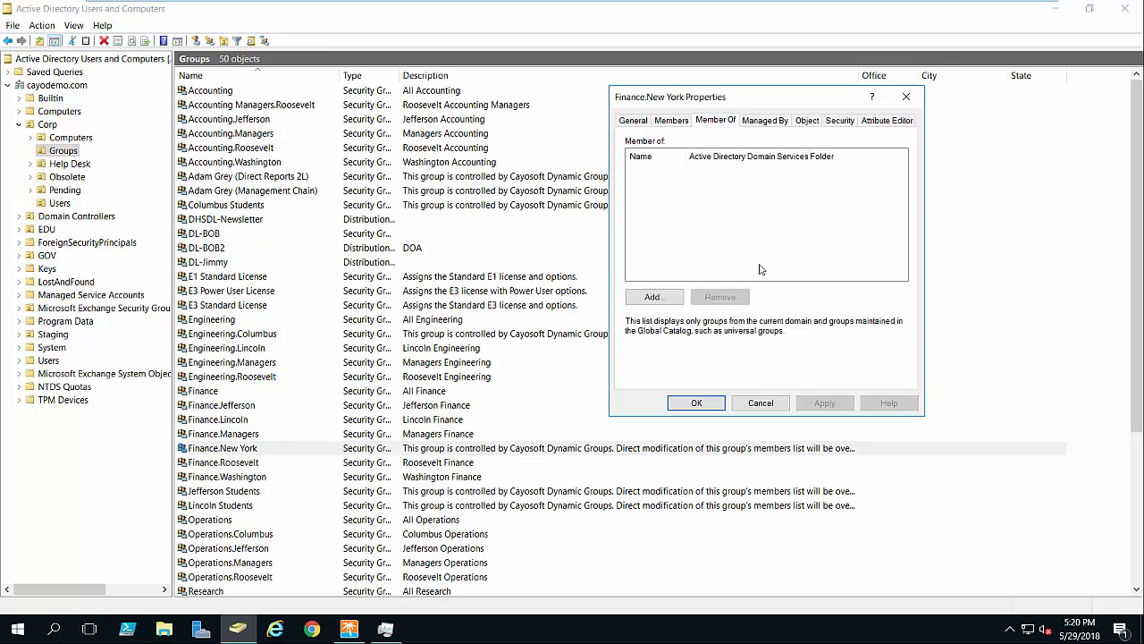
click(672, 120)
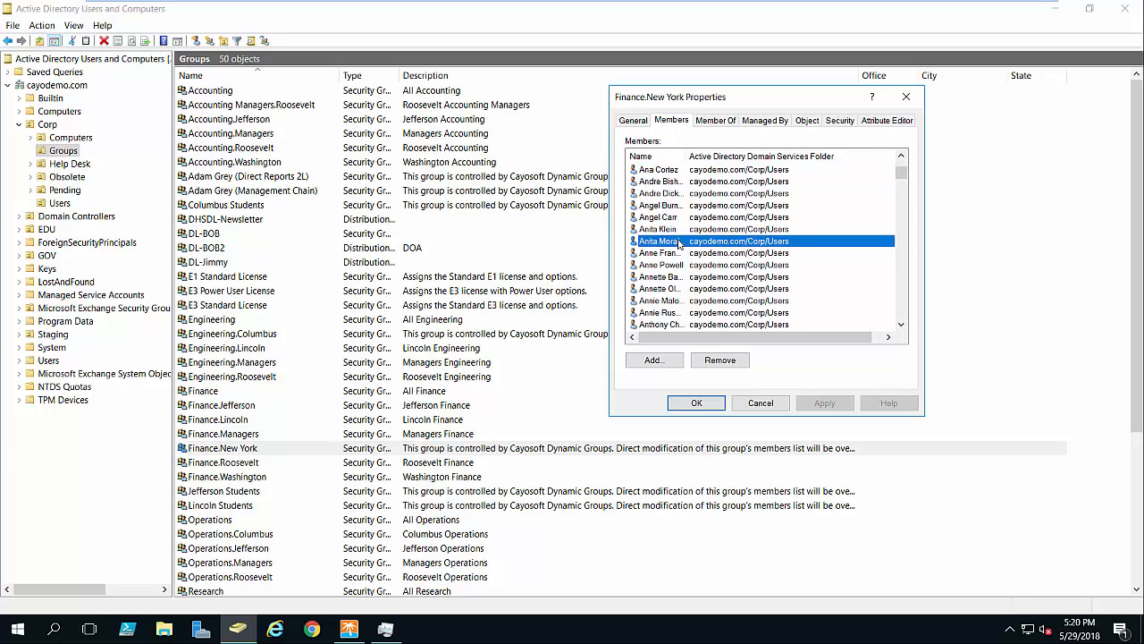
Step: Remove several selected users from Finance.New York's members, apply the change and close properties
scroll(down, 3)
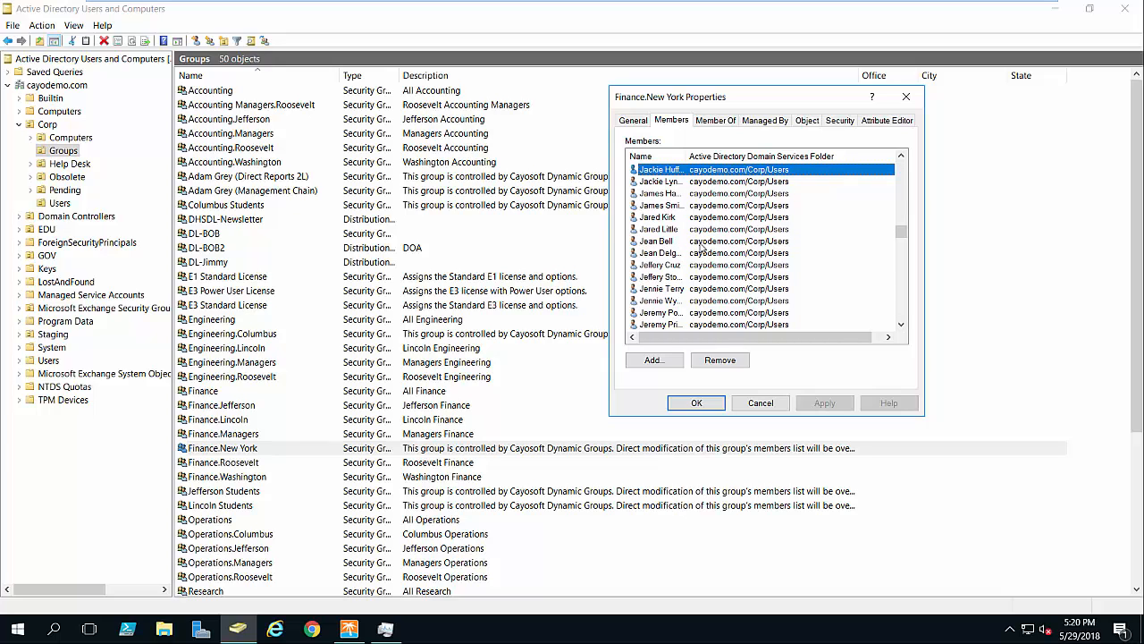
scroll(down, 3)
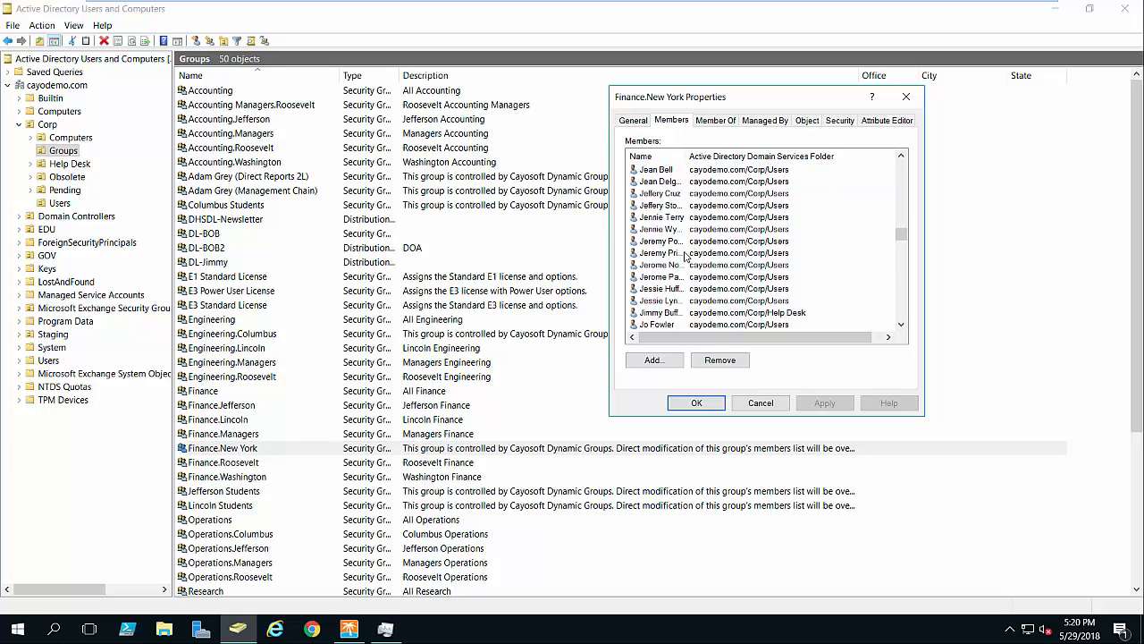
scroll(down, 3)
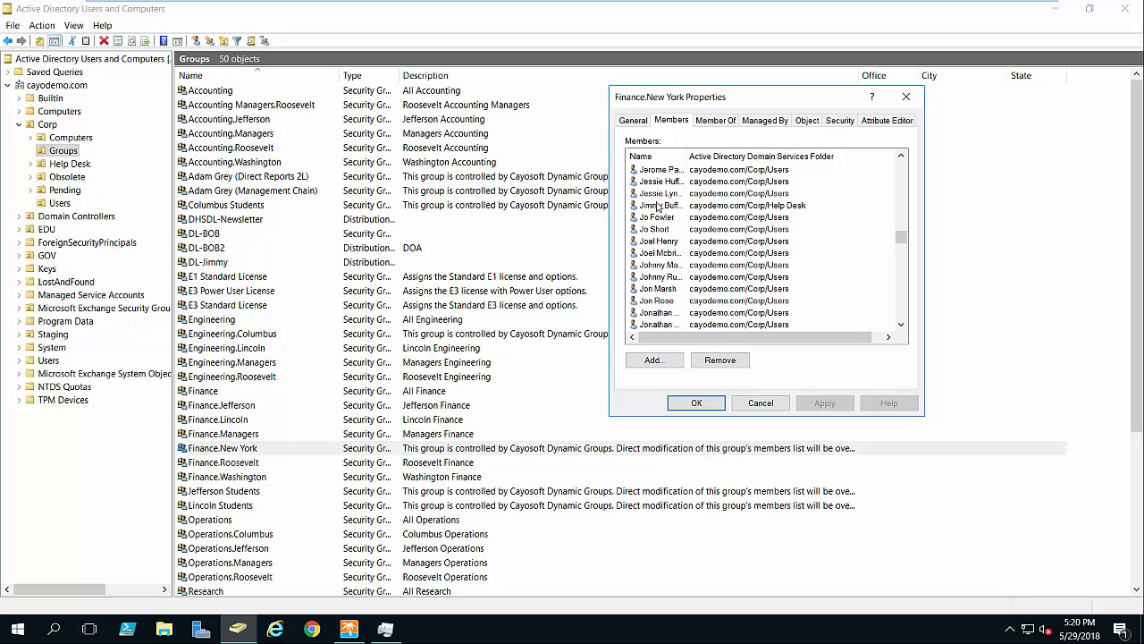
scroll(down, 3)
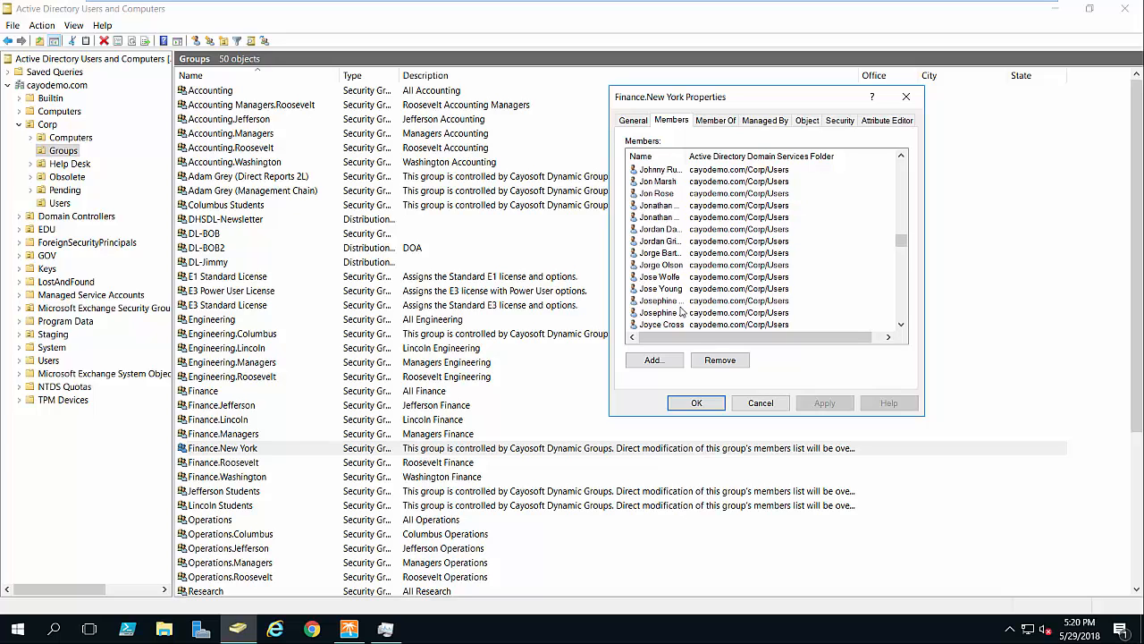
scroll(down, 3)
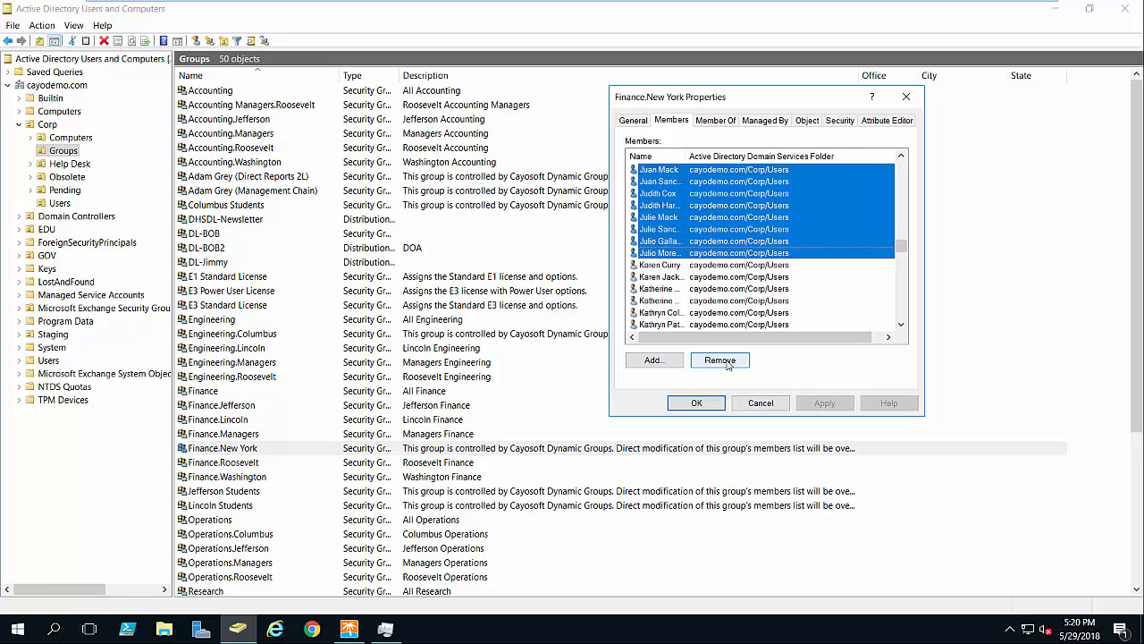
click(719, 359)
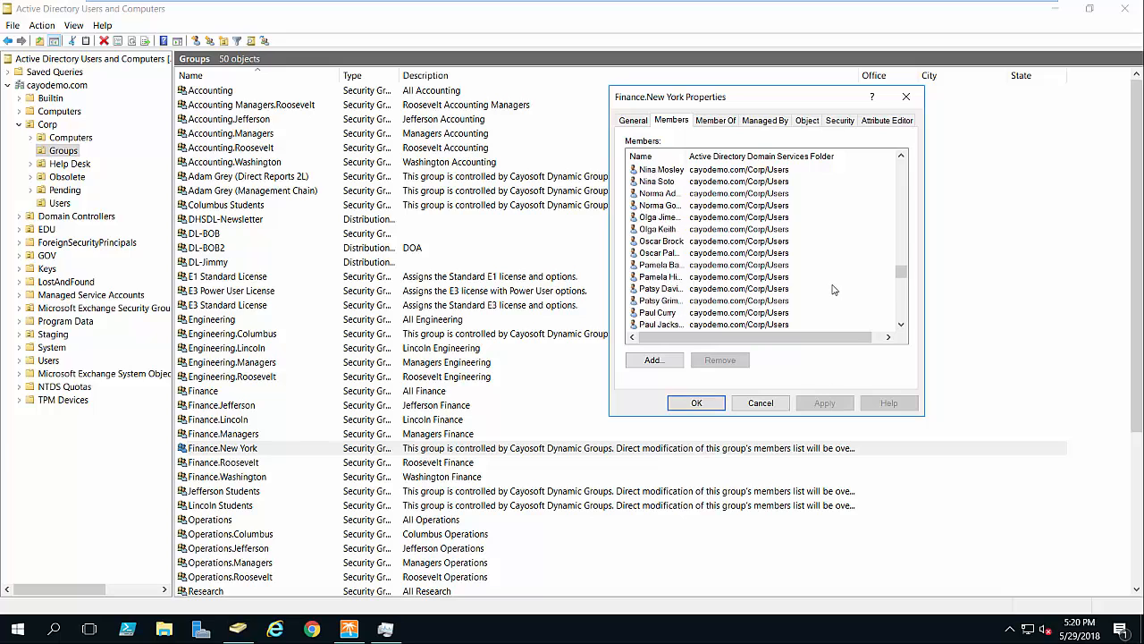
scroll(down, 3)
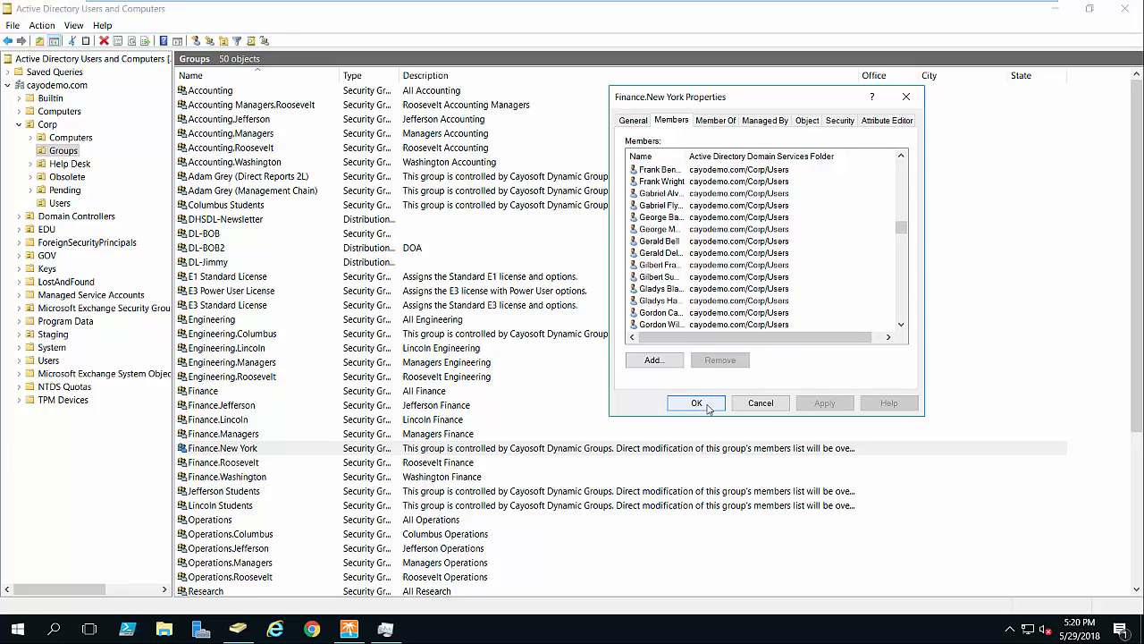
click(633, 120)
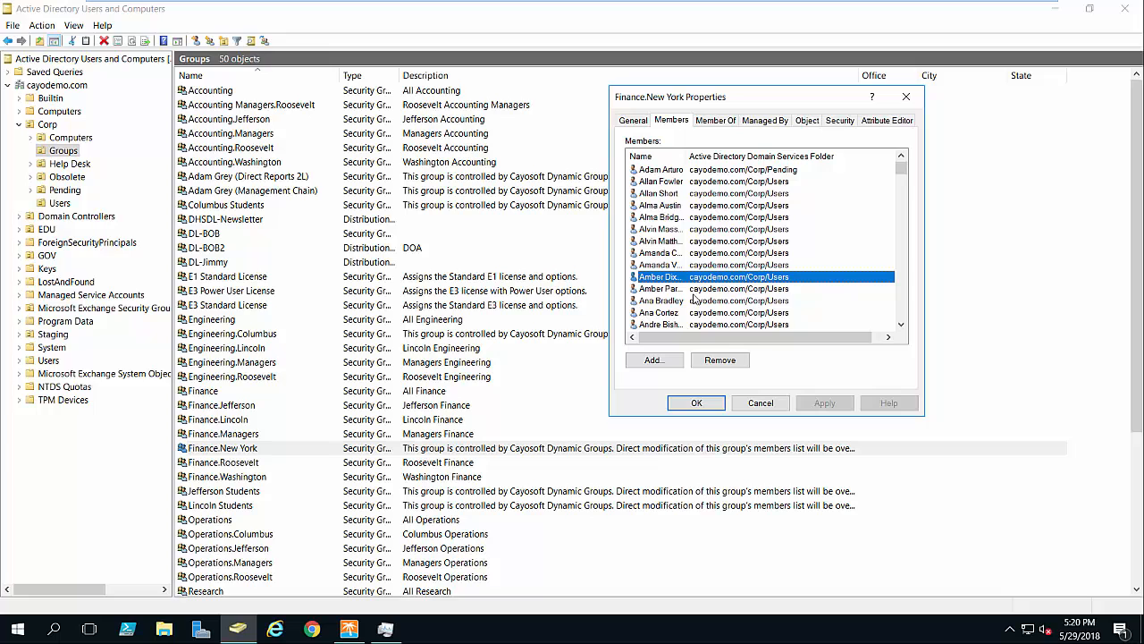
click(762, 403)
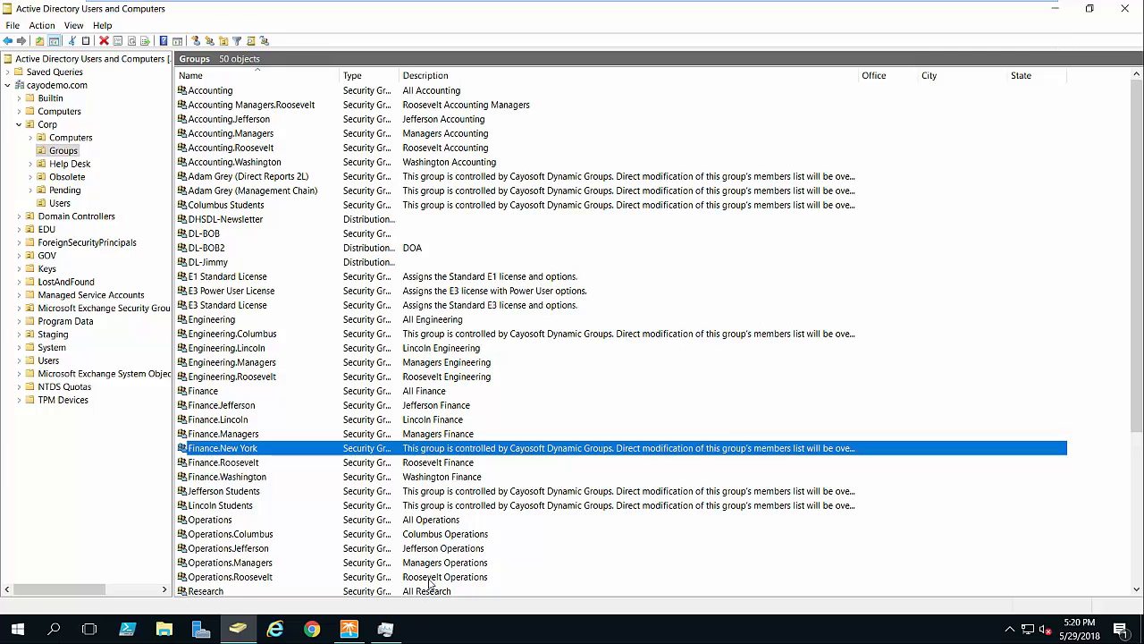
Step: Return to the Cayosoft console and acknowledge the Finance.New York rule submission notice
click(348, 629)
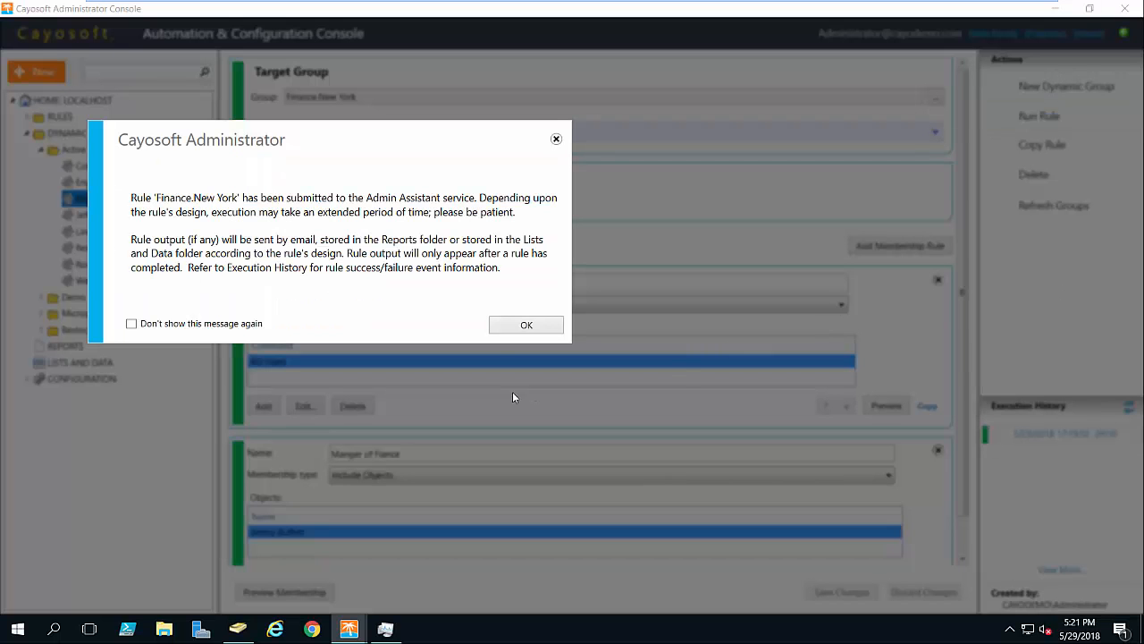
click(525, 326)
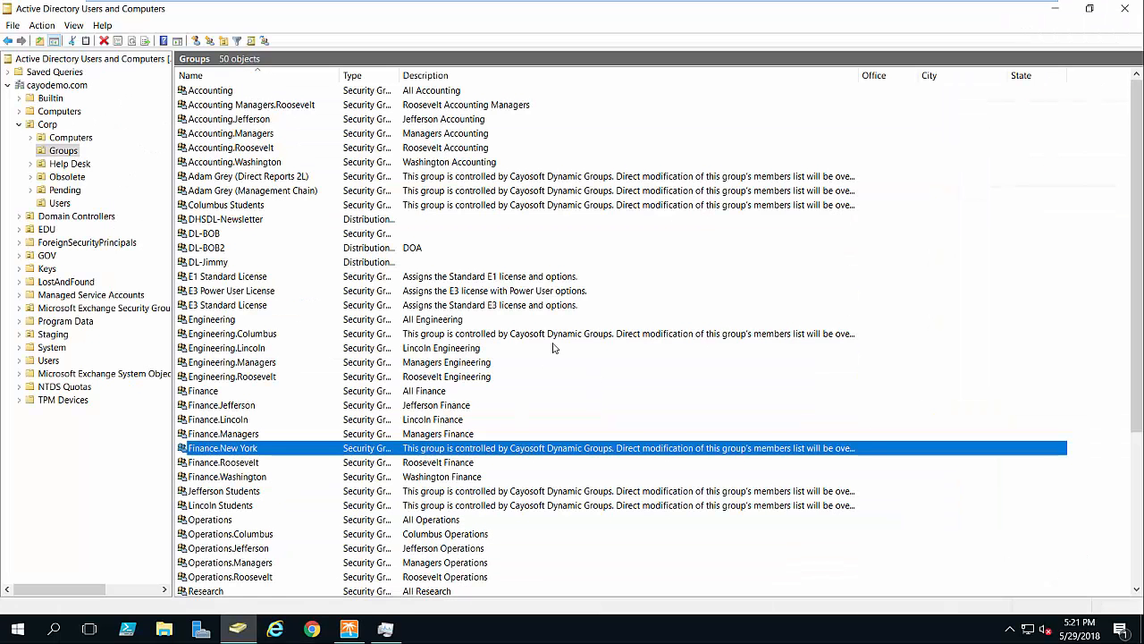
Step: In Finance.New York's Members list, look up users matching 'a' to add
double_click(222, 447)
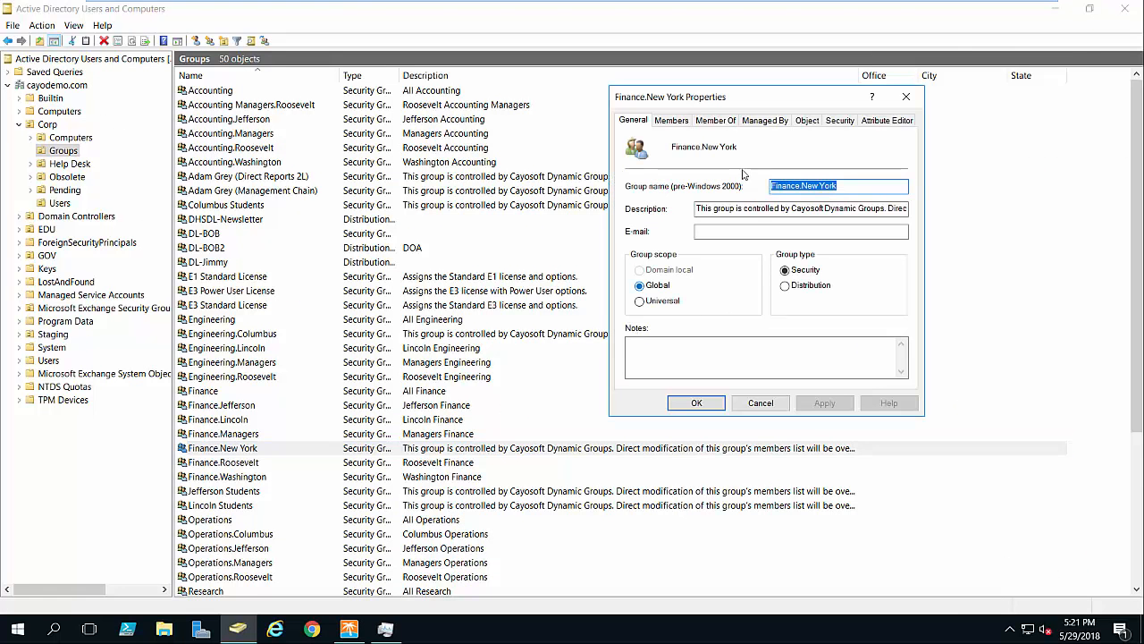
click(673, 119)
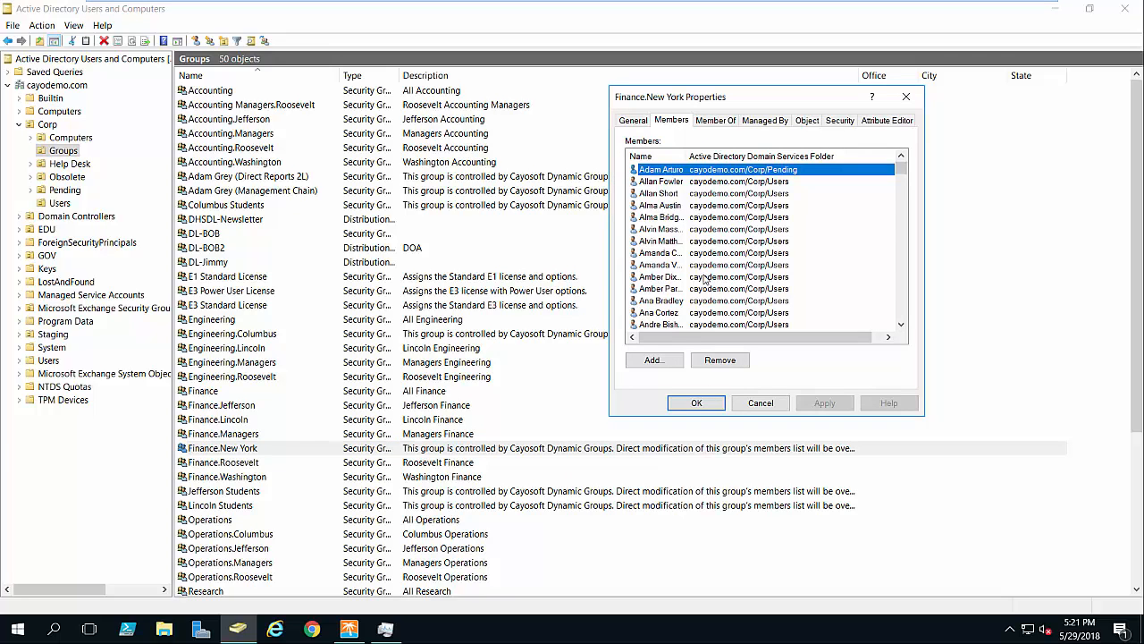
click(654, 359)
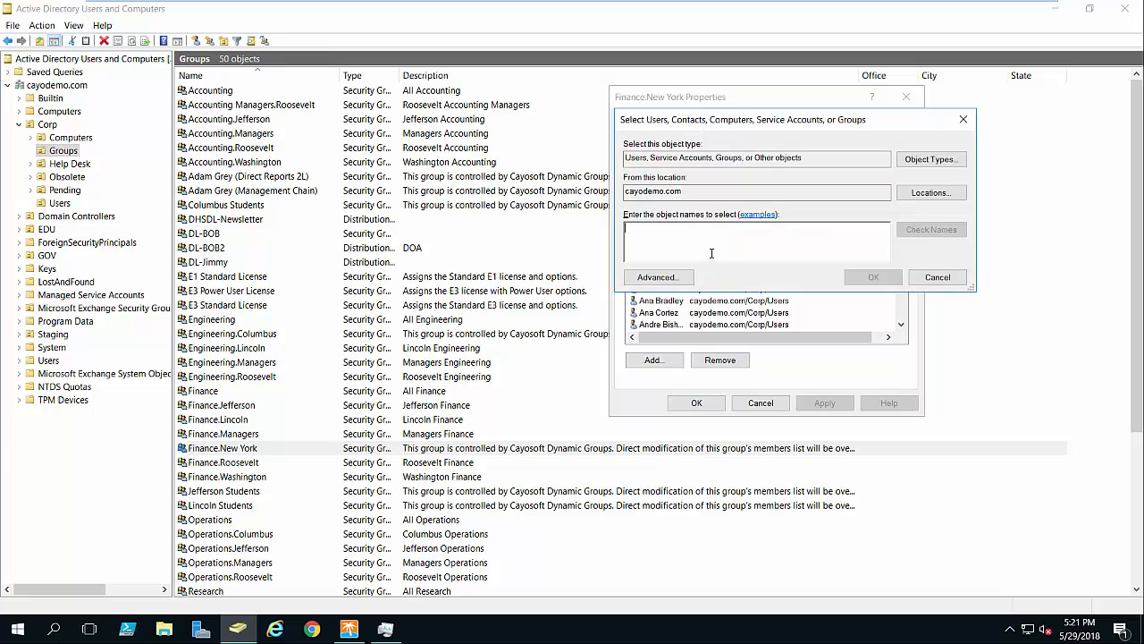
click(931, 229)
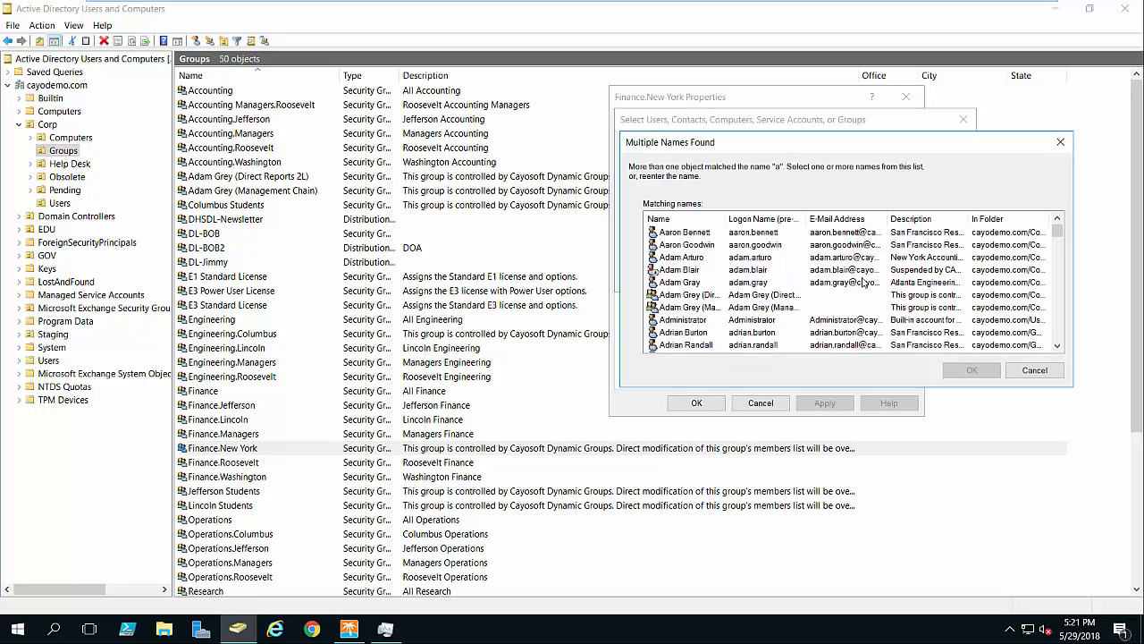
Step: Add all matching users to Finance.New York, dismiss the already-a-member error and save
click(683, 233)
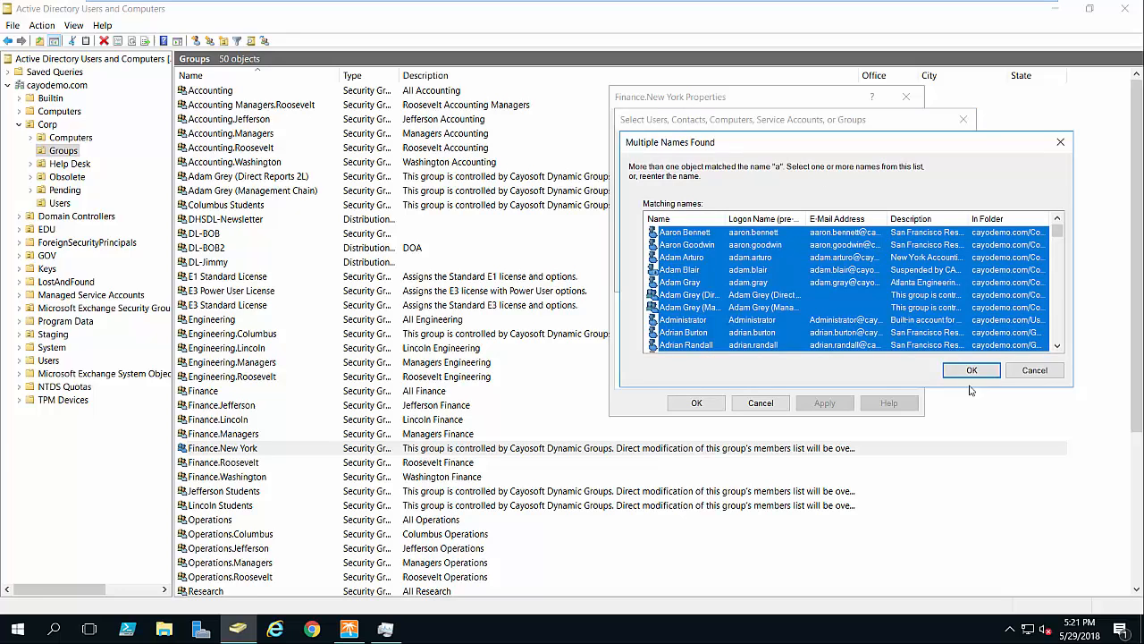
click(973, 370)
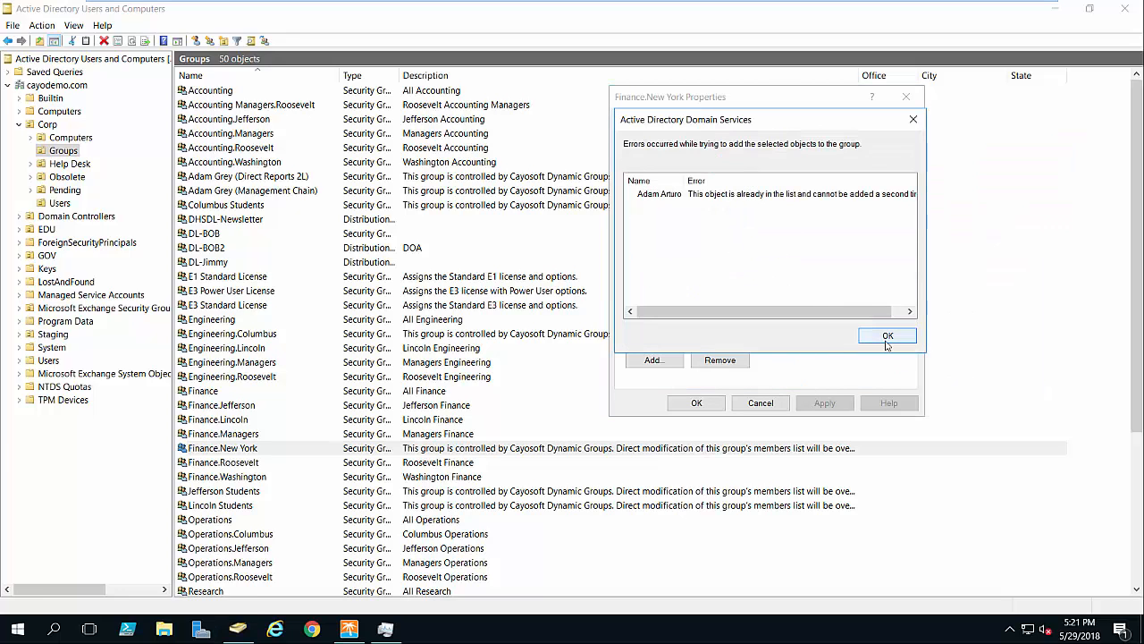
click(887, 336)
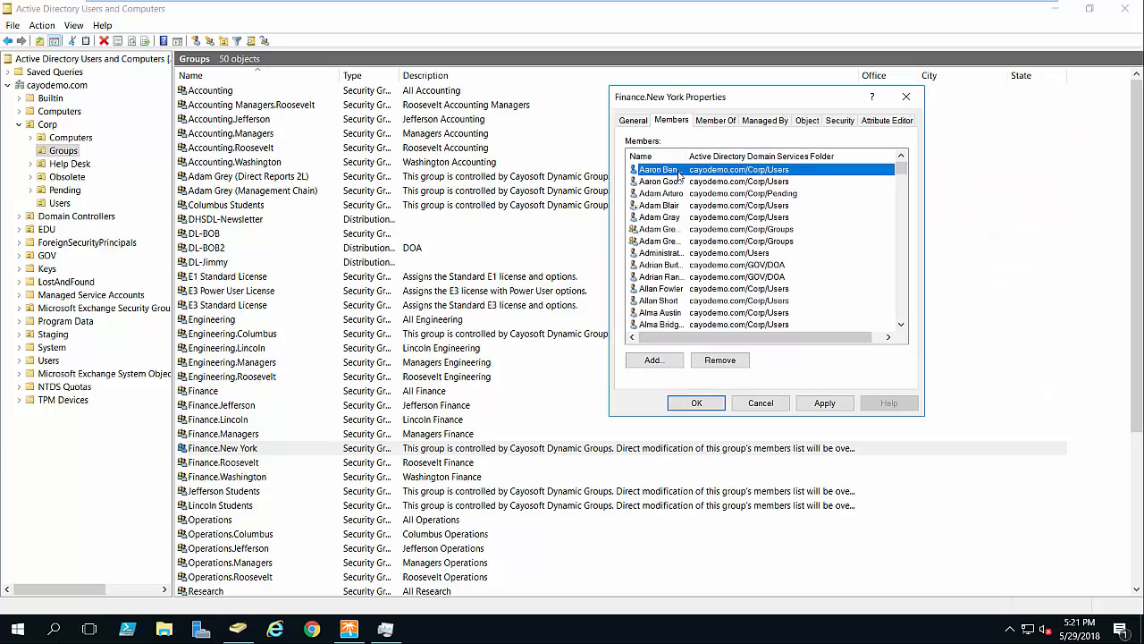
mouse_move(670, 240)
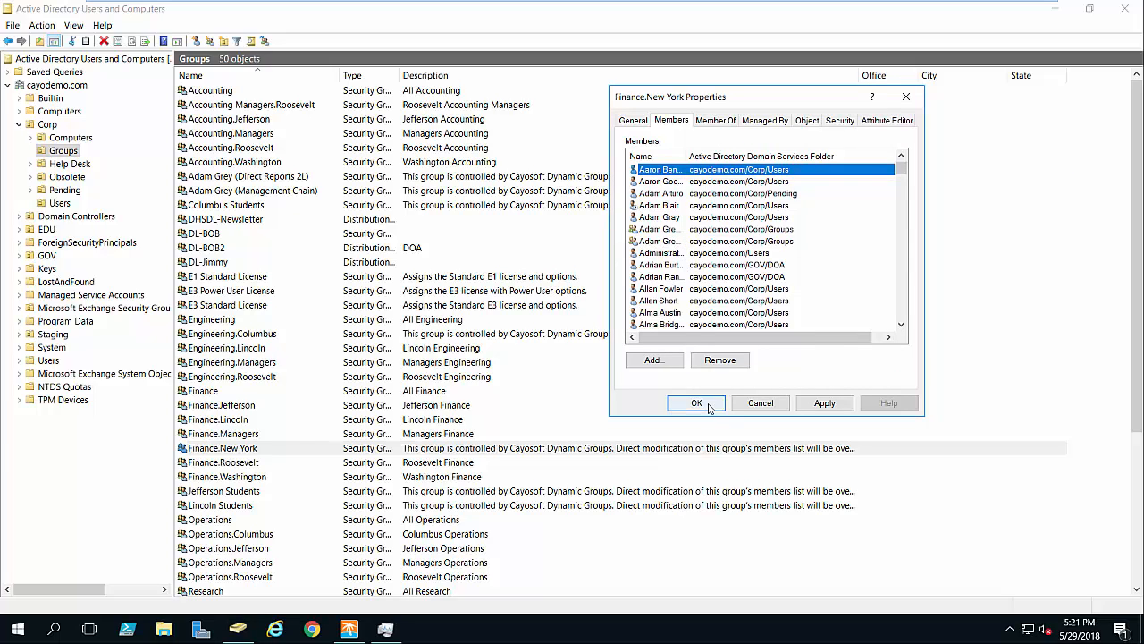
click(698, 402)
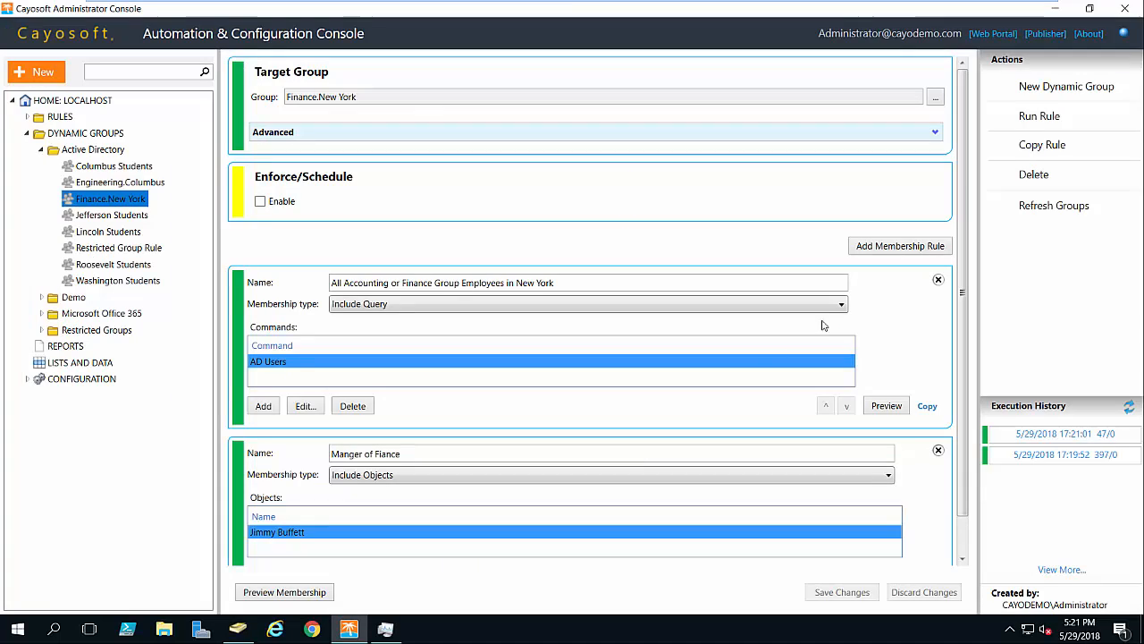
Step: Run the Finance.New York rule again and acknowledge the submission notice
click(1039, 115)
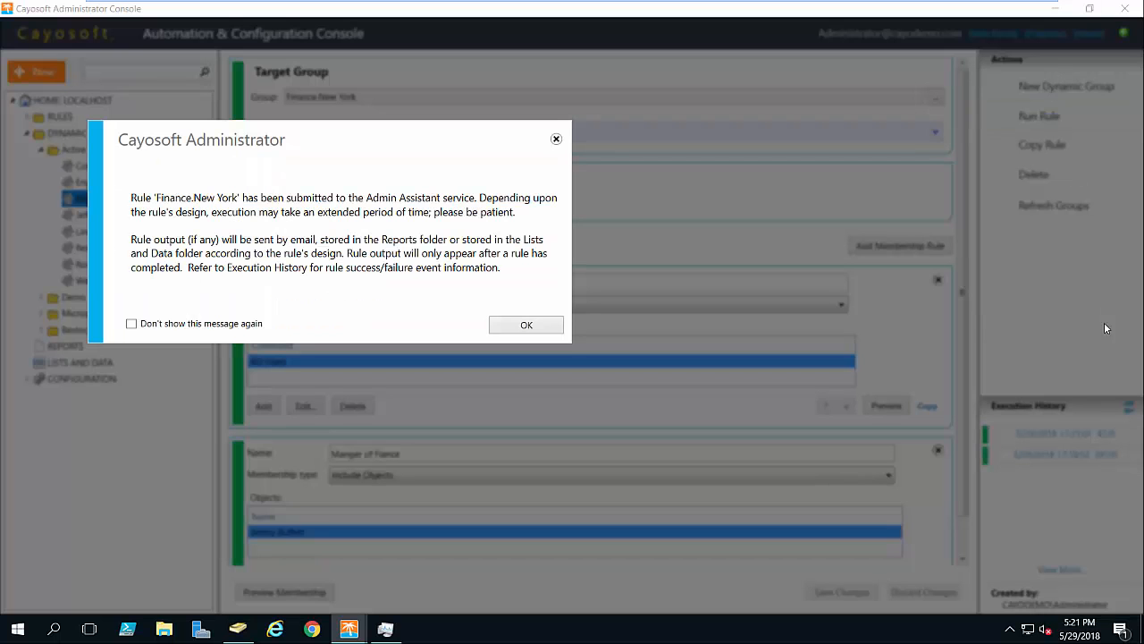
click(526, 325)
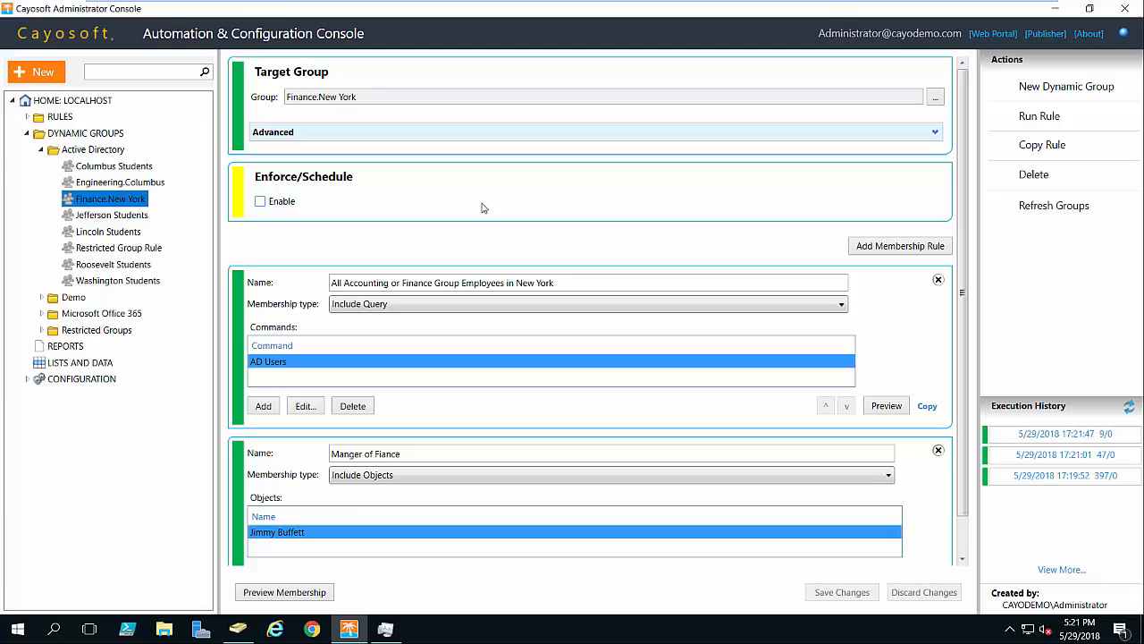
mouse_move(489, 200)
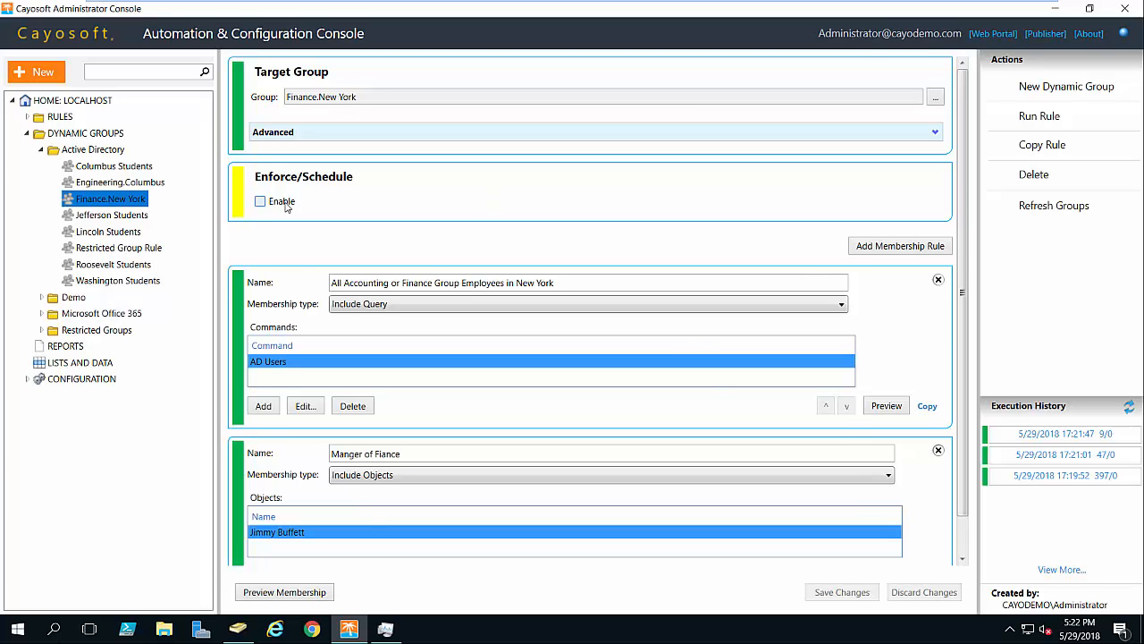
Step: Under Advanced, enable 'Add change details to Change History and Execution History'
click(261, 200)
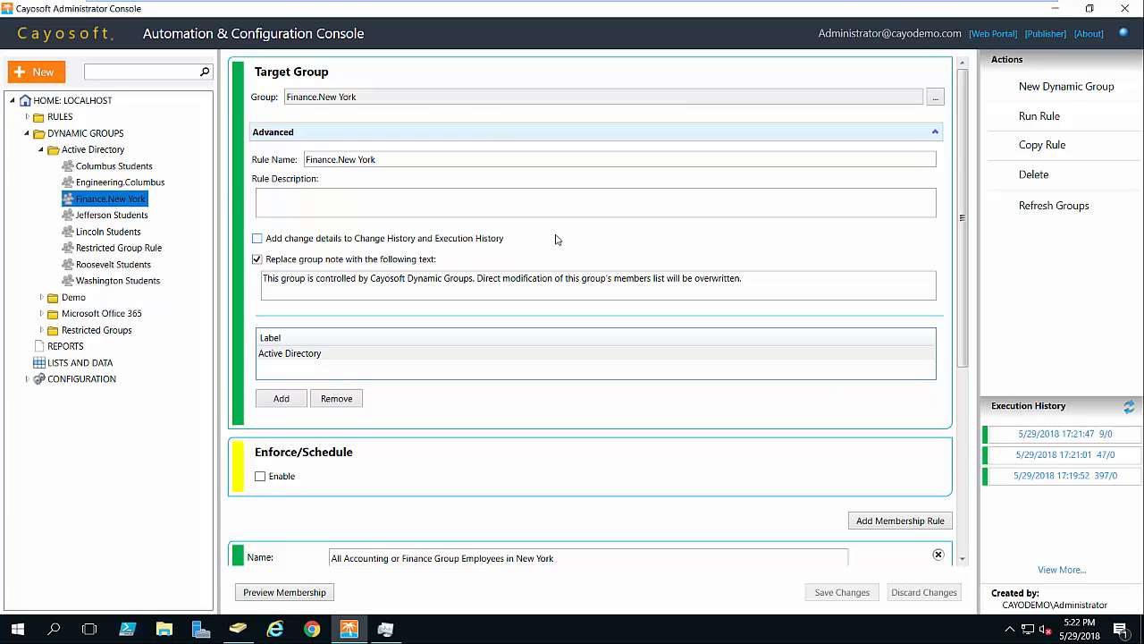
mouse_move(619, 247)
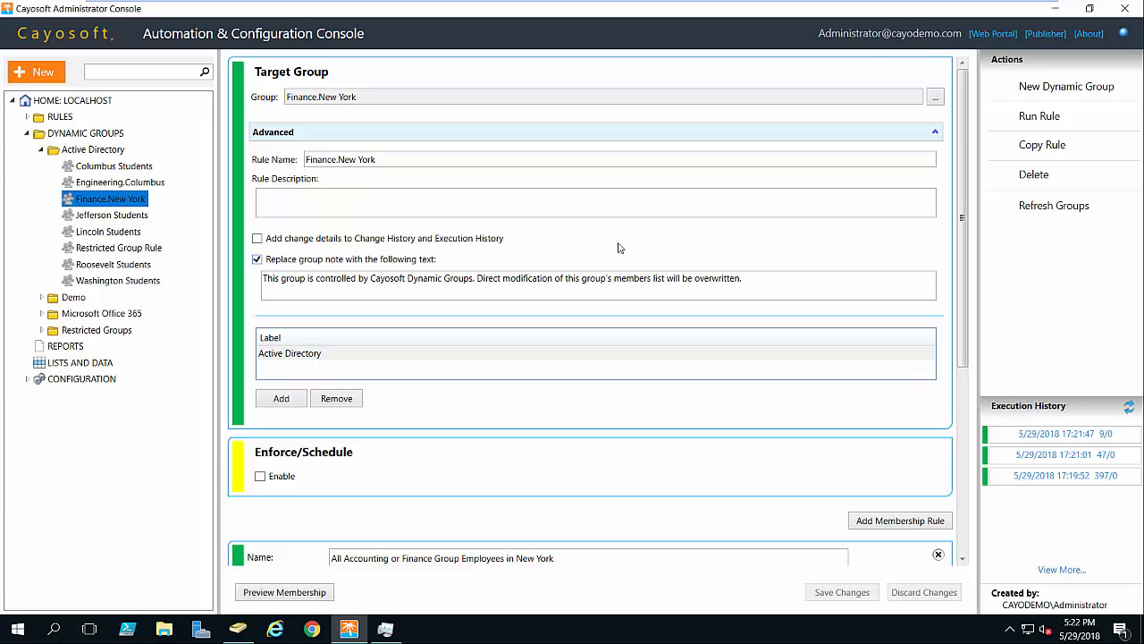
mouse_move(766, 429)
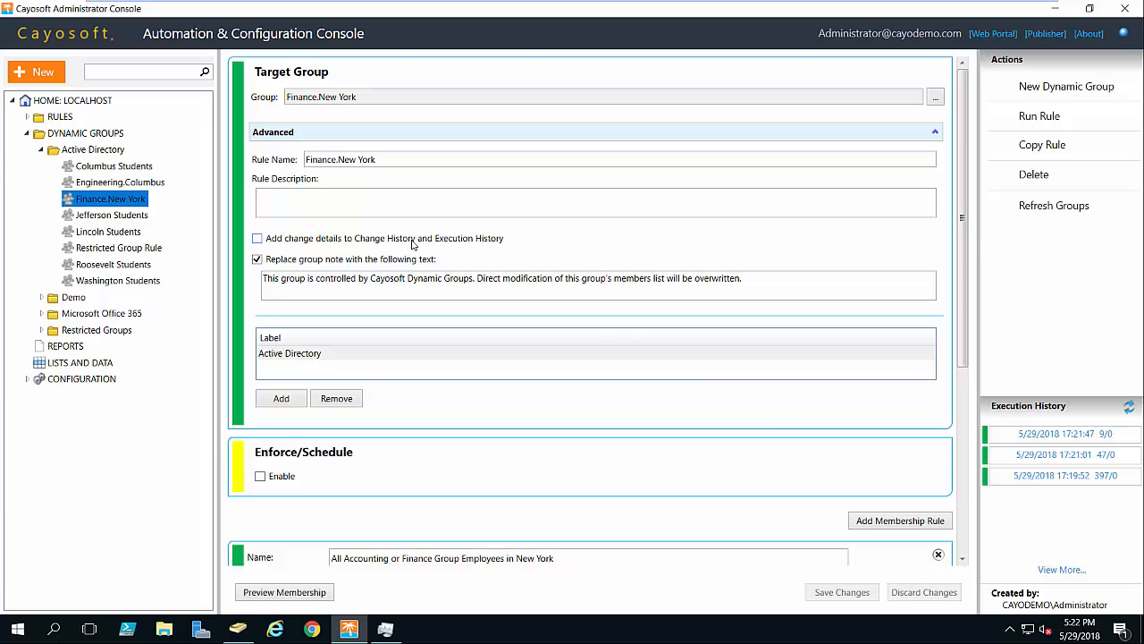
click(257, 238)
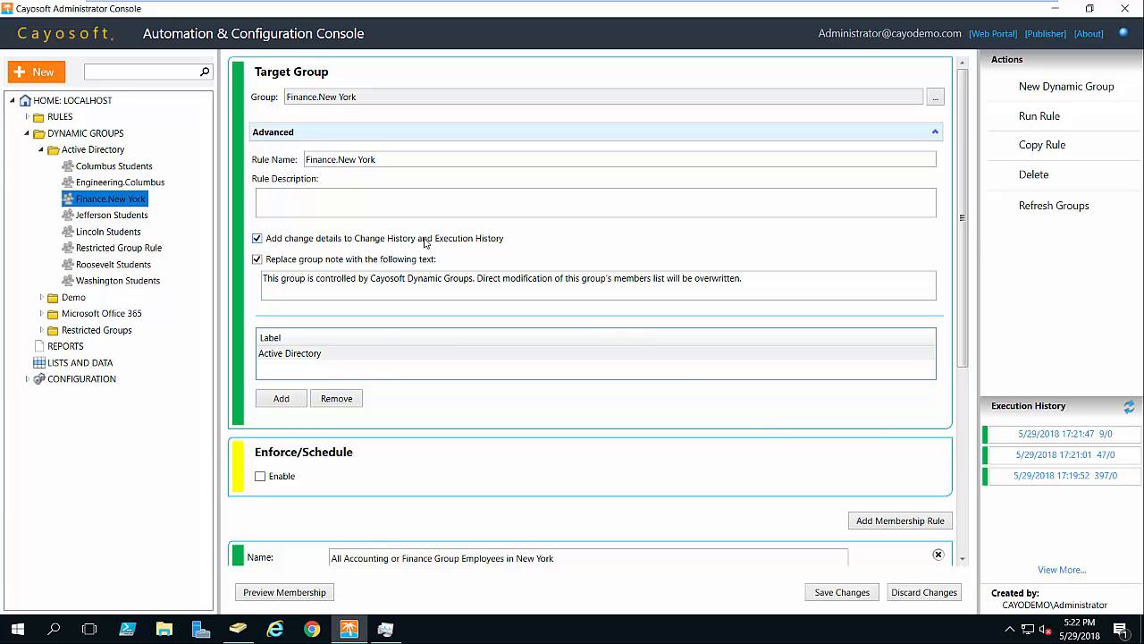
mouse_move(440, 247)
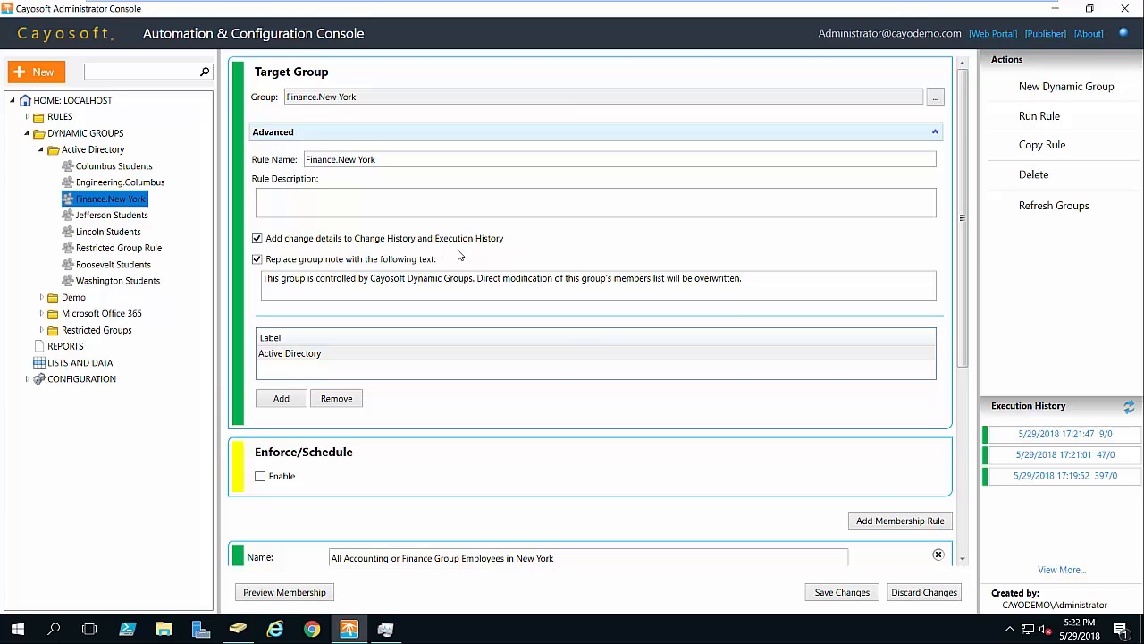
mouse_move(1053, 451)
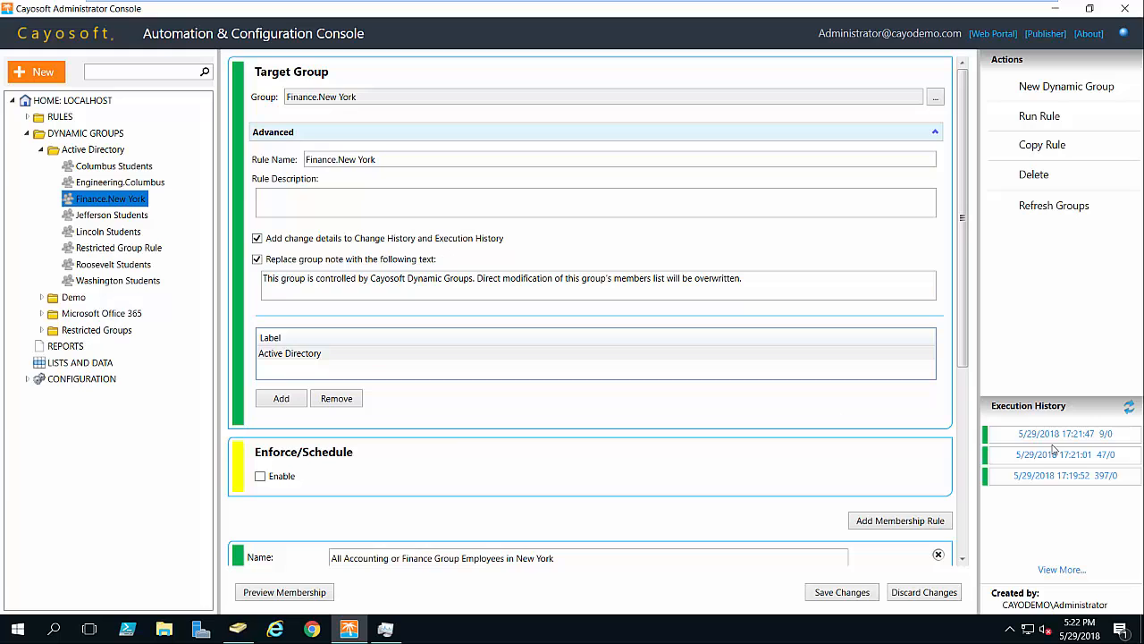
mouse_move(290, 465)
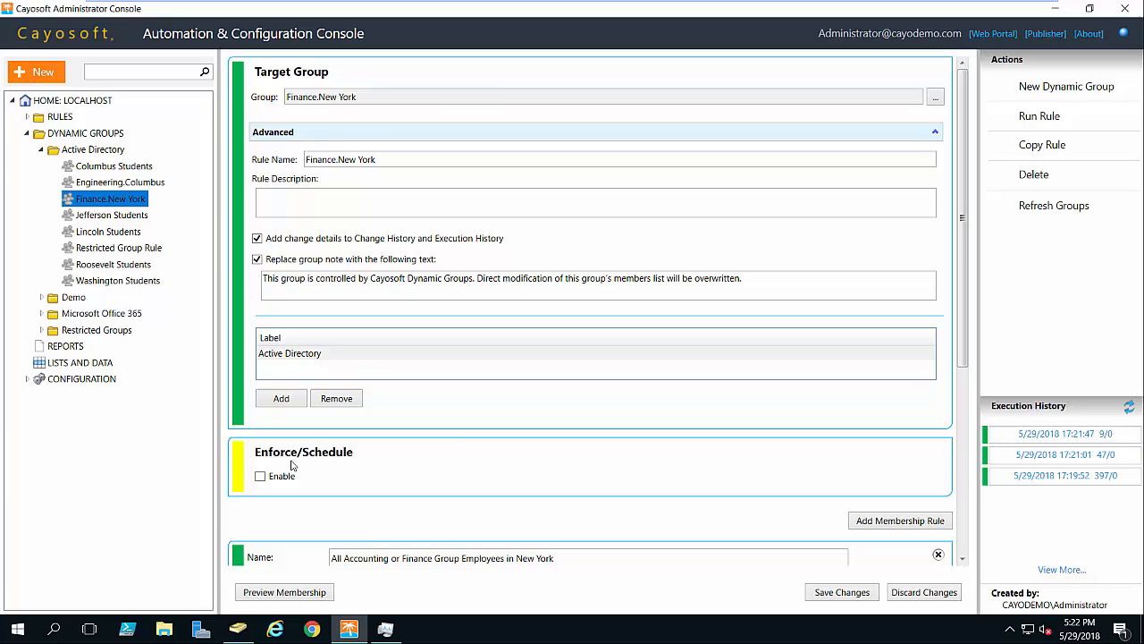
Step: Save the Finance.New York rule, rerun it, and refresh Execution History to show the fourth run
click(841, 591)
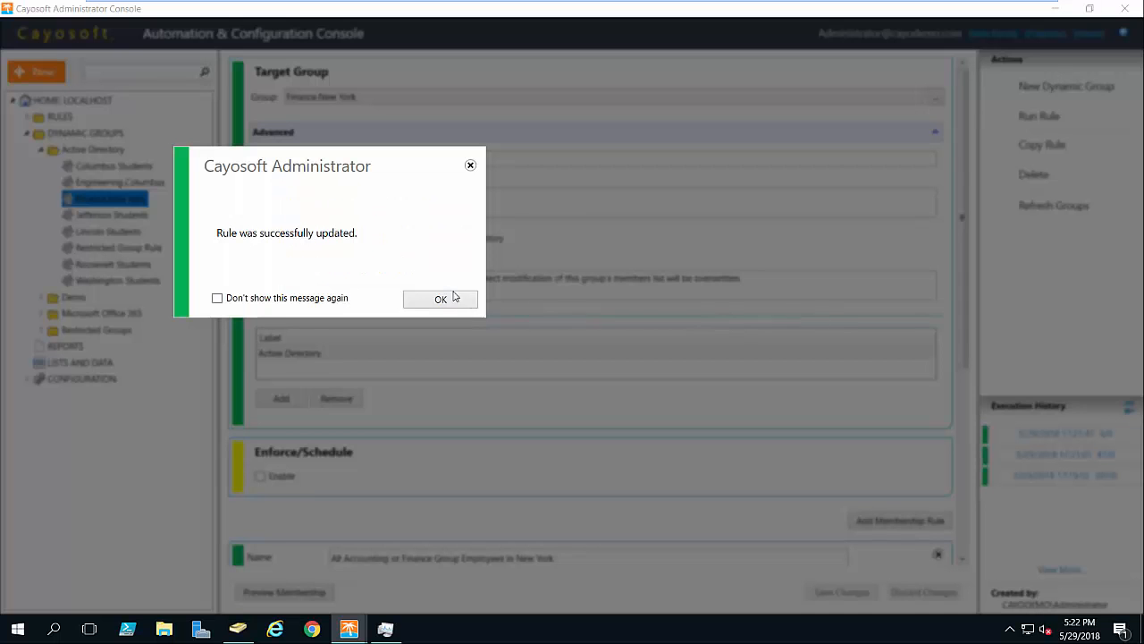
click(440, 299)
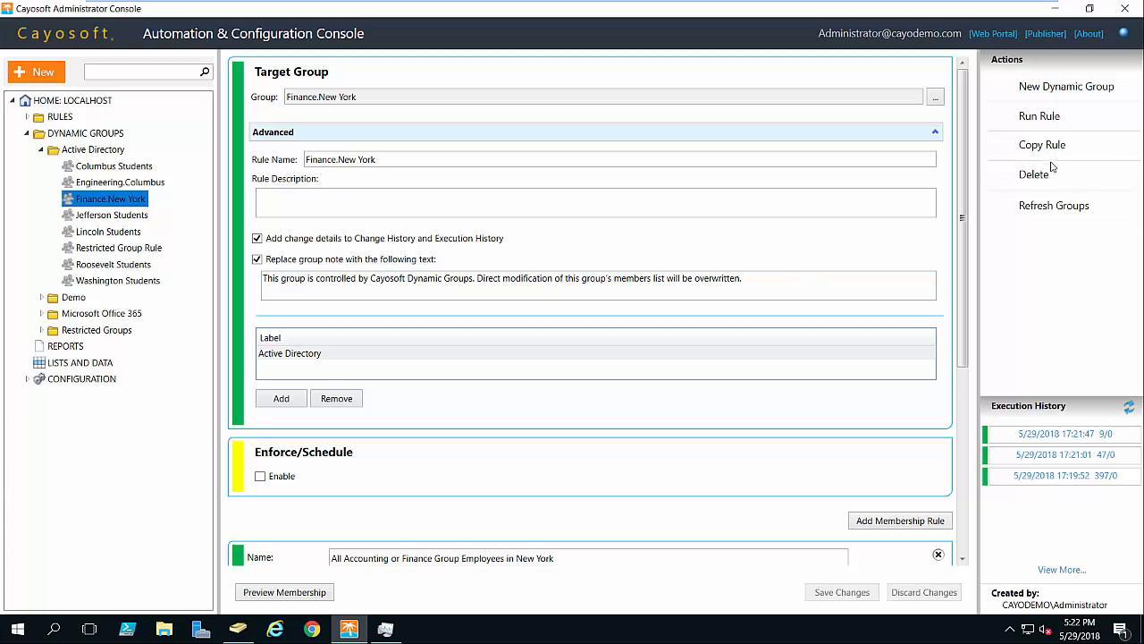
click(1040, 114)
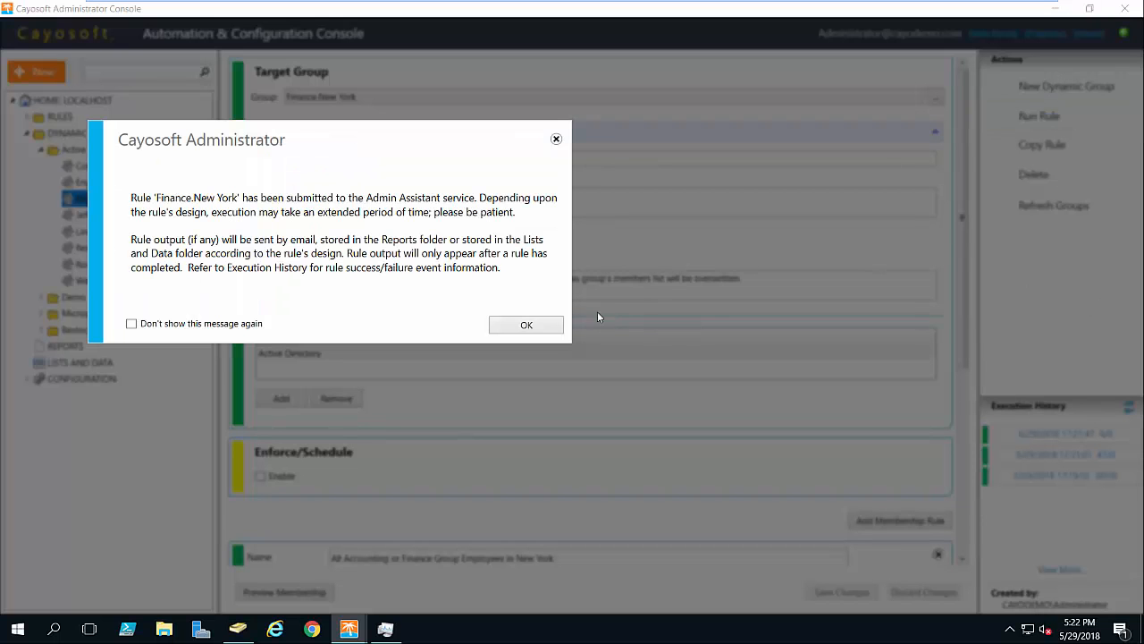
click(525, 326)
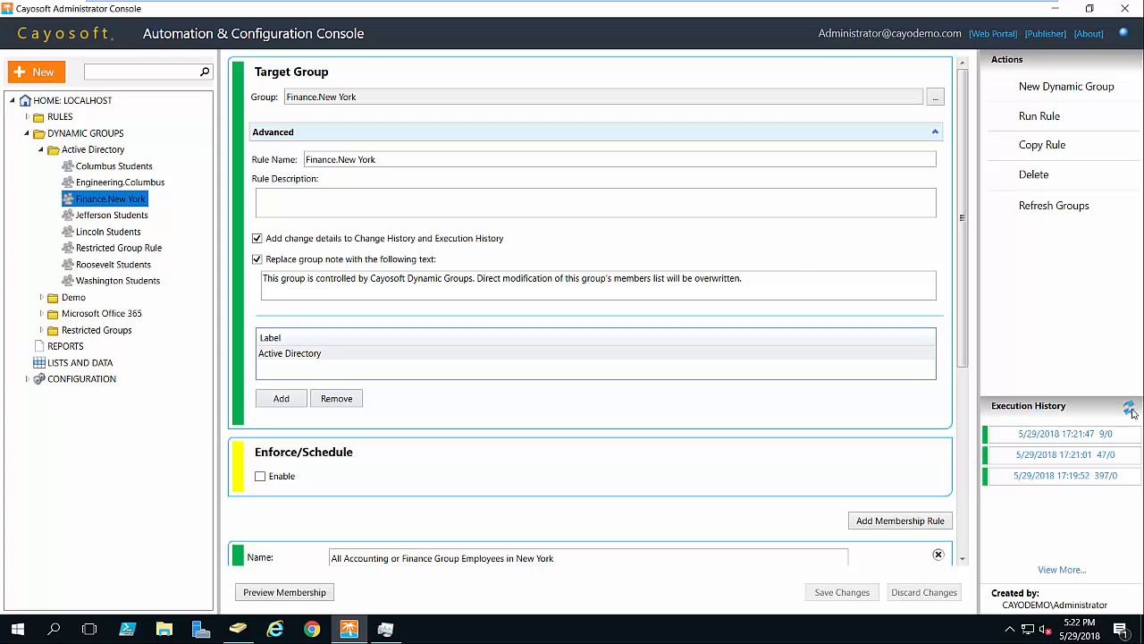
click(1130, 408)
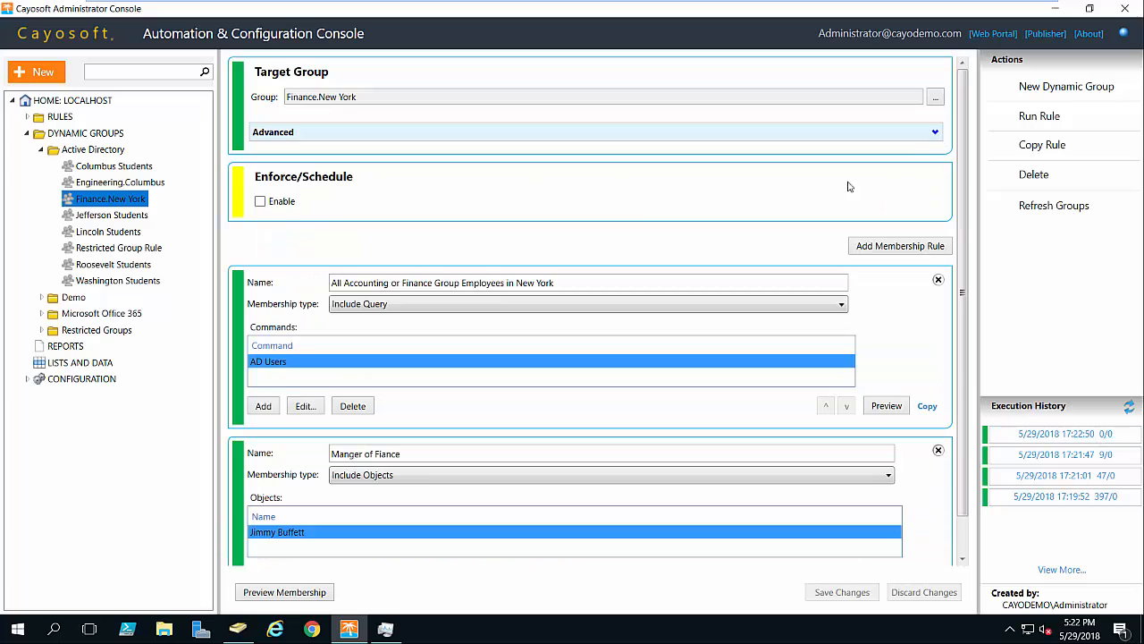
mouse_move(688, 213)
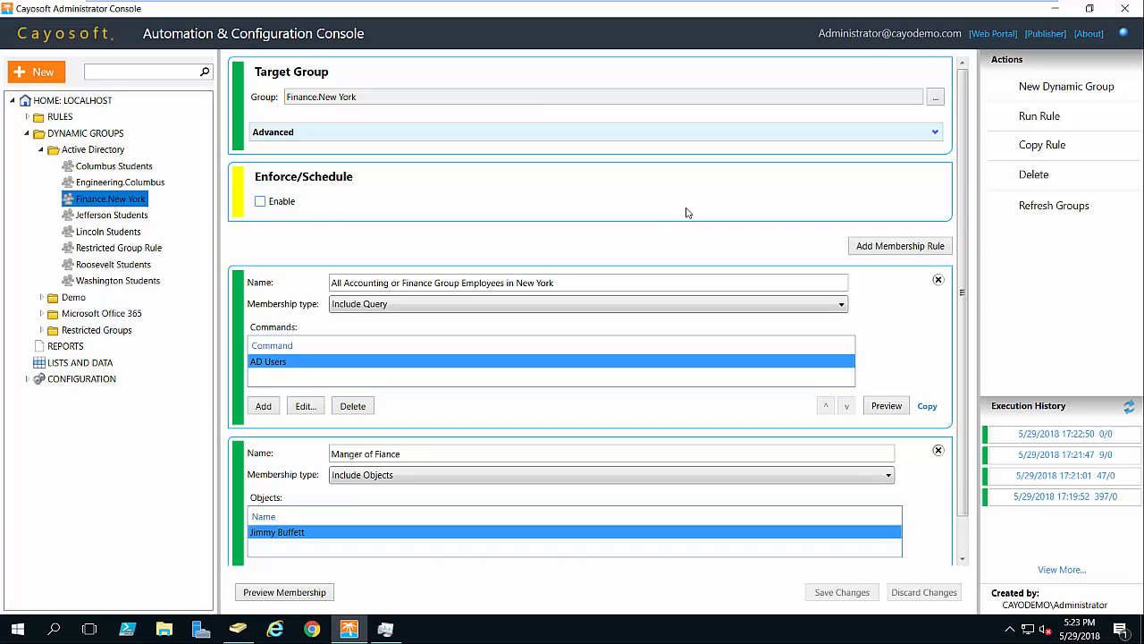